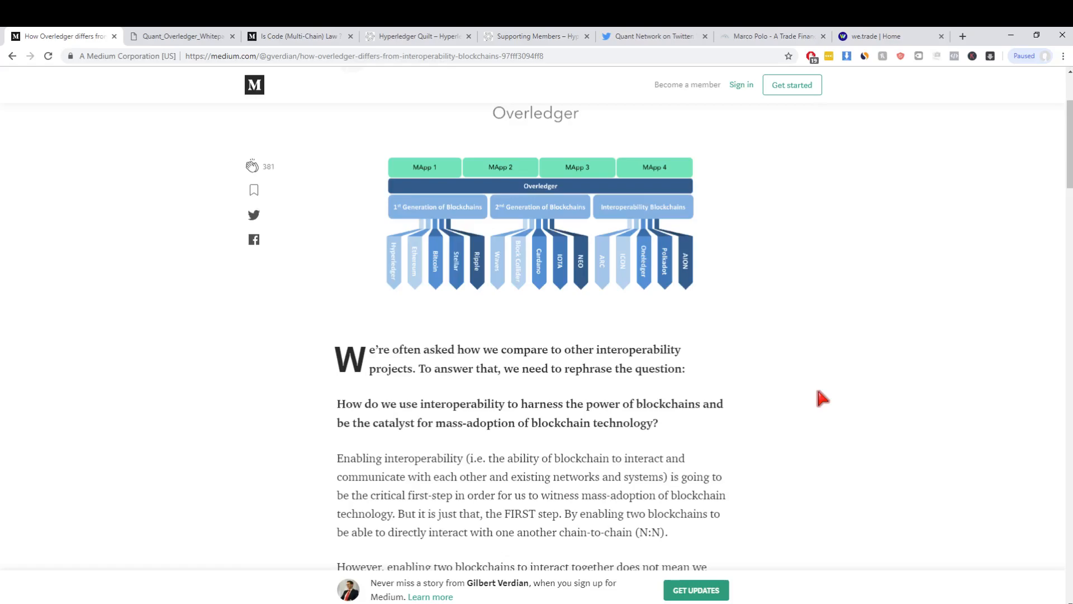
pyautogui.moveTo(464, 138)
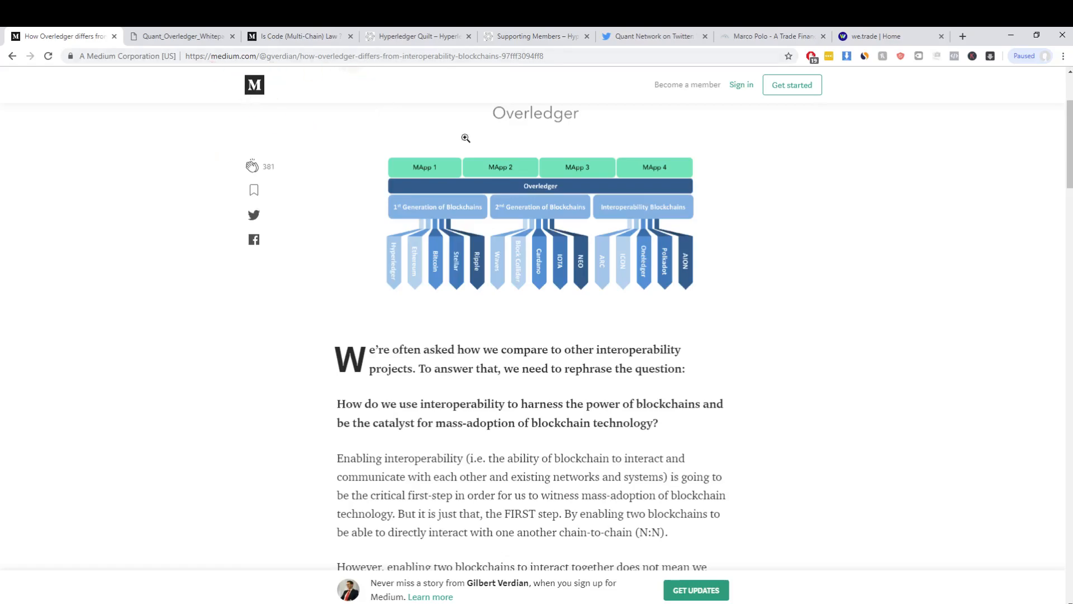
# Scroll the Medium article past the recap list to the four risks and the bold enterprise questions.
pyautogui.scroll(3)
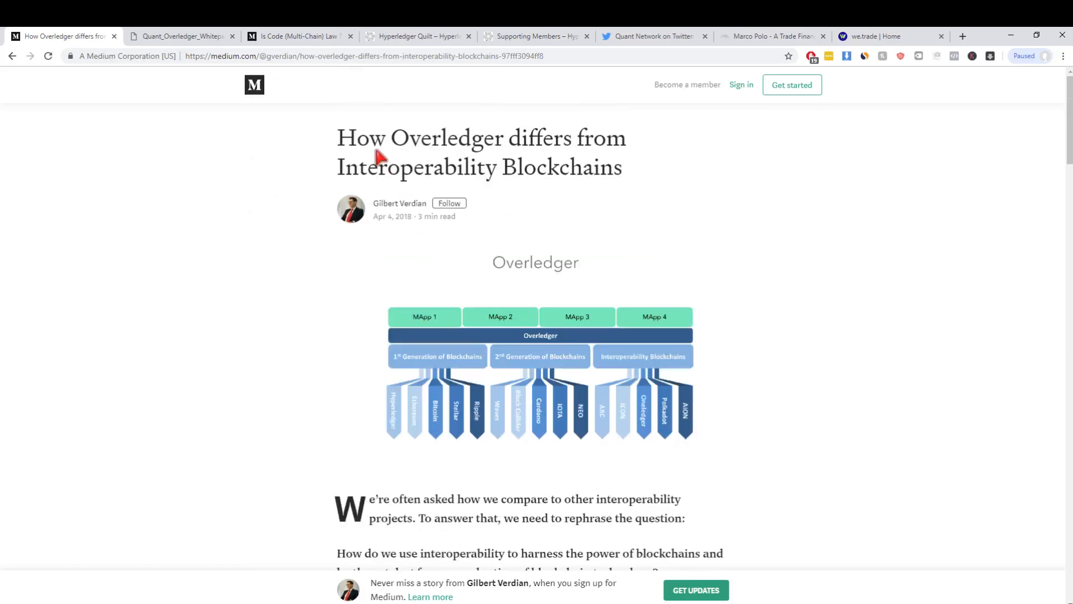
pyautogui.moveTo(723, 201)
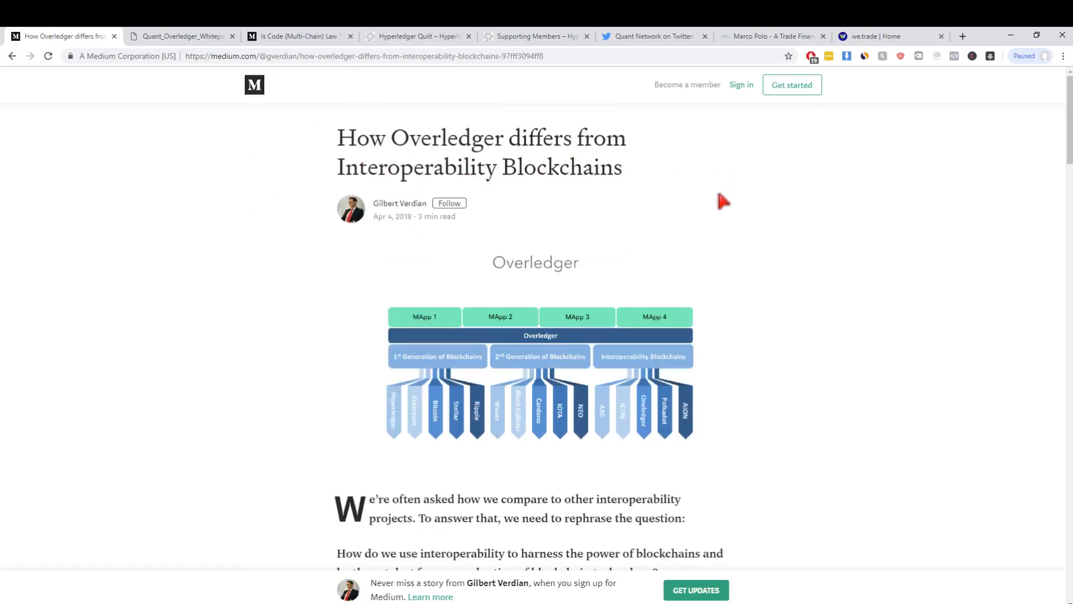
pyautogui.scroll(-3)
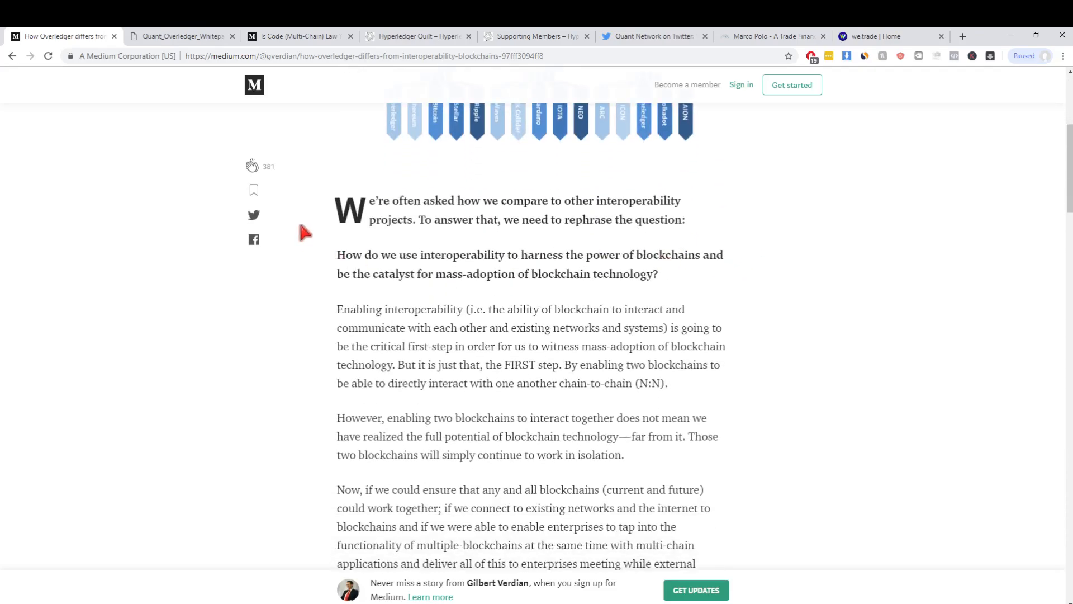
pyautogui.moveTo(435, 355)
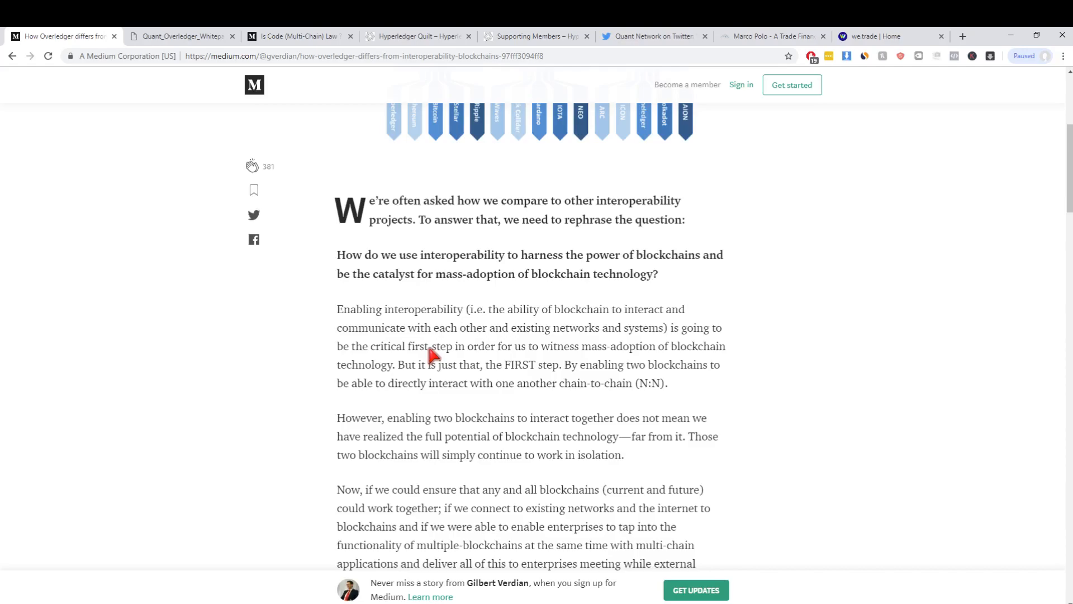
pyautogui.scroll(-3)
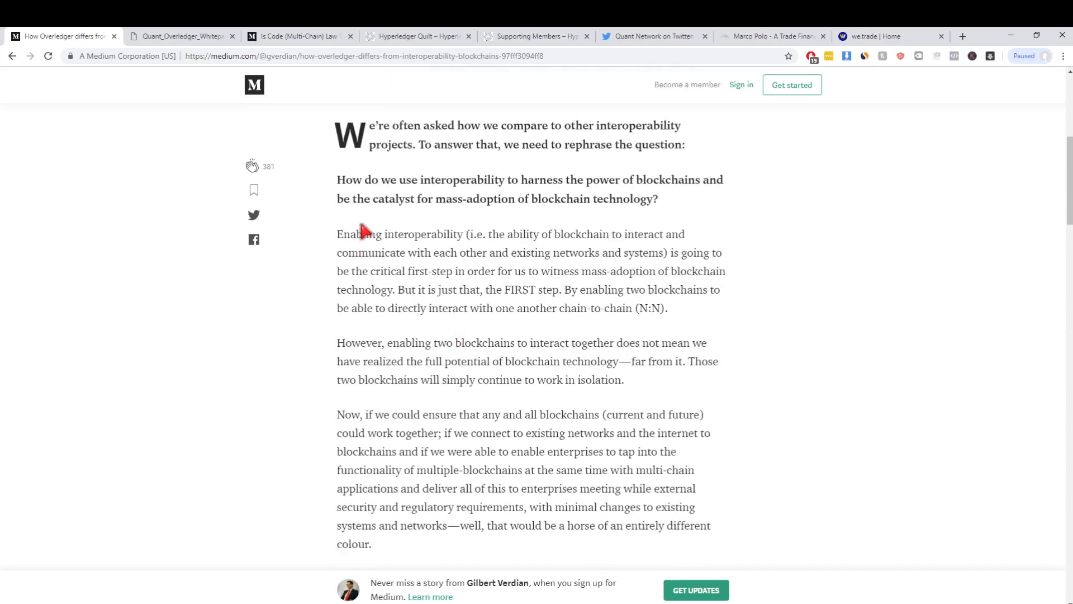
pyautogui.moveTo(477, 156)
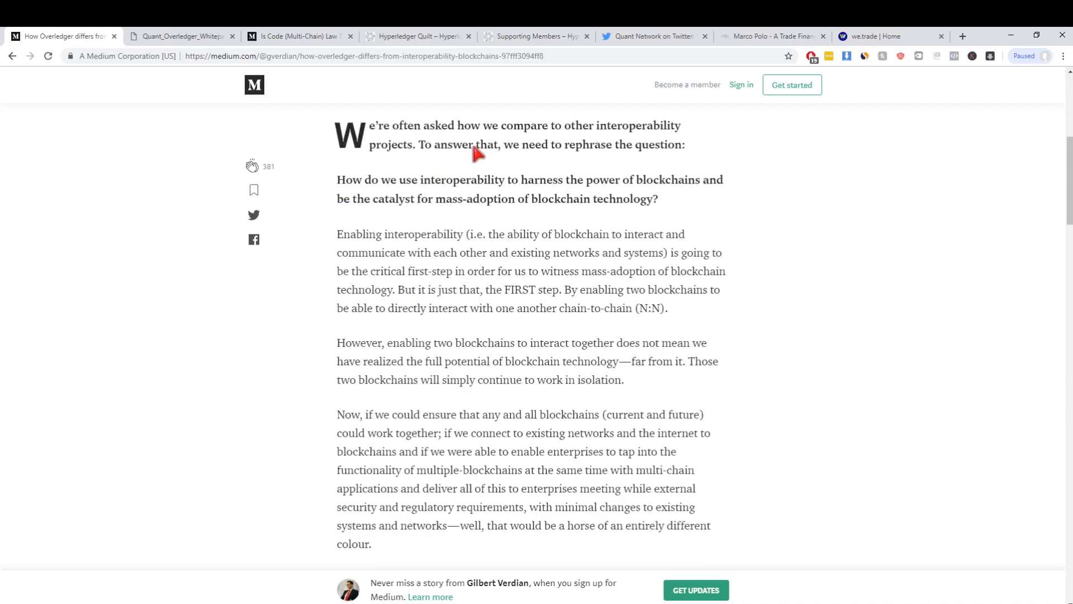
pyautogui.moveTo(362, 207)
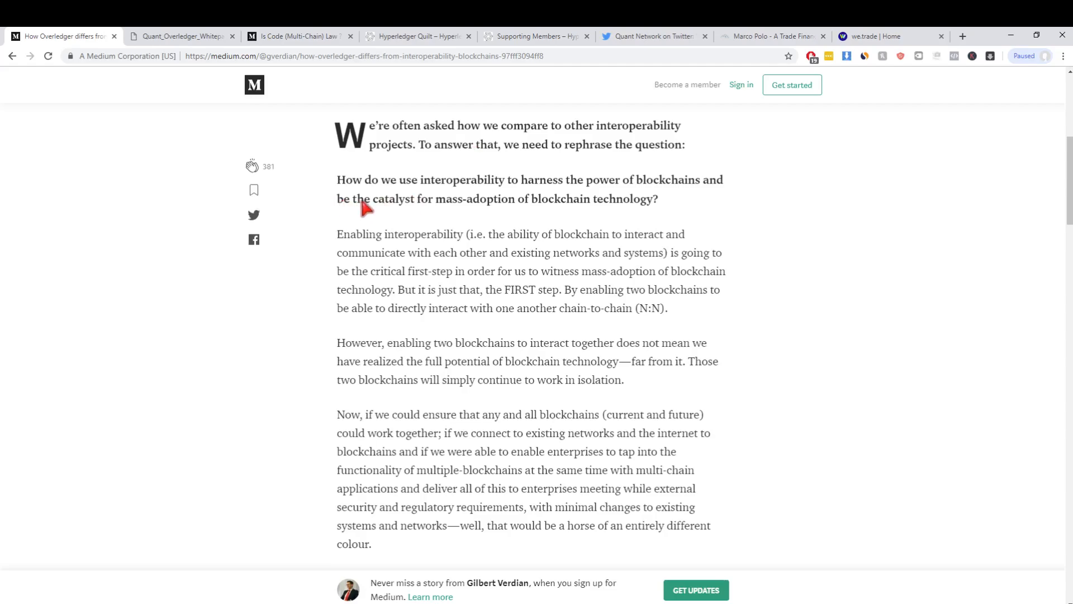
pyautogui.moveTo(691, 205)
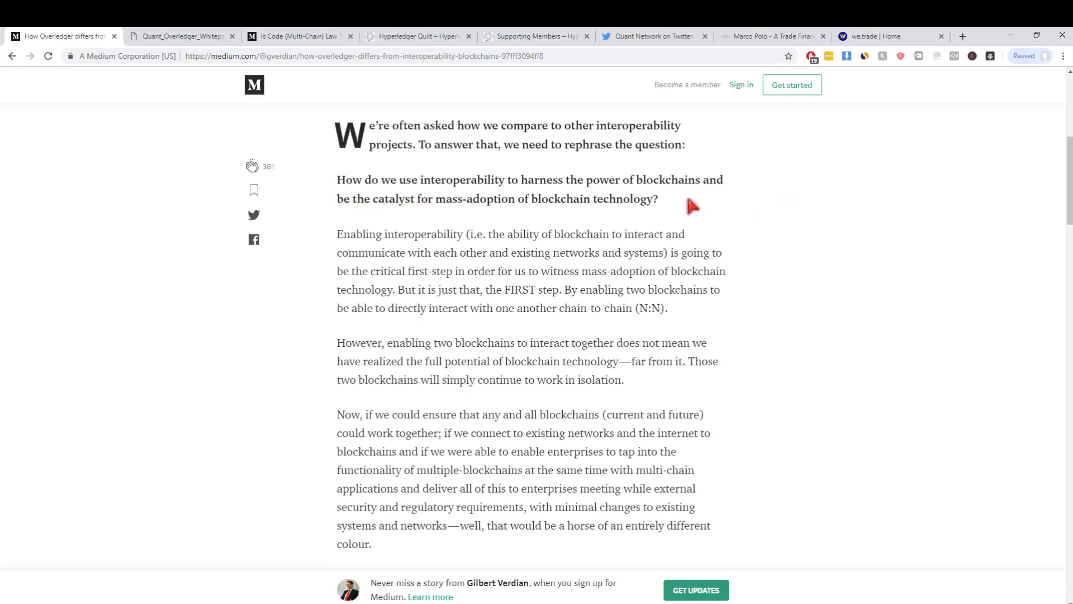
pyautogui.scroll(-3)
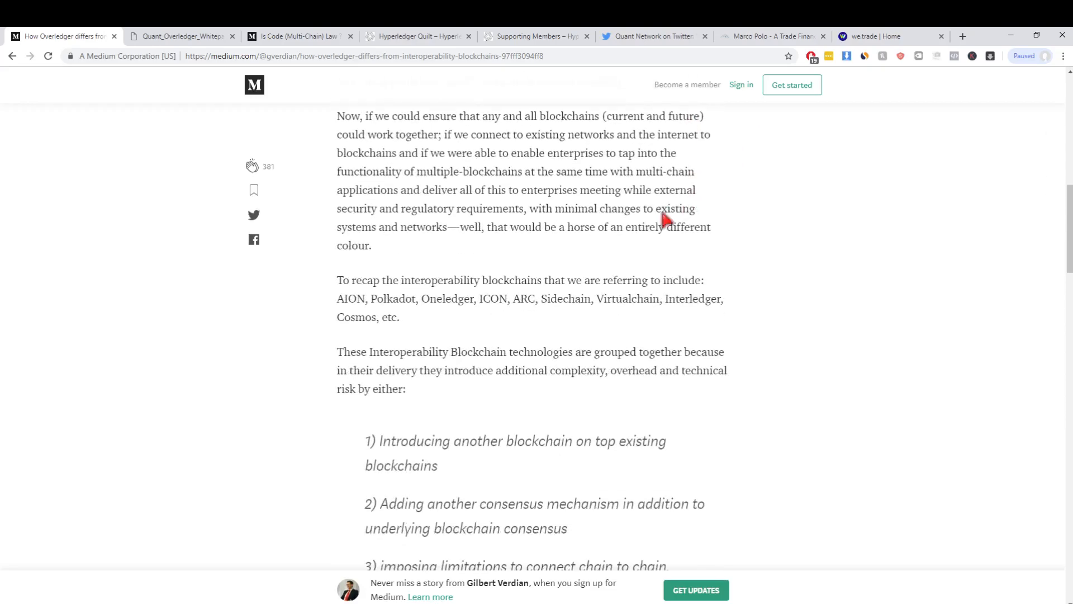
pyautogui.scroll(3)
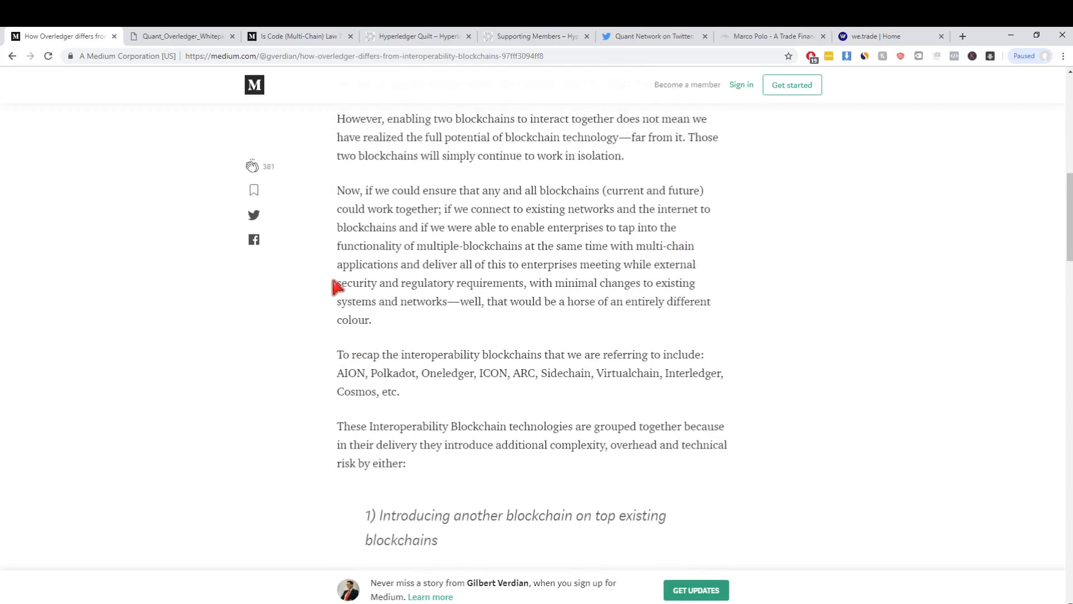
pyautogui.scroll(-3)
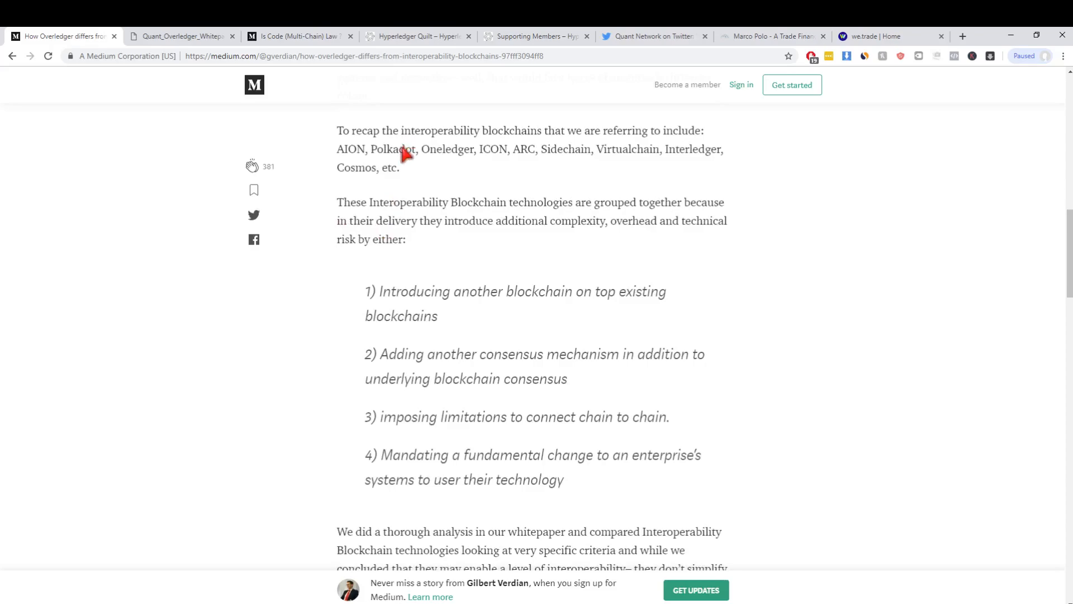
pyautogui.moveTo(657, 195)
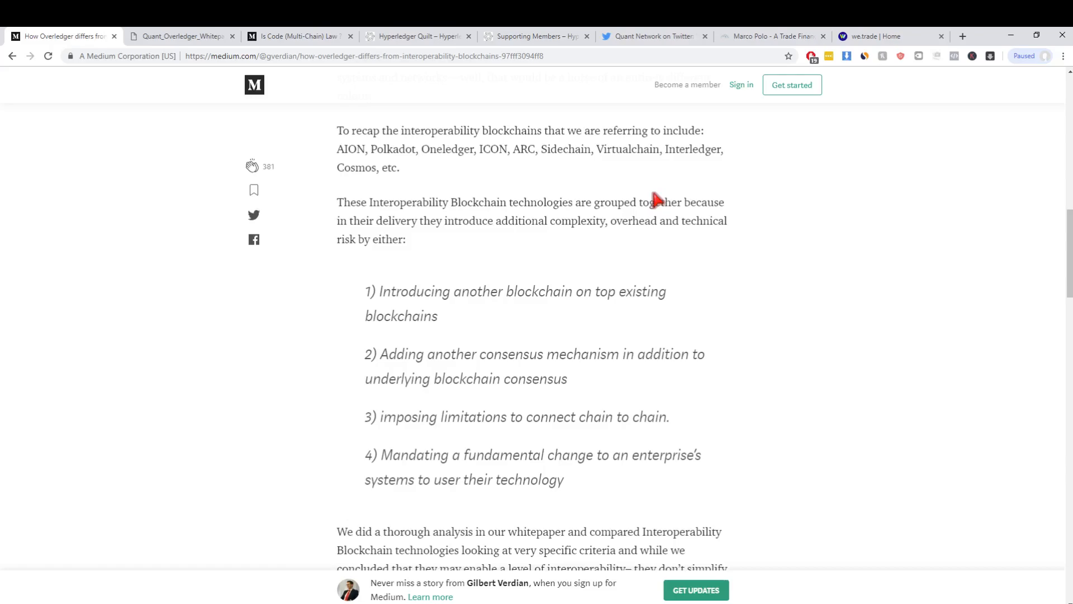
pyautogui.moveTo(421, 185)
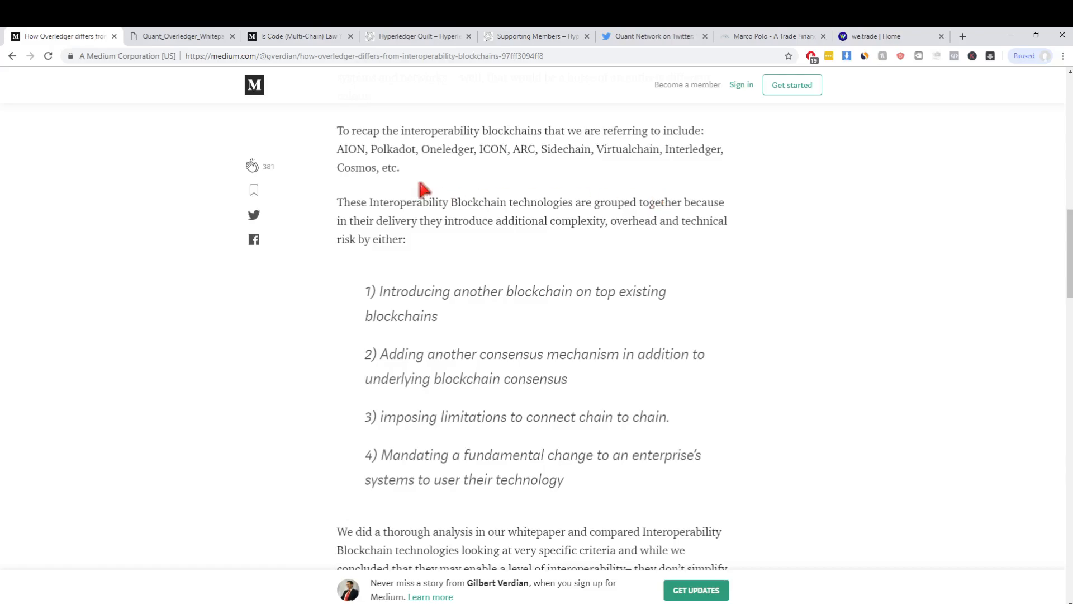
pyautogui.moveTo(375, 224)
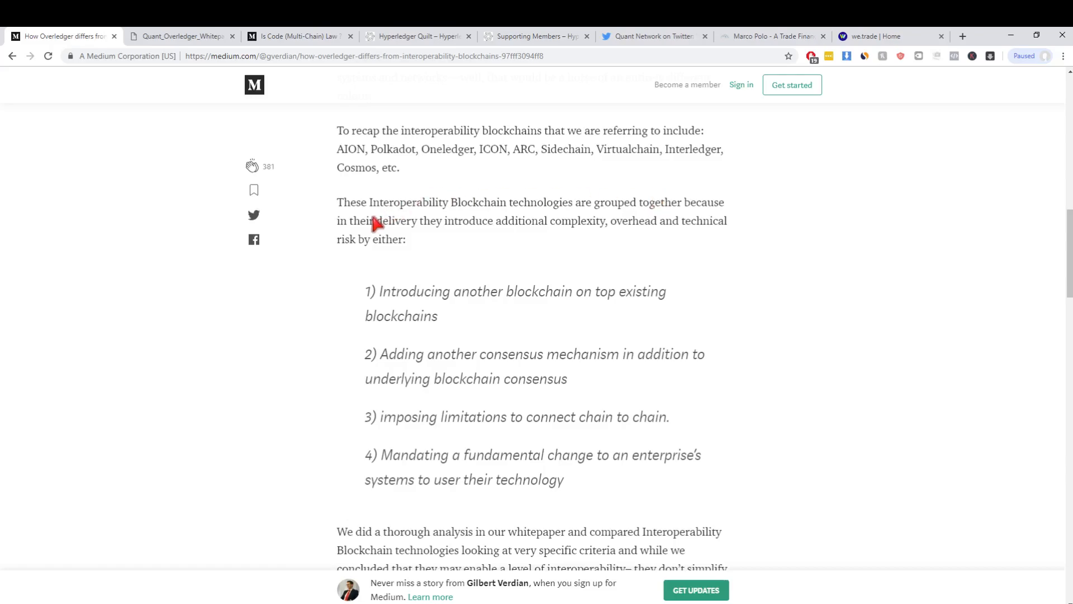
pyautogui.moveTo(412, 216)
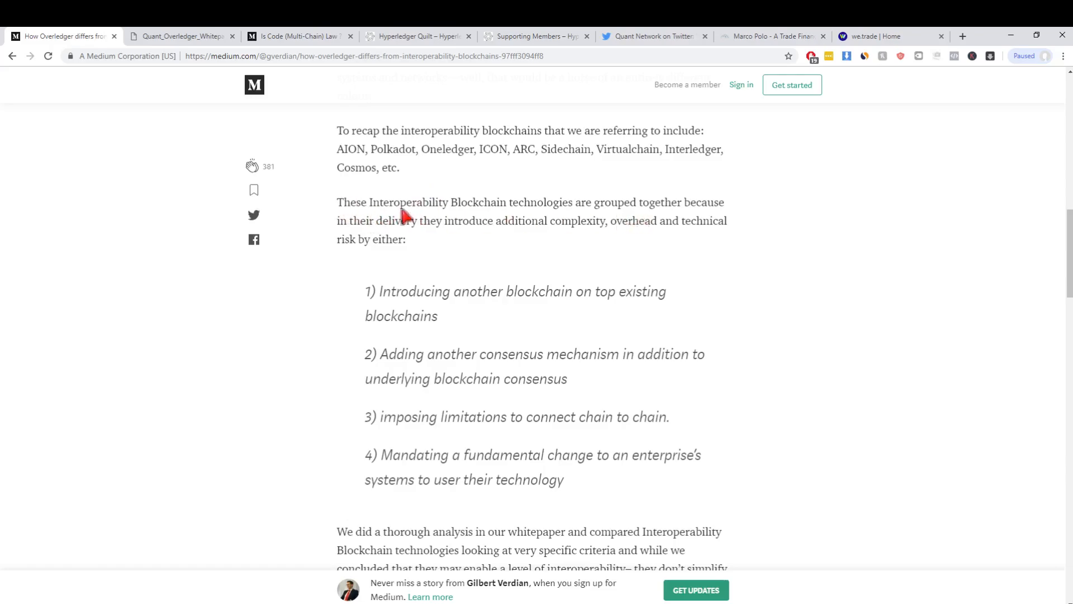
pyautogui.moveTo(507, 234)
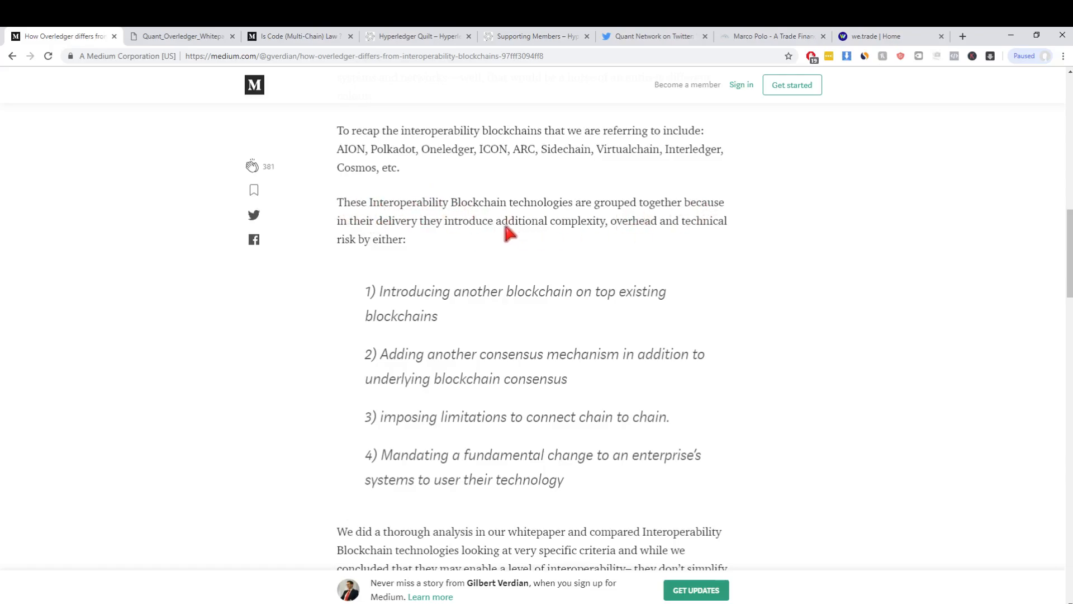
pyautogui.moveTo(394, 243)
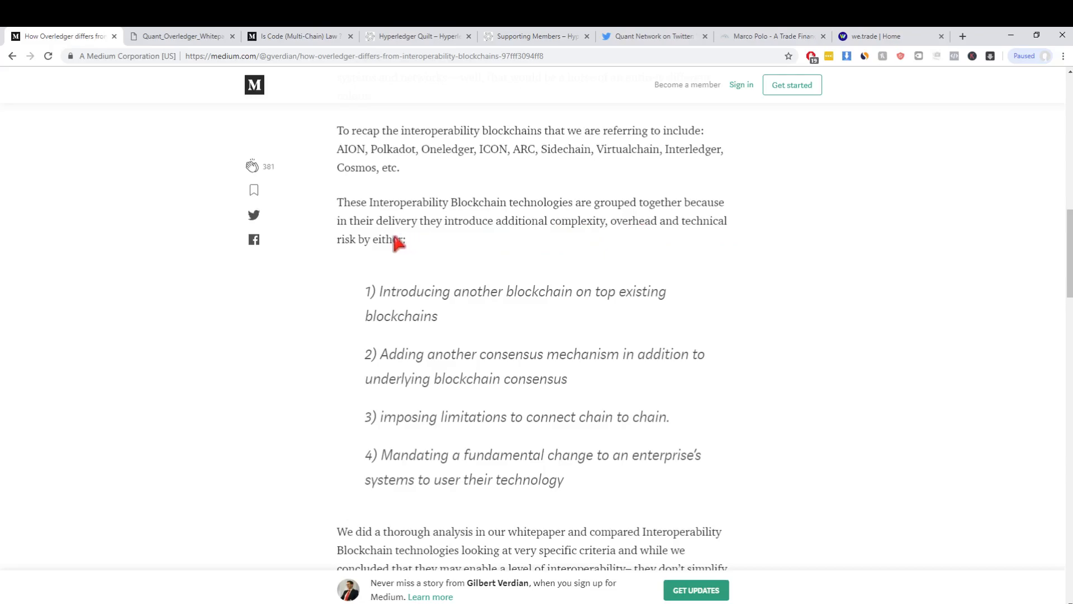
pyautogui.moveTo(491, 307)
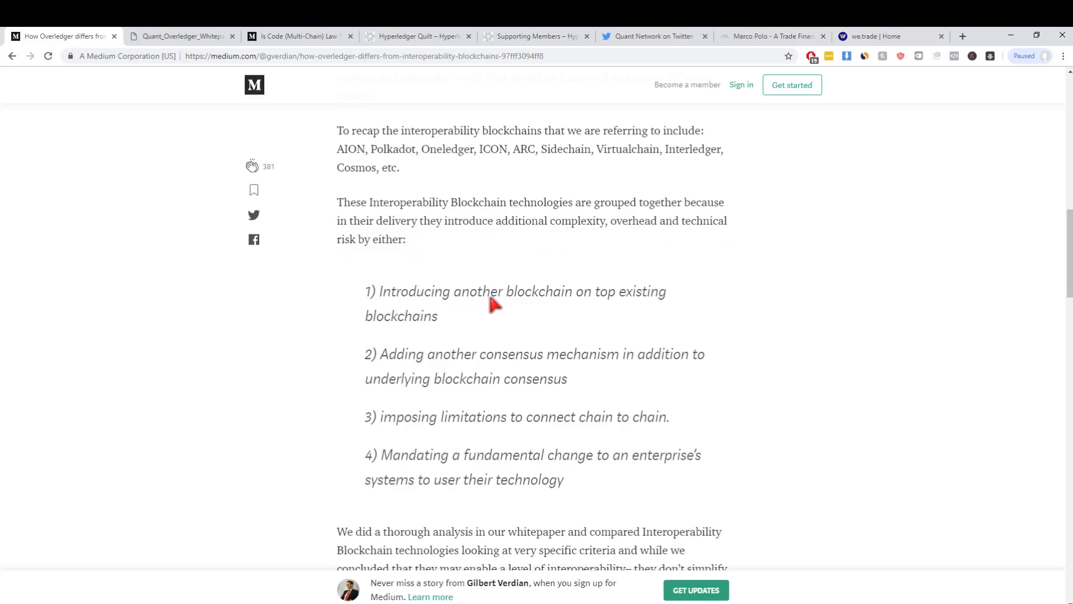
pyautogui.moveTo(534, 327)
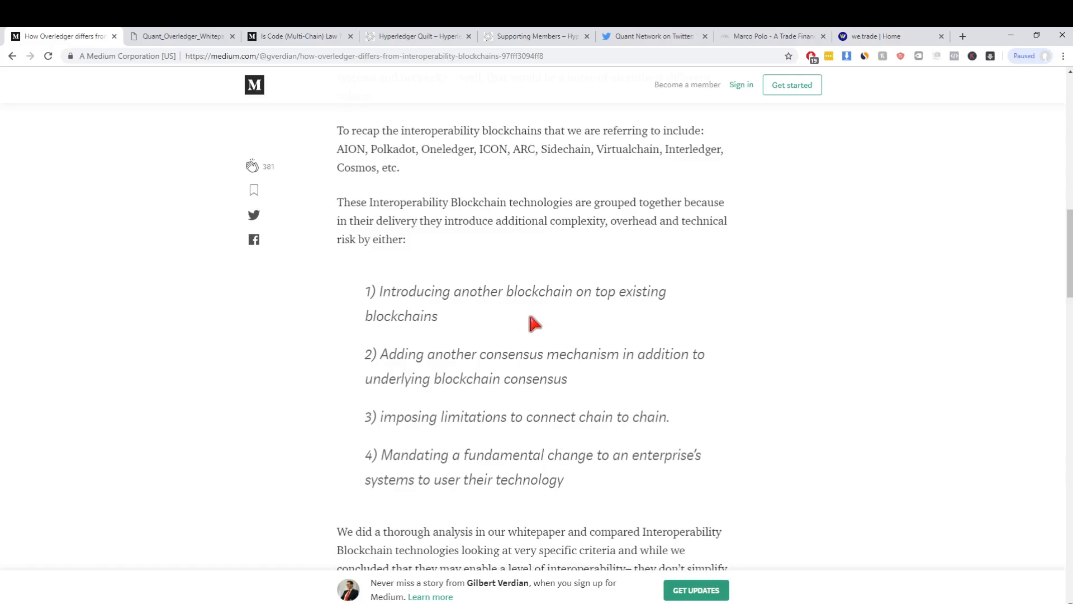
pyautogui.scroll(-3)
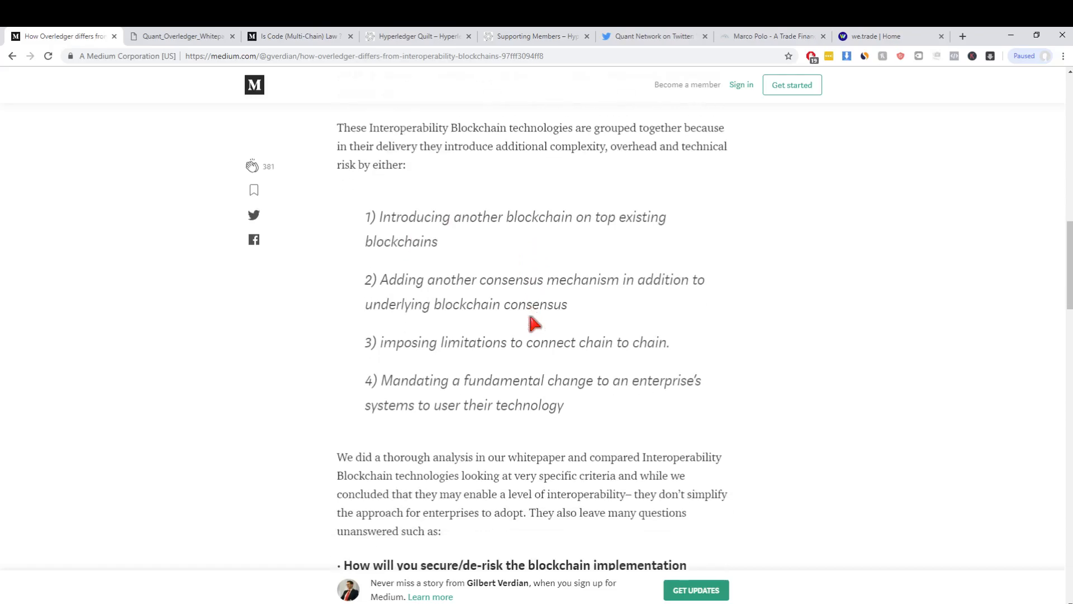
pyautogui.moveTo(371, 136)
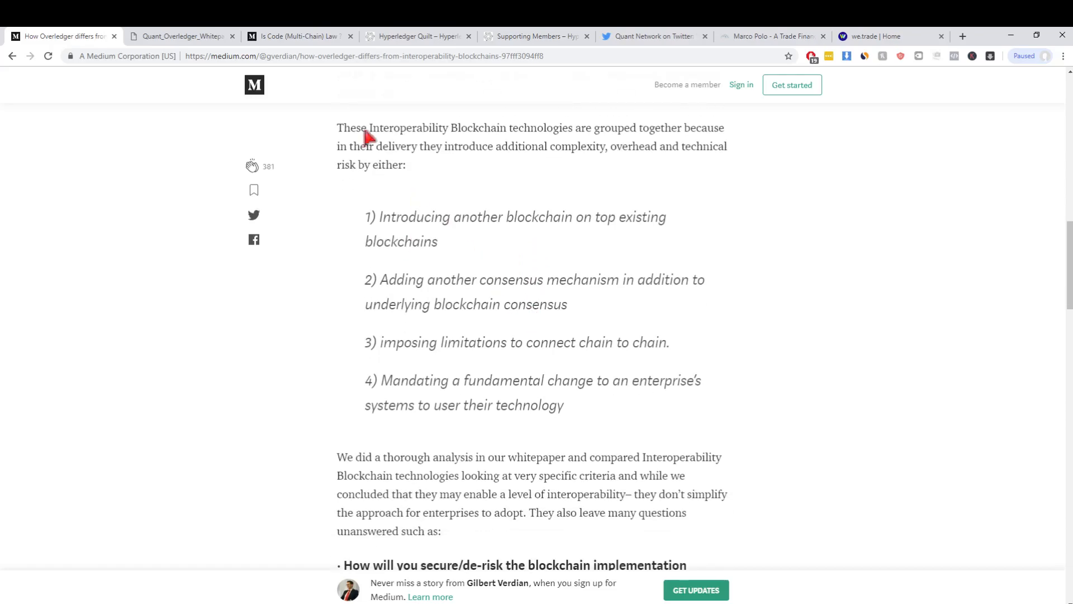
pyautogui.moveTo(526, 380)
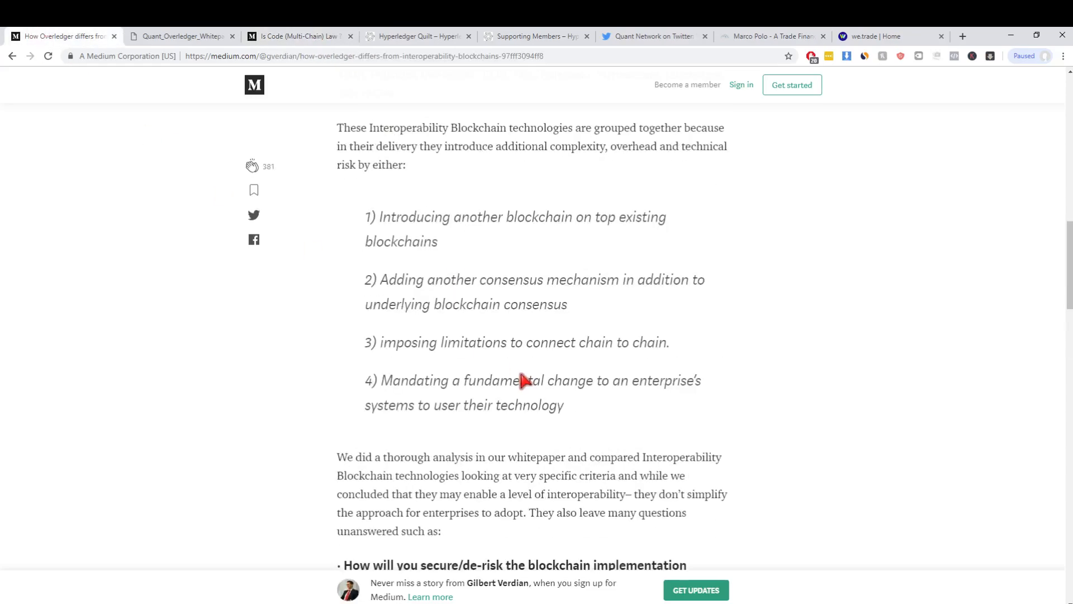
pyautogui.scroll(-3)
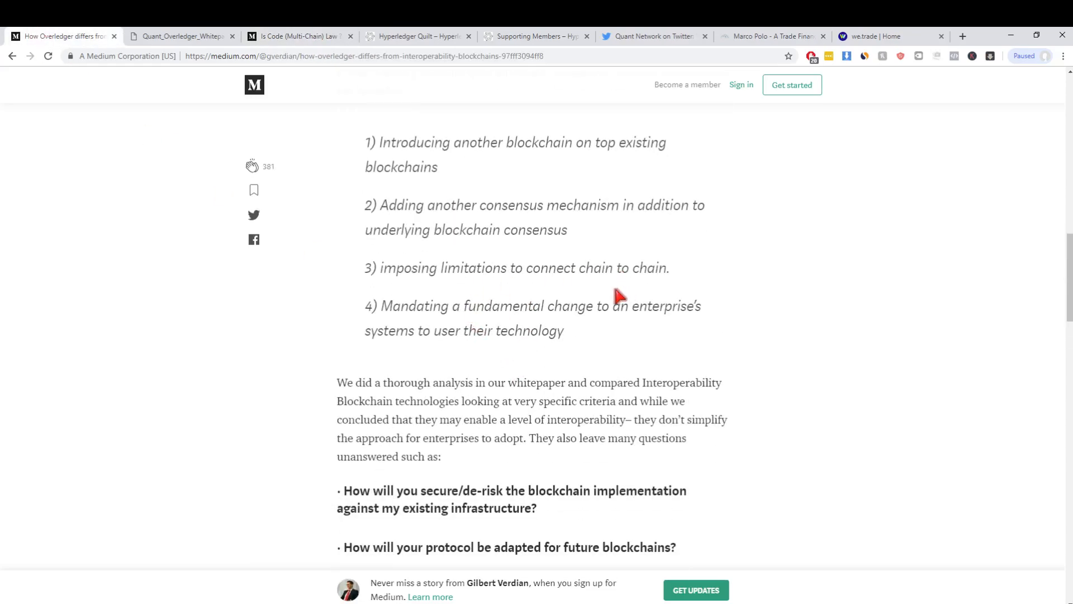
pyautogui.scroll(-3)
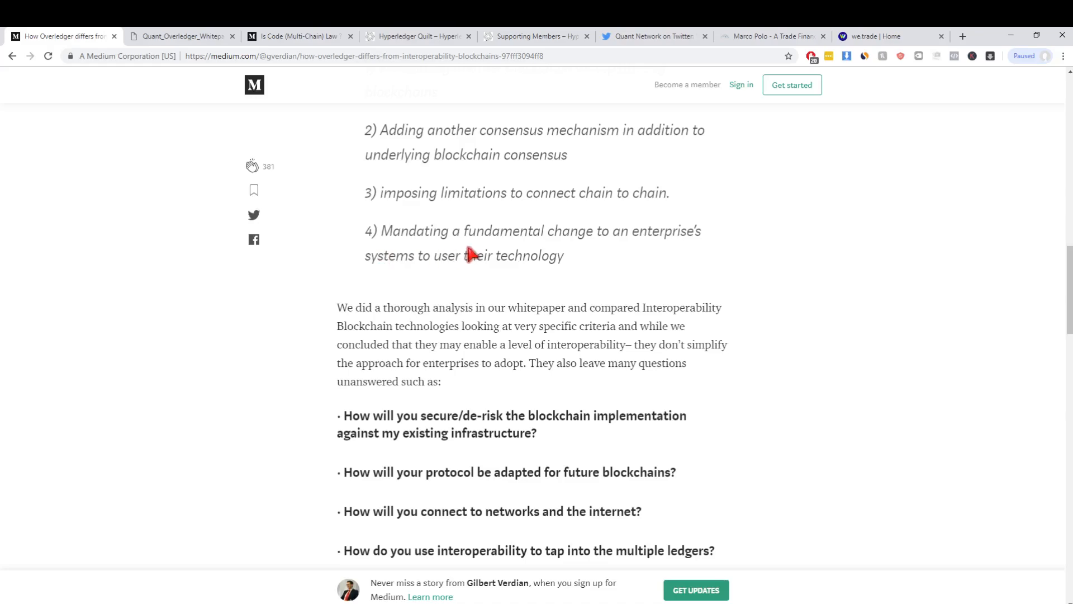
# Scroll past the three added complexities and 'Challenges with Interoperability Blockchains' image to 'Overledger prevents…'.
pyautogui.scroll(-3)
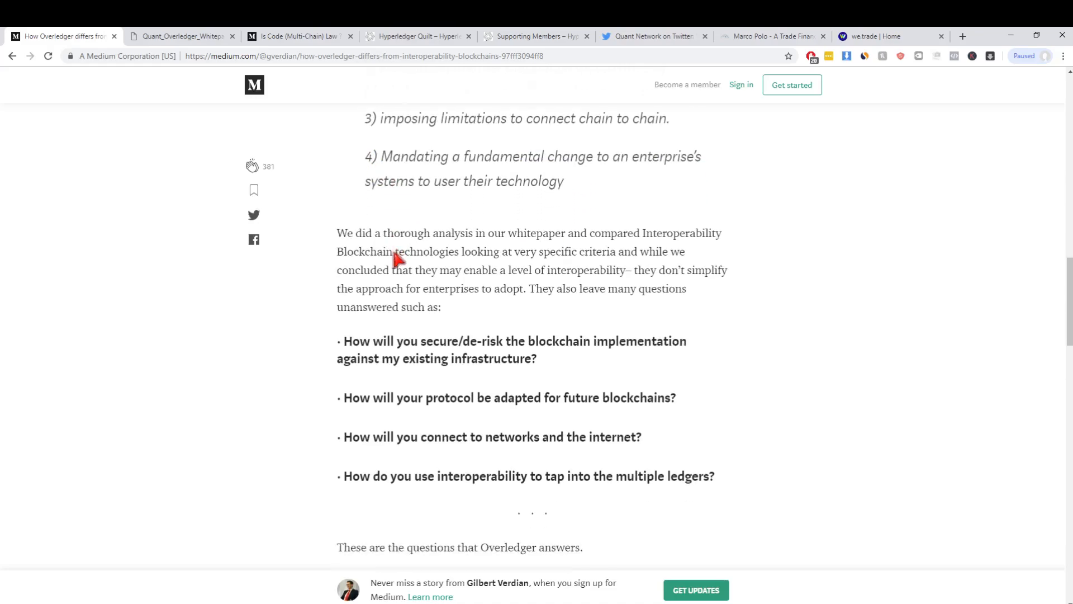
pyautogui.scroll(-3)
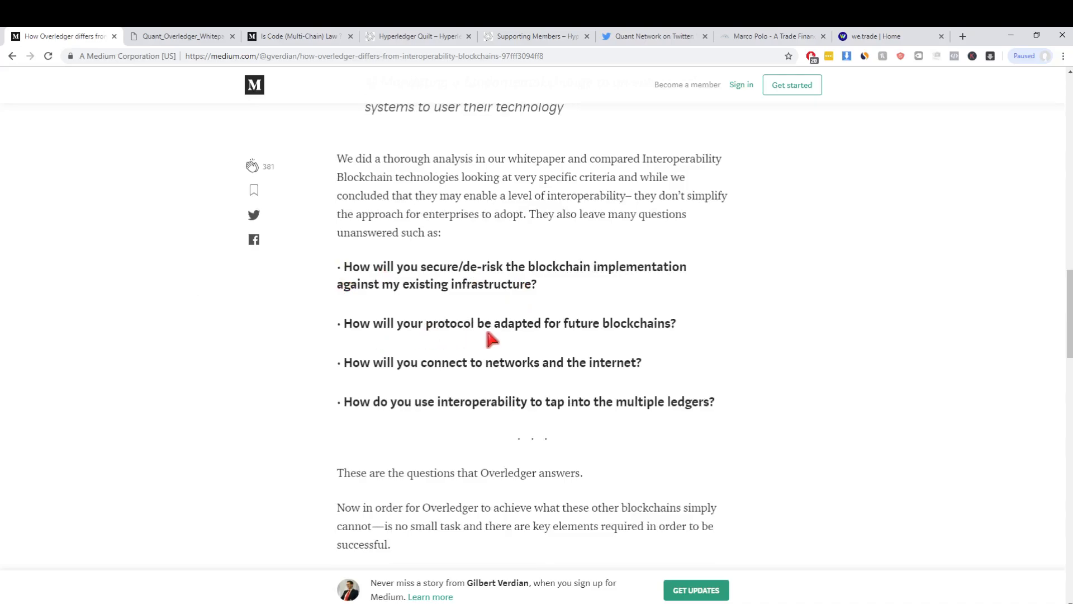
pyautogui.moveTo(697, 340)
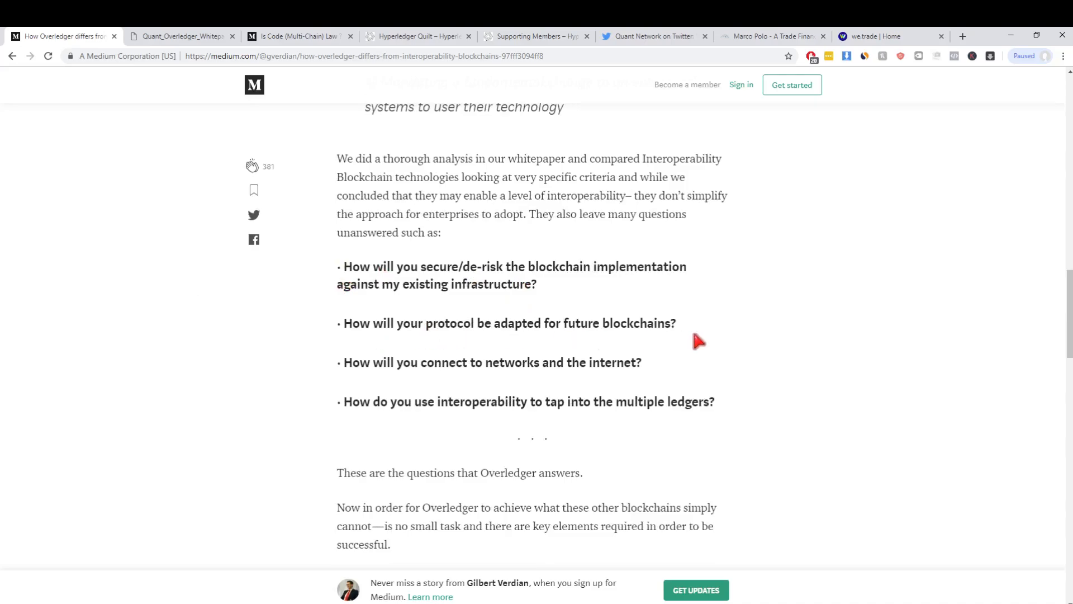
pyautogui.scroll(-3)
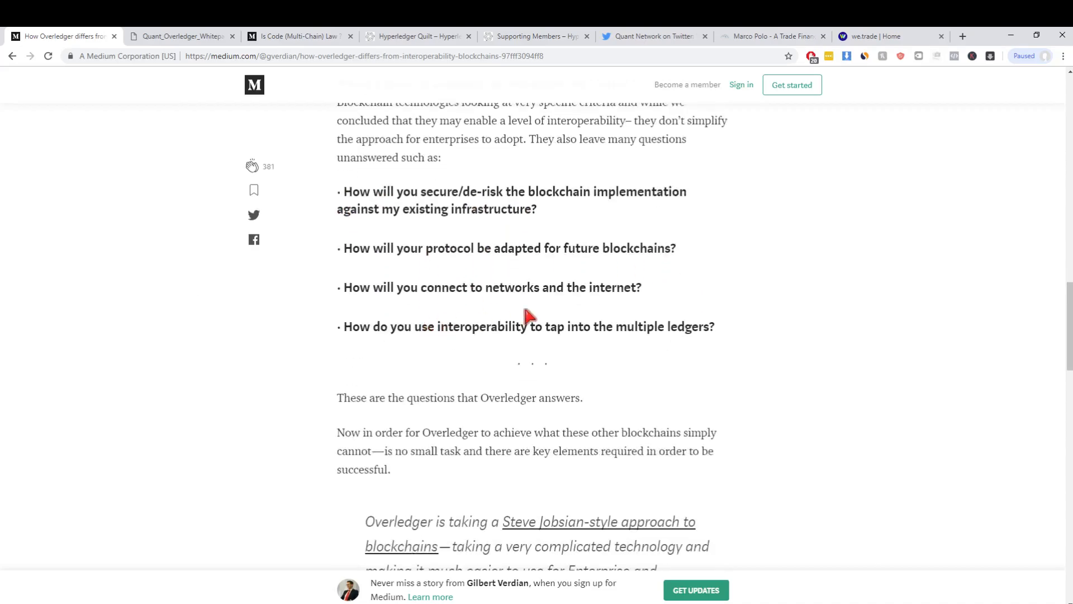
pyautogui.scroll(-3)
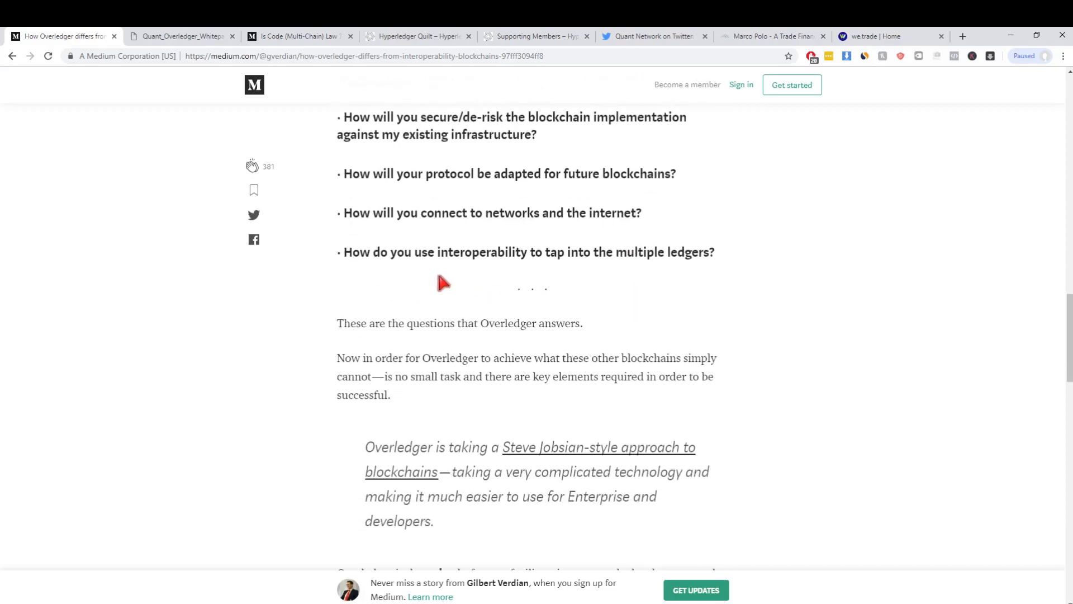
pyautogui.moveTo(743, 267)
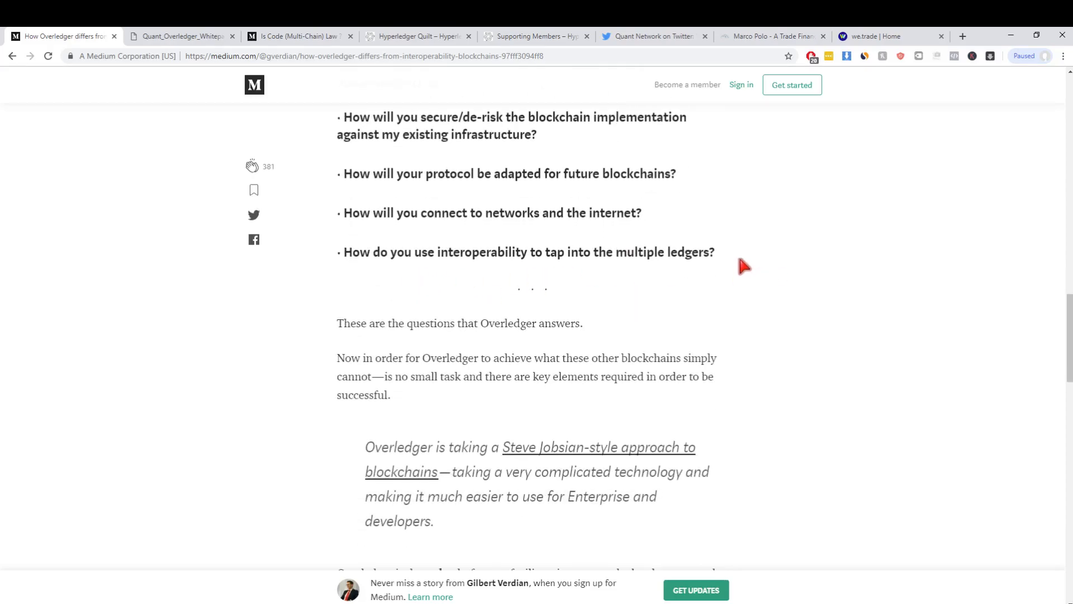
pyautogui.scroll(-3)
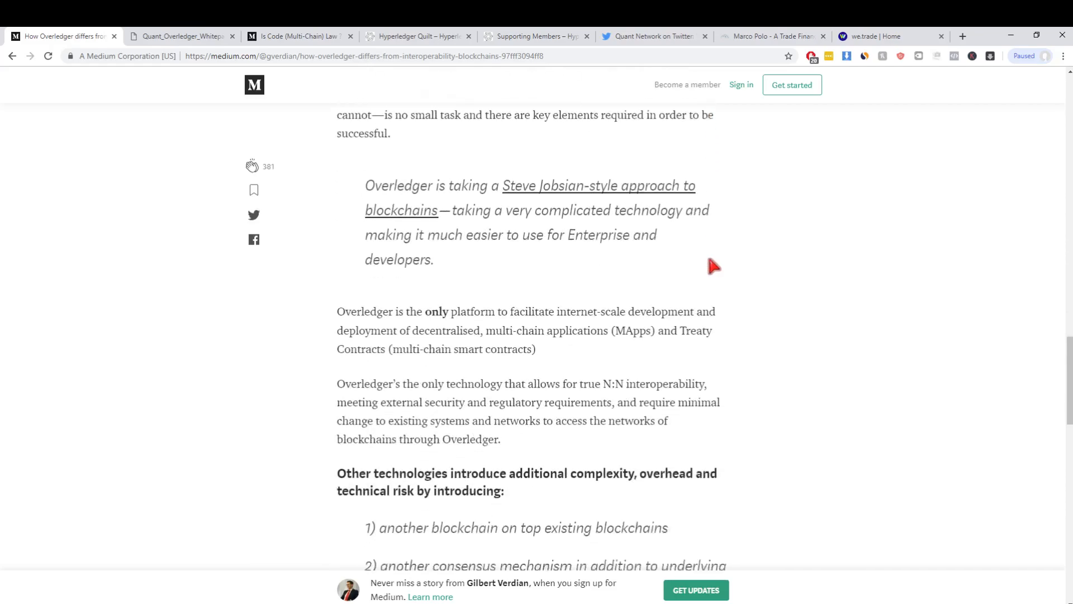
pyautogui.scroll(-3)
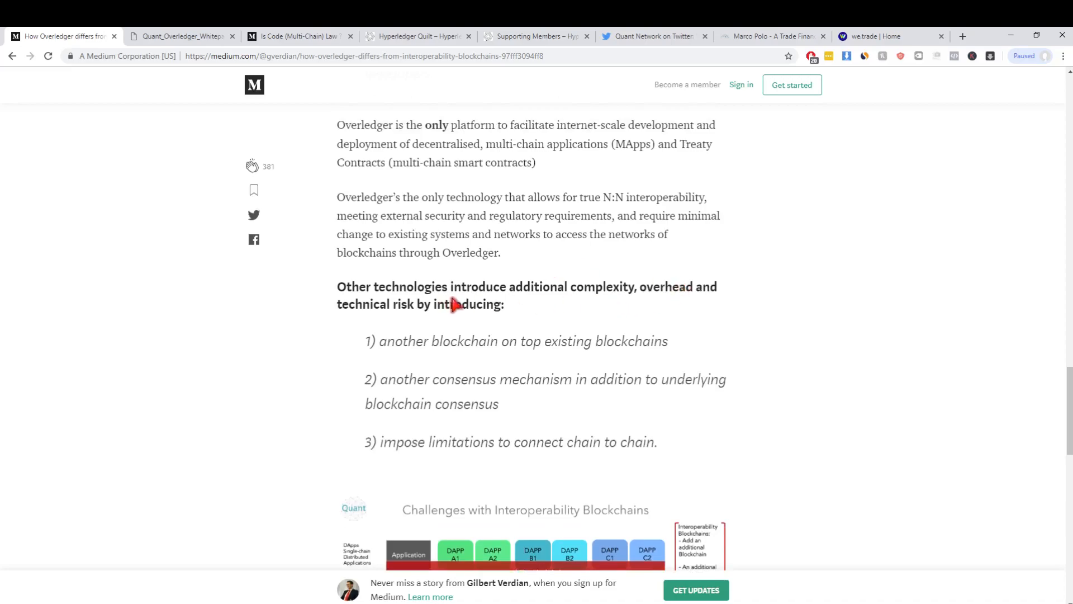
pyautogui.scroll(-3)
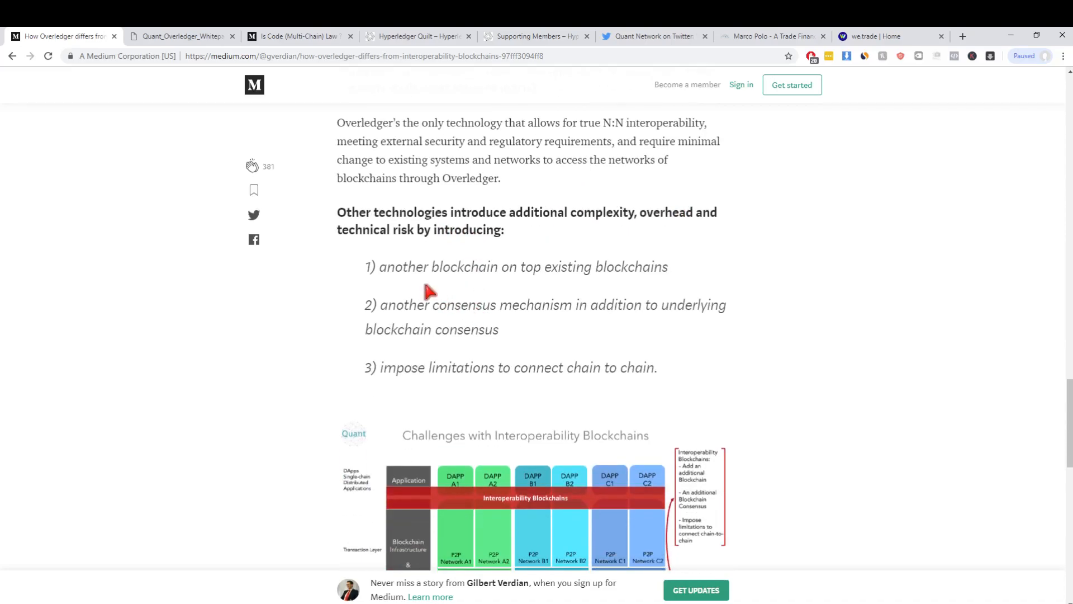
pyautogui.moveTo(481, 337)
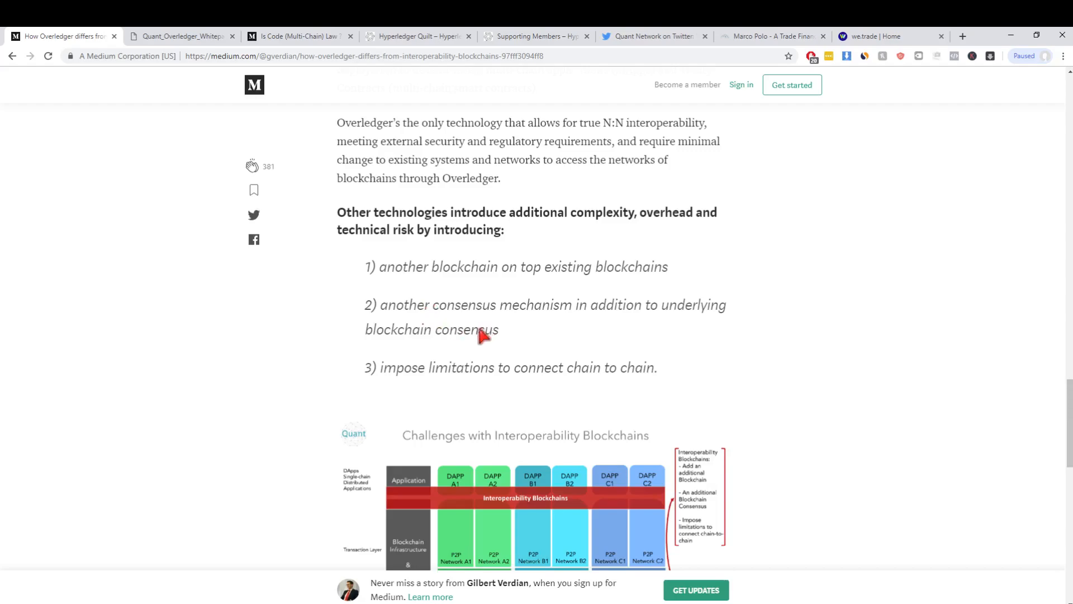
pyautogui.scroll(-3)
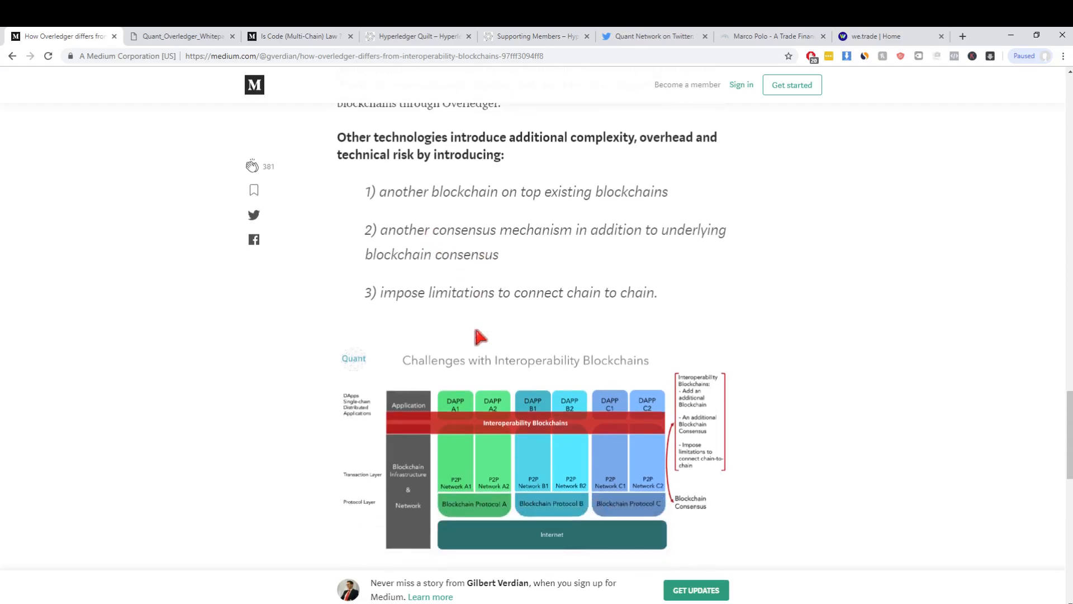
pyautogui.scroll(-3)
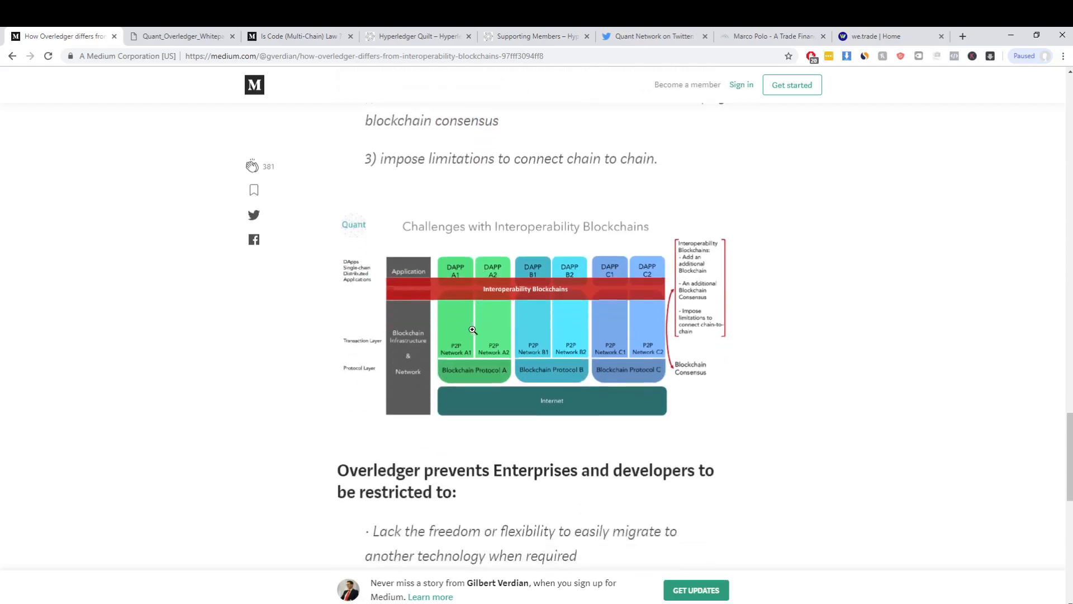
pyautogui.scroll(-3)
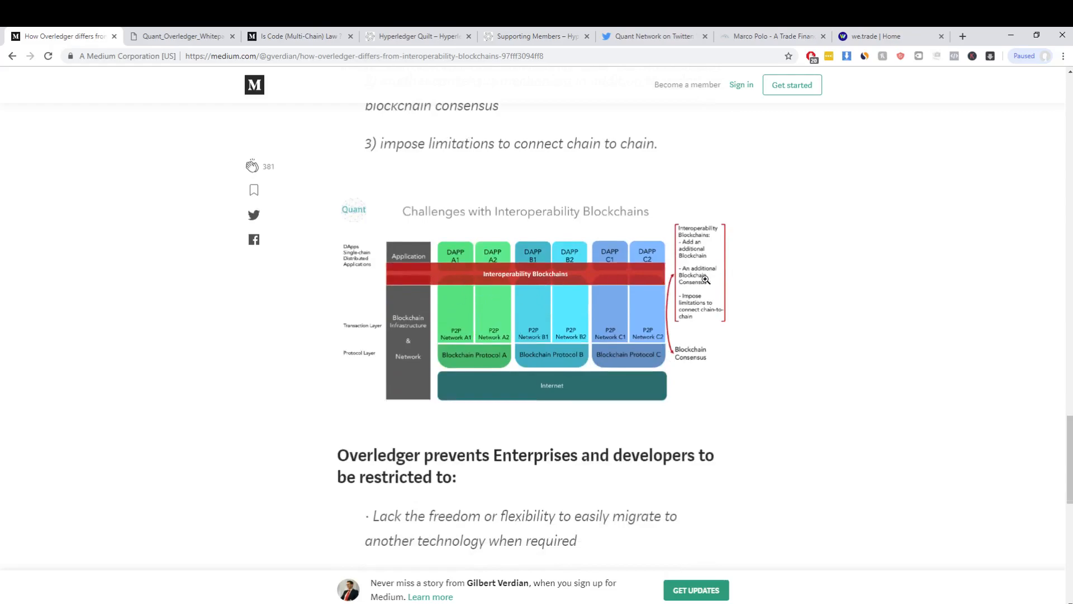
pyautogui.scroll(-3)
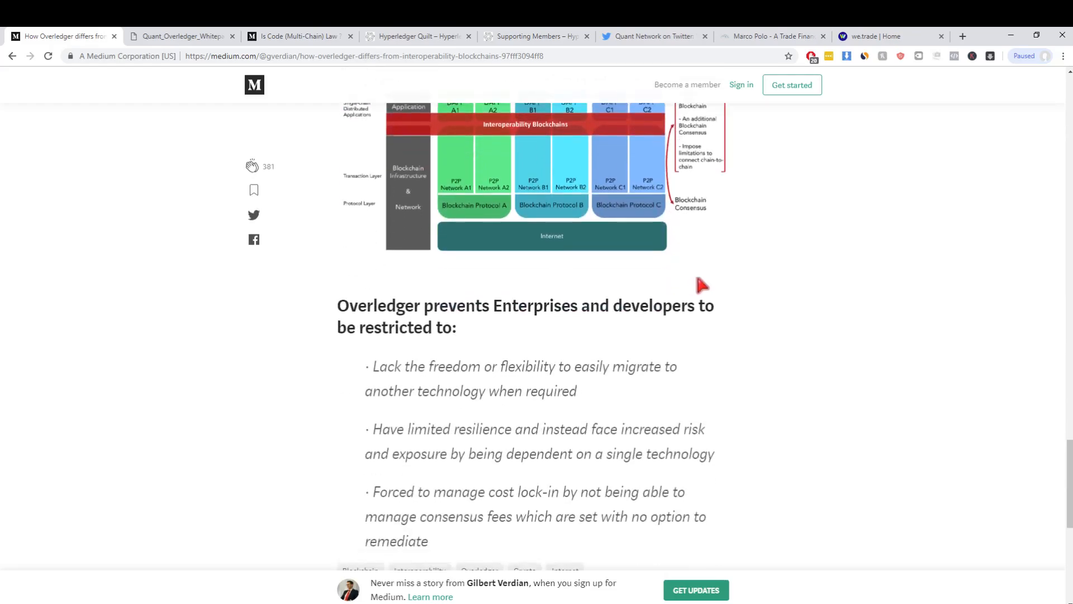
# Switch to the Overledger whitepaper PDF and settle on Table 1 on page 7.
pyautogui.click(178, 36)
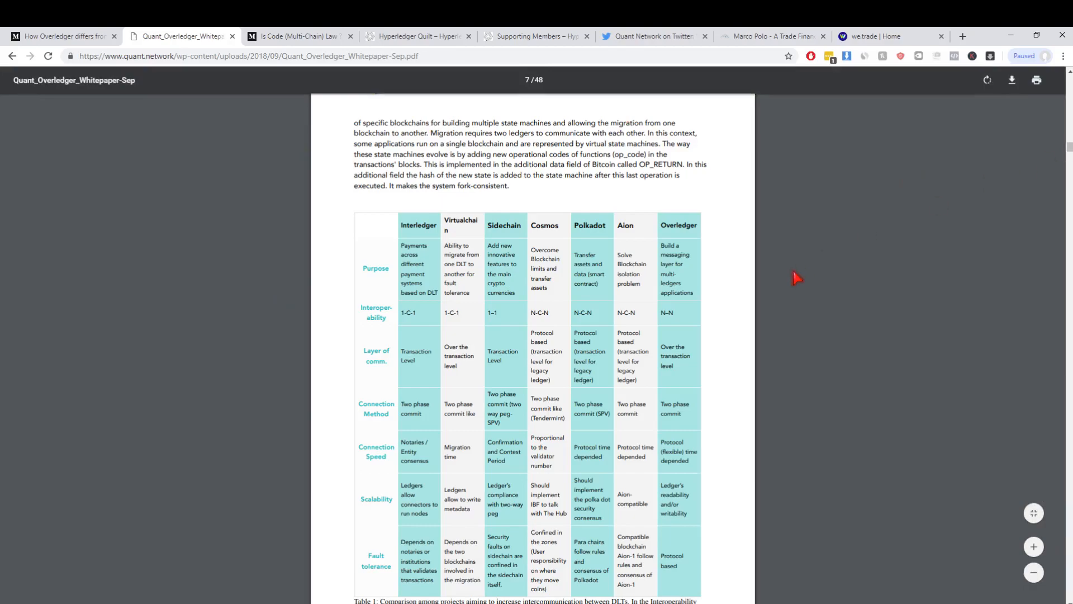
pyautogui.moveTo(434, 269)
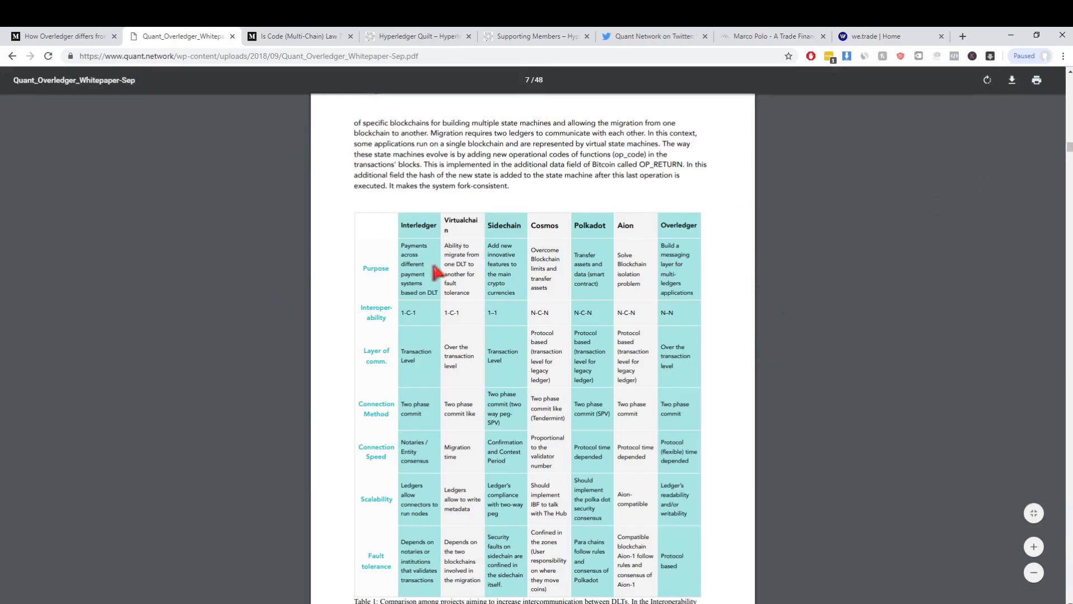
pyautogui.moveTo(618, 230)
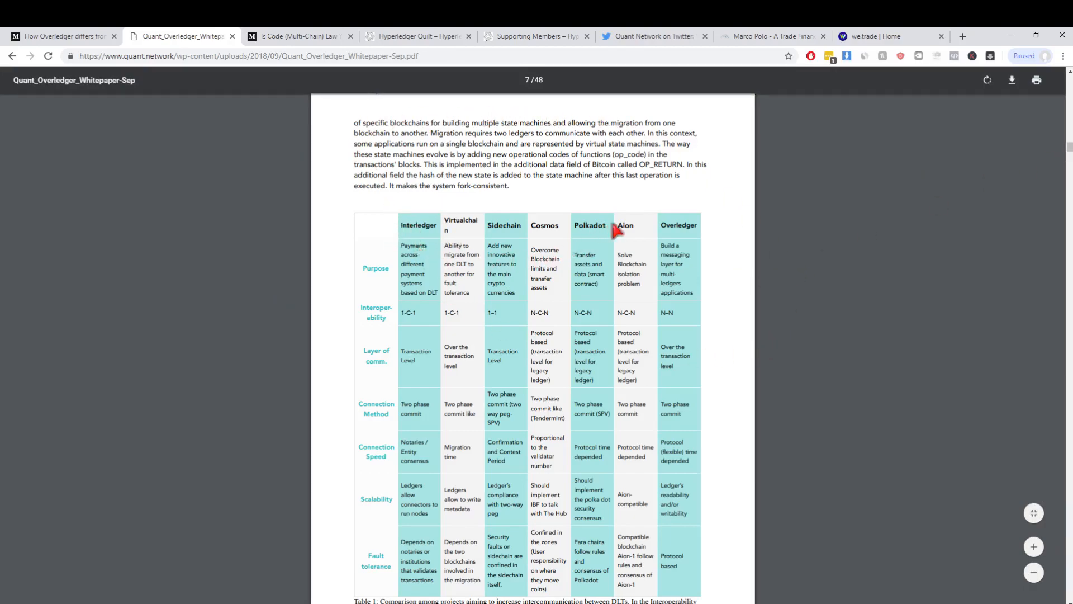
pyautogui.moveTo(668, 292)
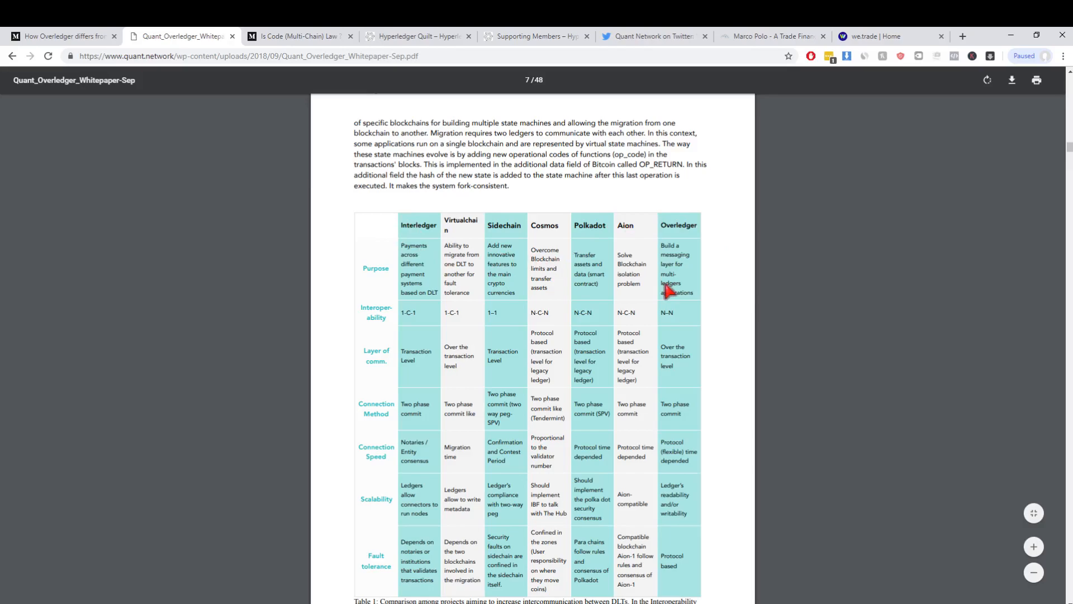
pyautogui.scroll(-3)
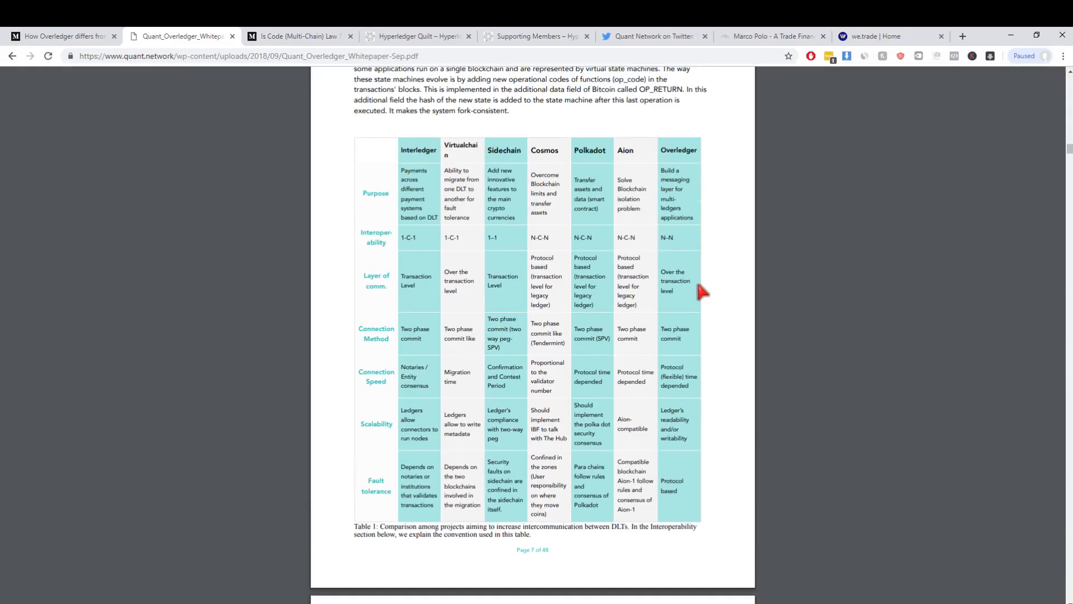
pyautogui.scroll(-3)
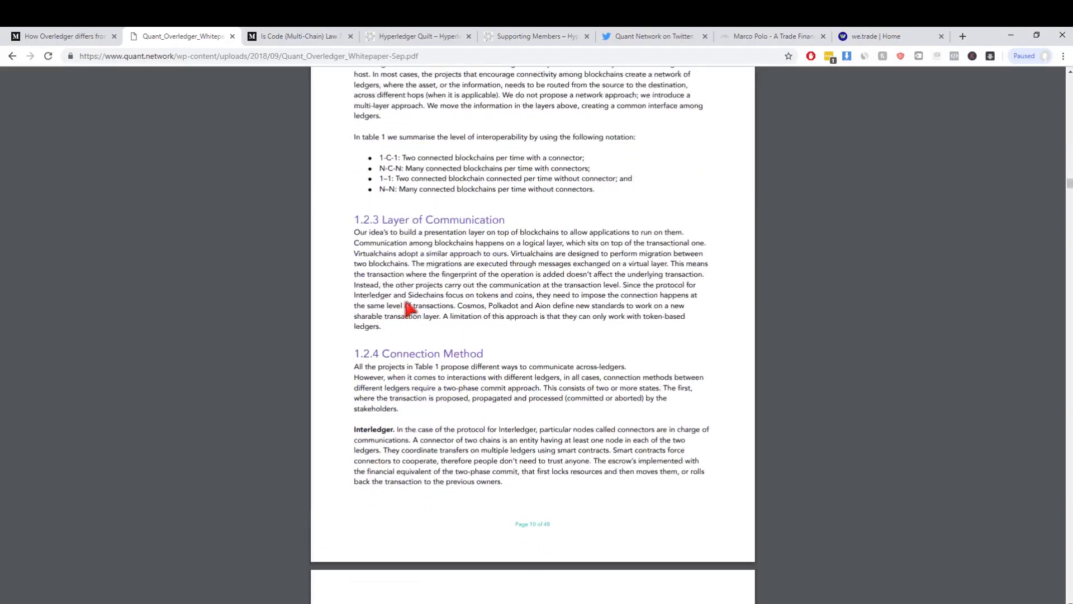
pyautogui.scroll(-3)
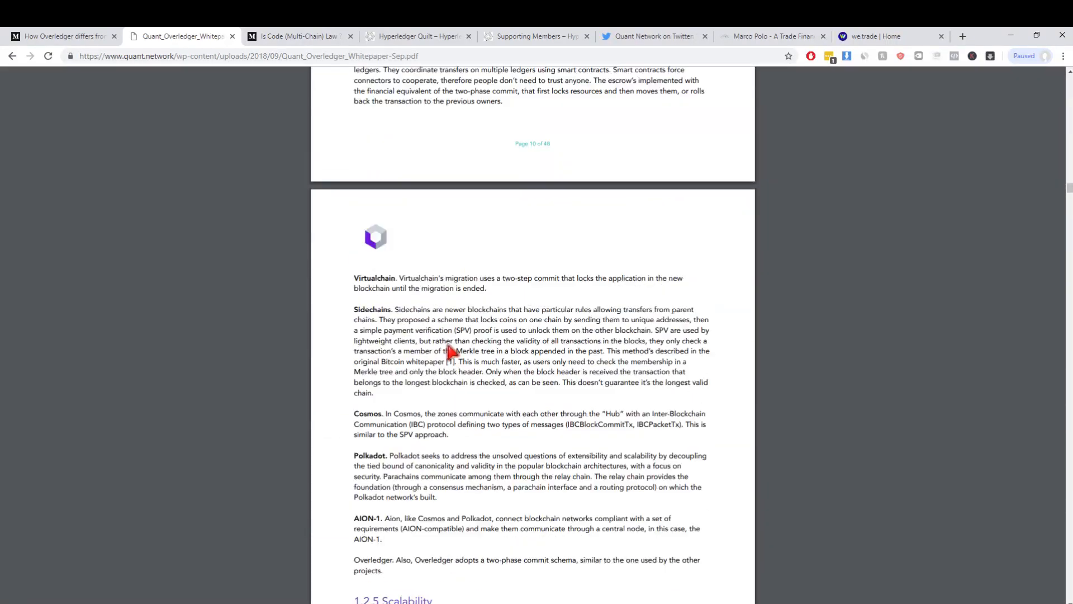
pyautogui.scroll(3)
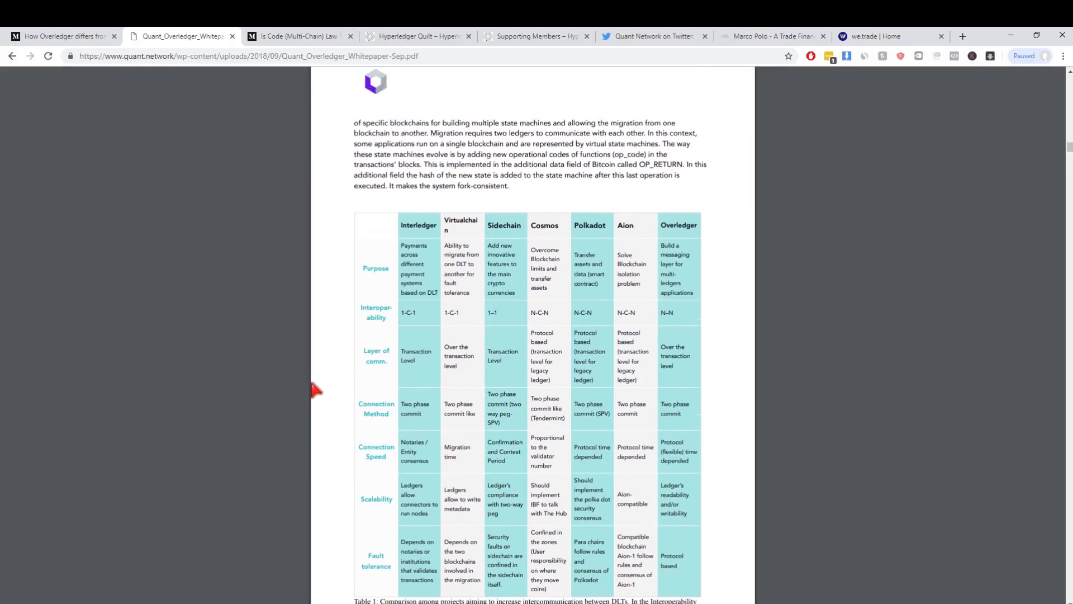
pyautogui.moveTo(401, 322)
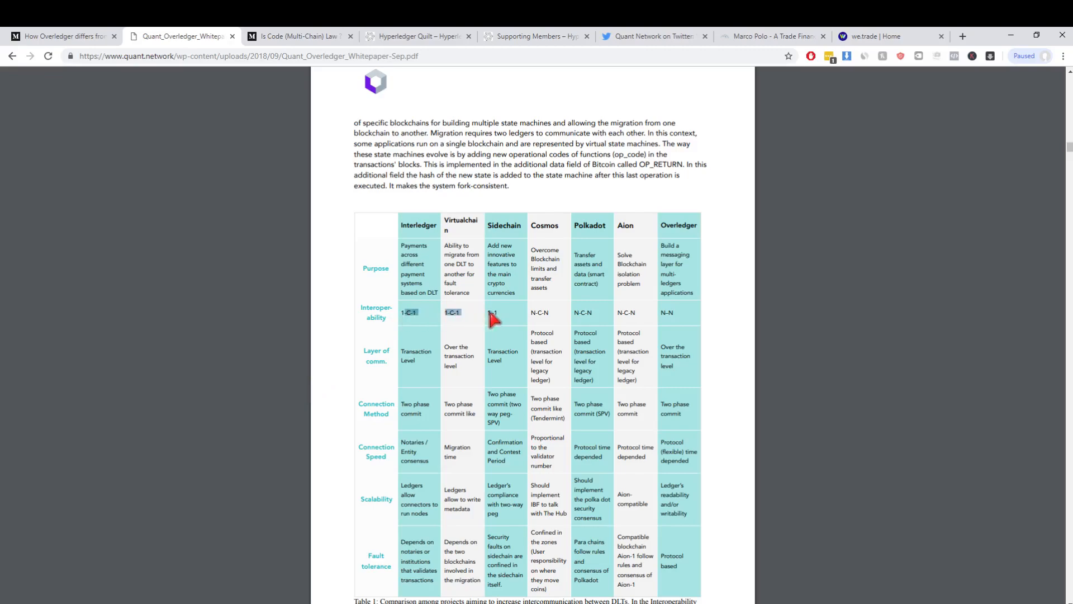
pyautogui.moveTo(446, 337)
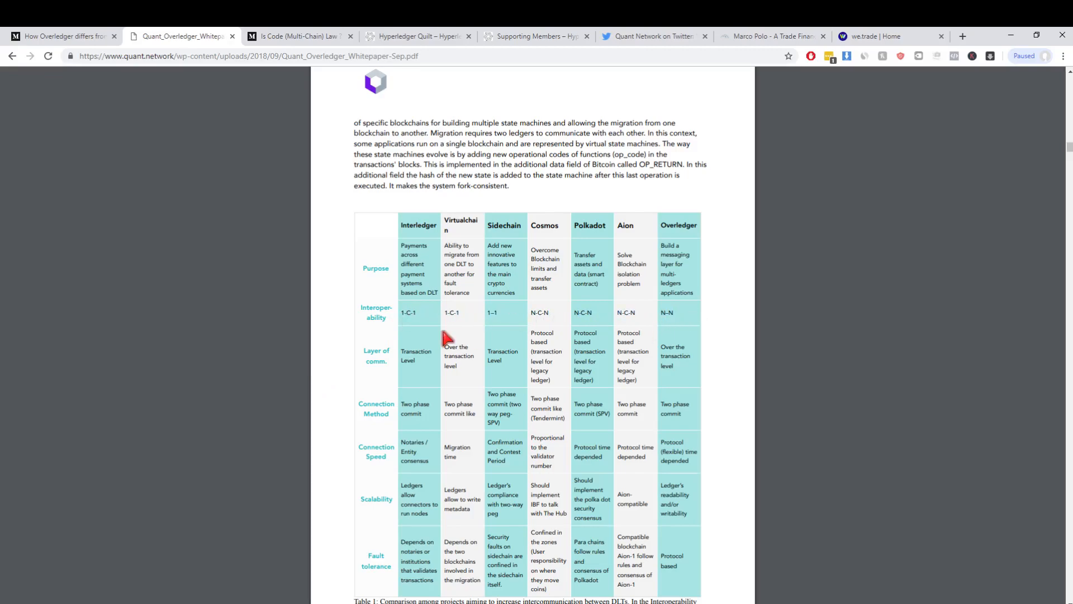
pyautogui.moveTo(534, 326)
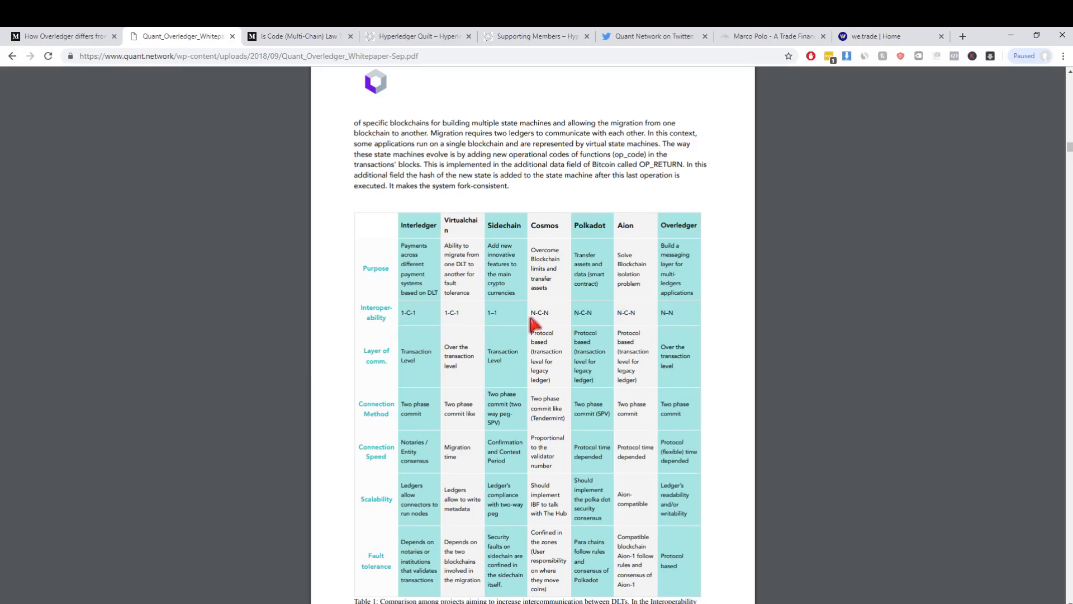
pyautogui.moveTo(406, 319)
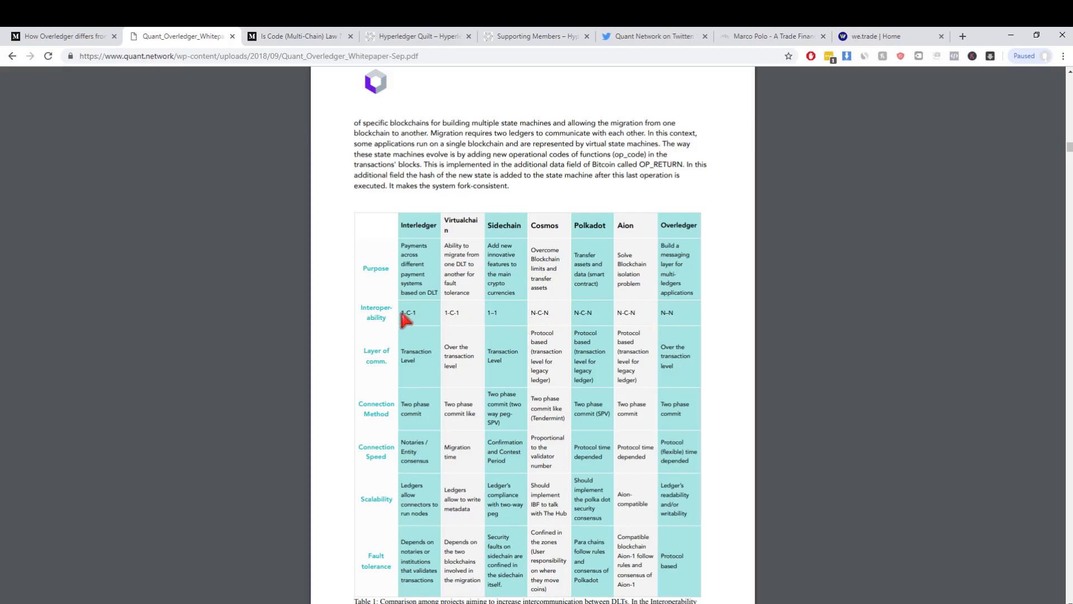
pyautogui.moveTo(417, 319)
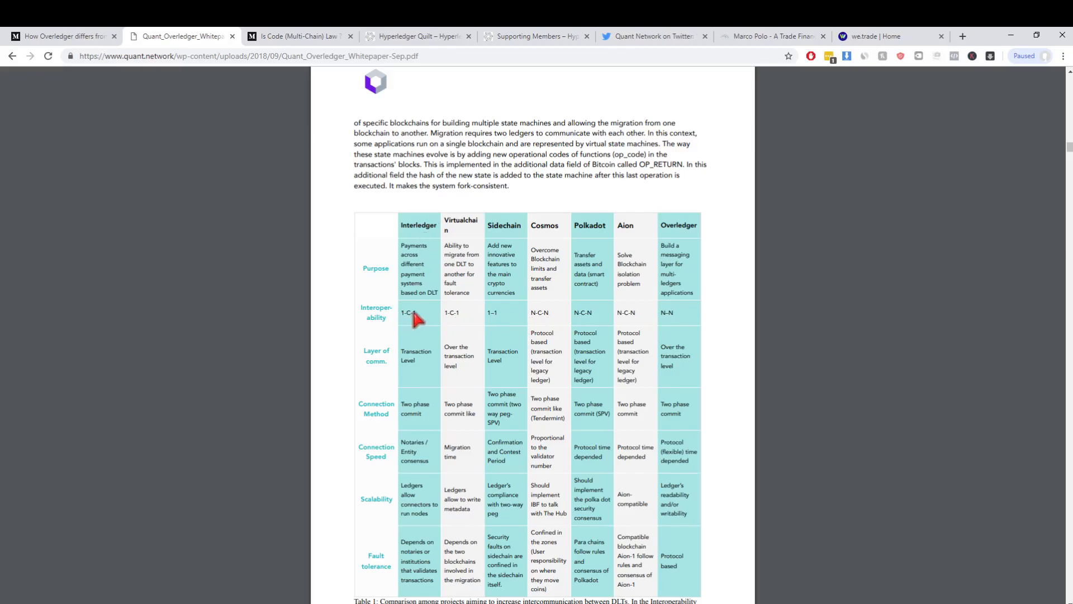
pyautogui.moveTo(411, 321)
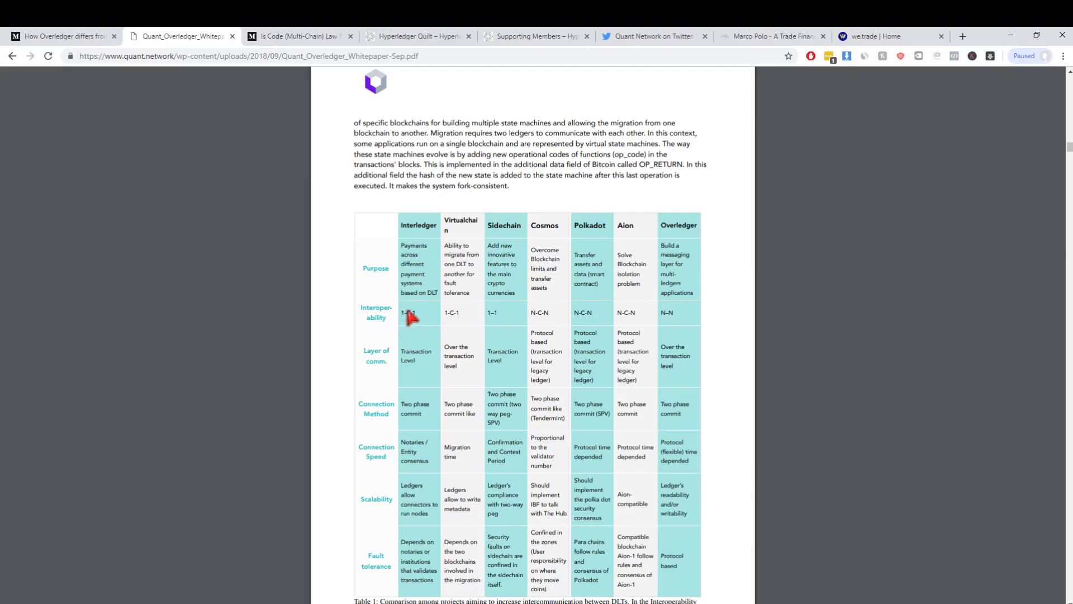
pyautogui.moveTo(452, 322)
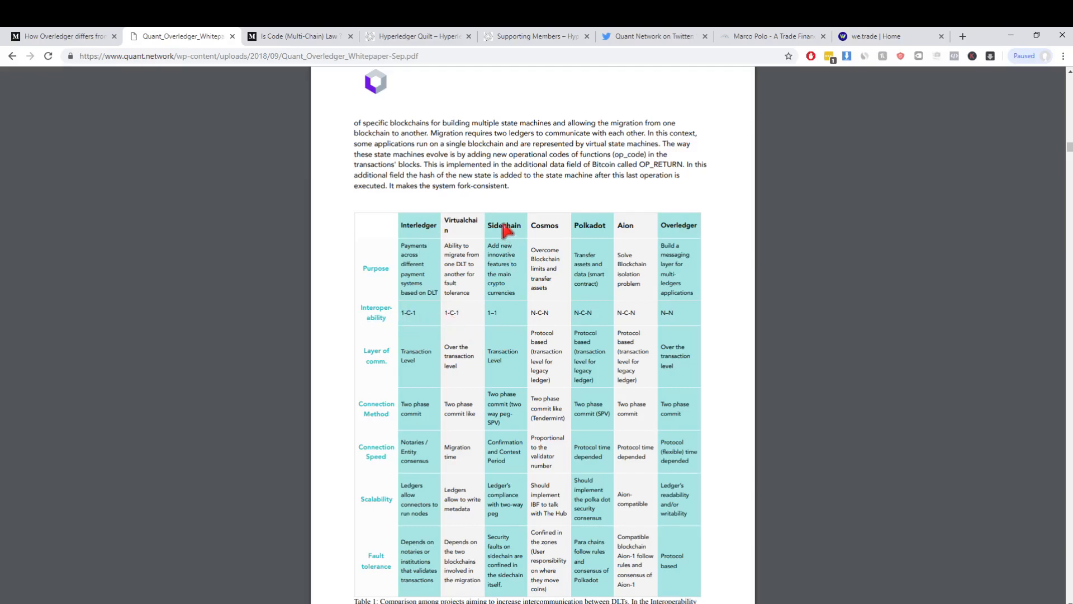
pyautogui.moveTo(493, 323)
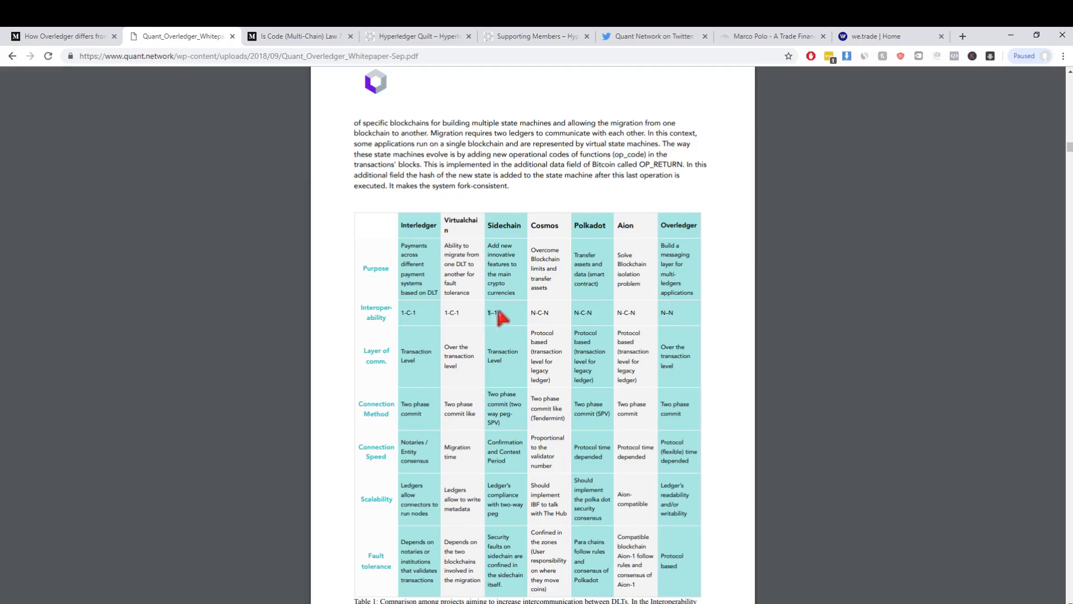
pyautogui.moveTo(475, 320)
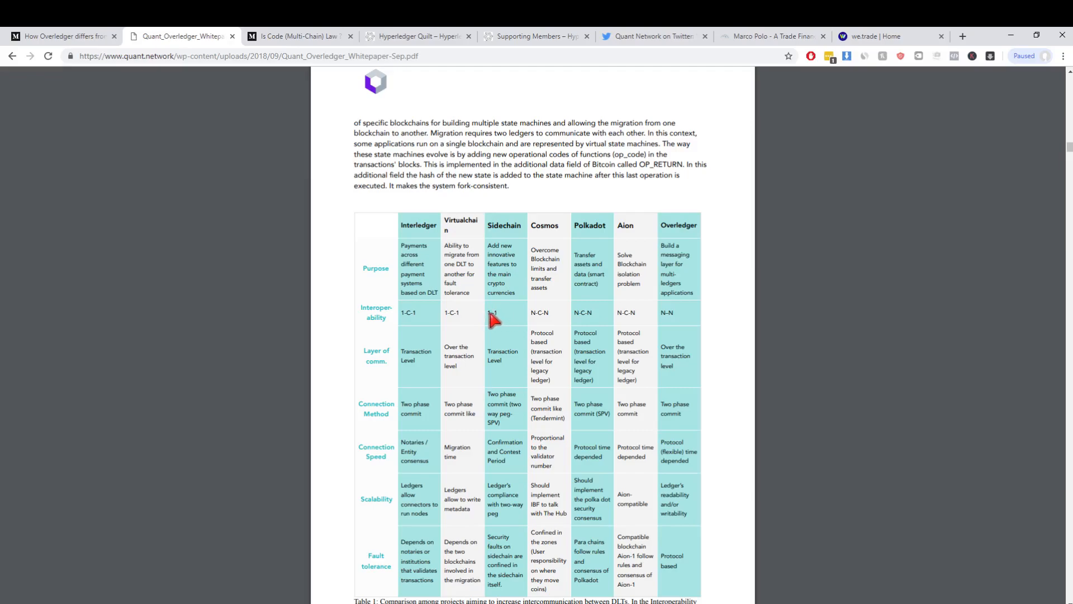
pyautogui.moveTo(590, 333)
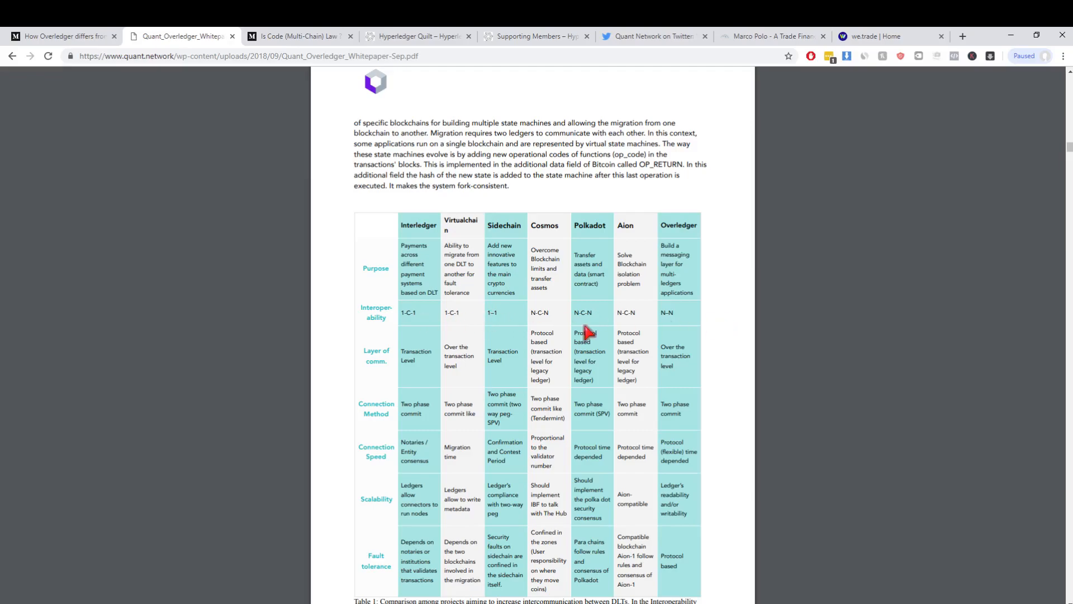
pyautogui.moveTo(670, 328)
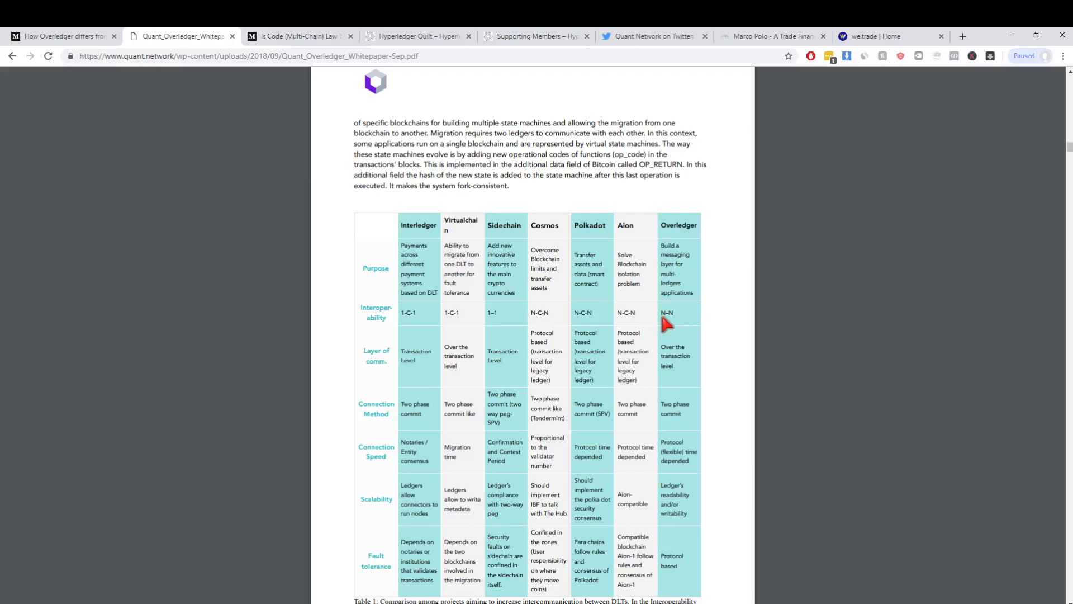
pyautogui.moveTo(532, 322)
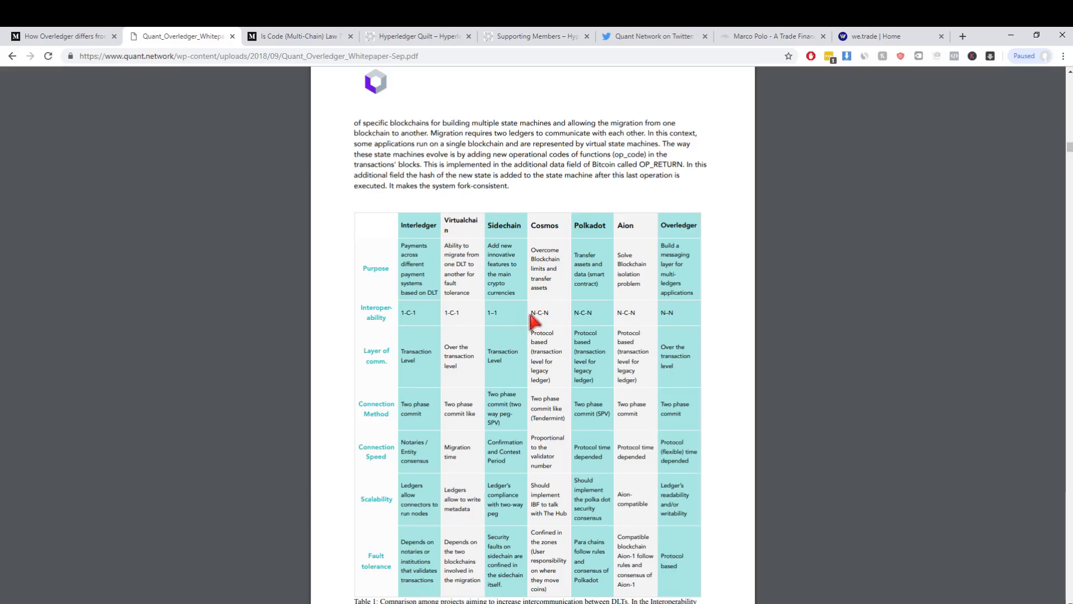
pyautogui.moveTo(589, 312)
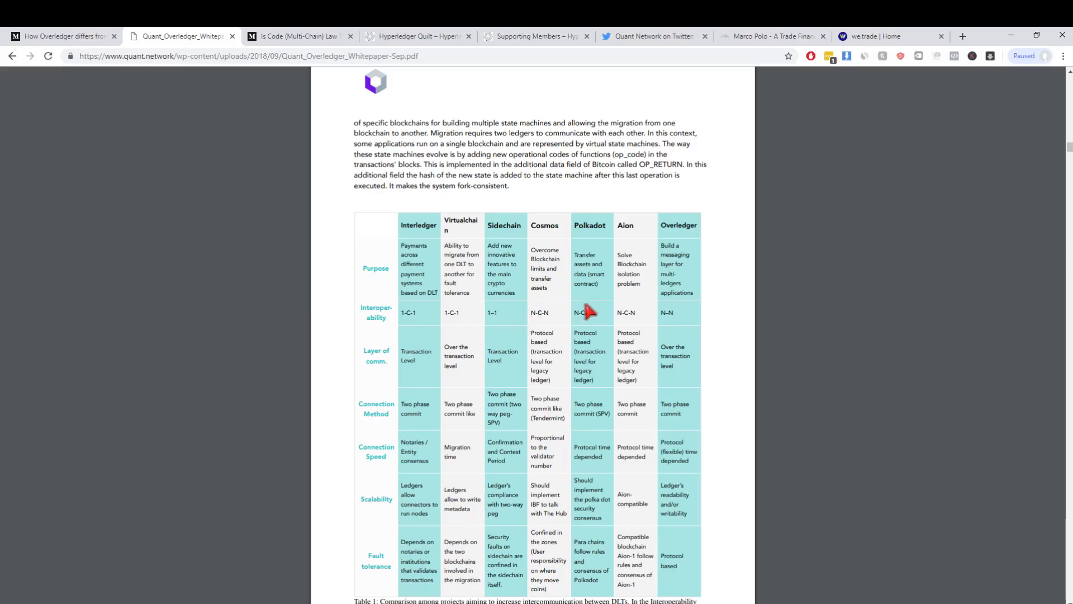
# Scroll the whitepaper from page 9 to page 11's section 1.2.4 Connection Method.
pyautogui.scroll(-3)
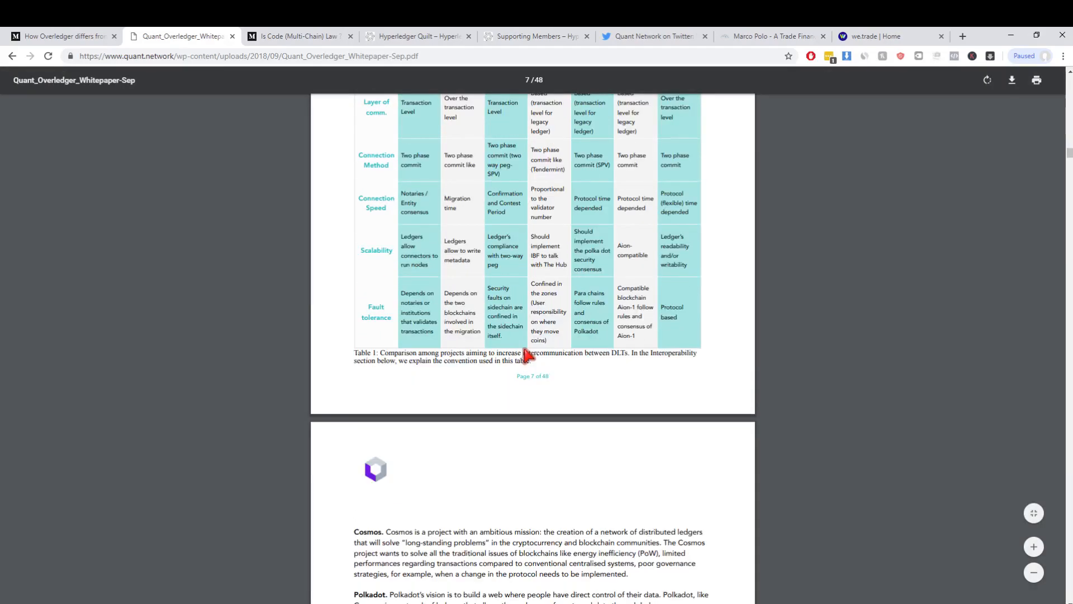
pyautogui.scroll(-3)
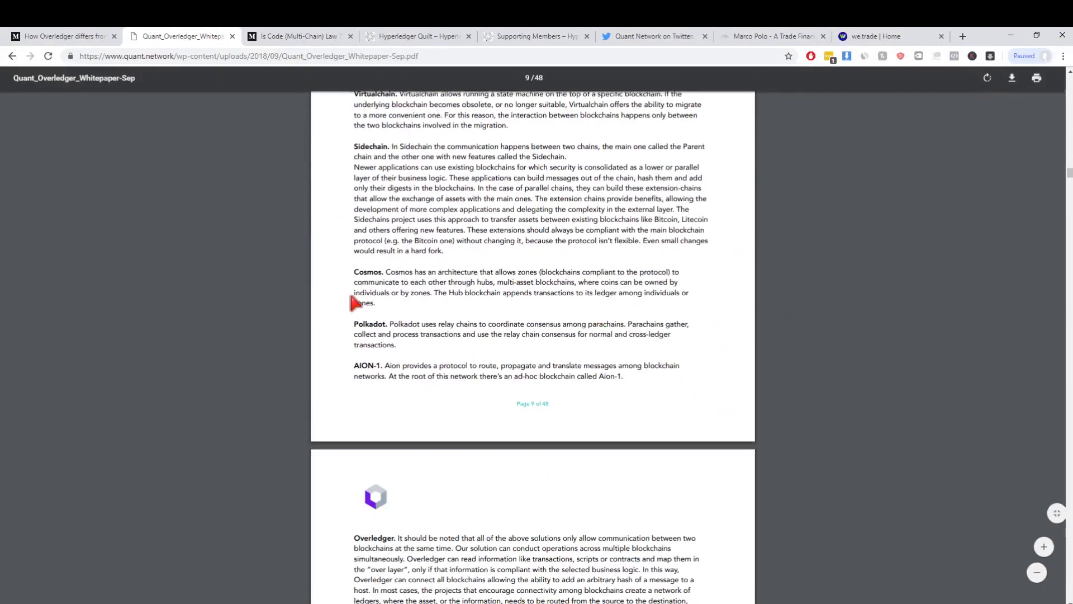
pyautogui.scroll(-3)
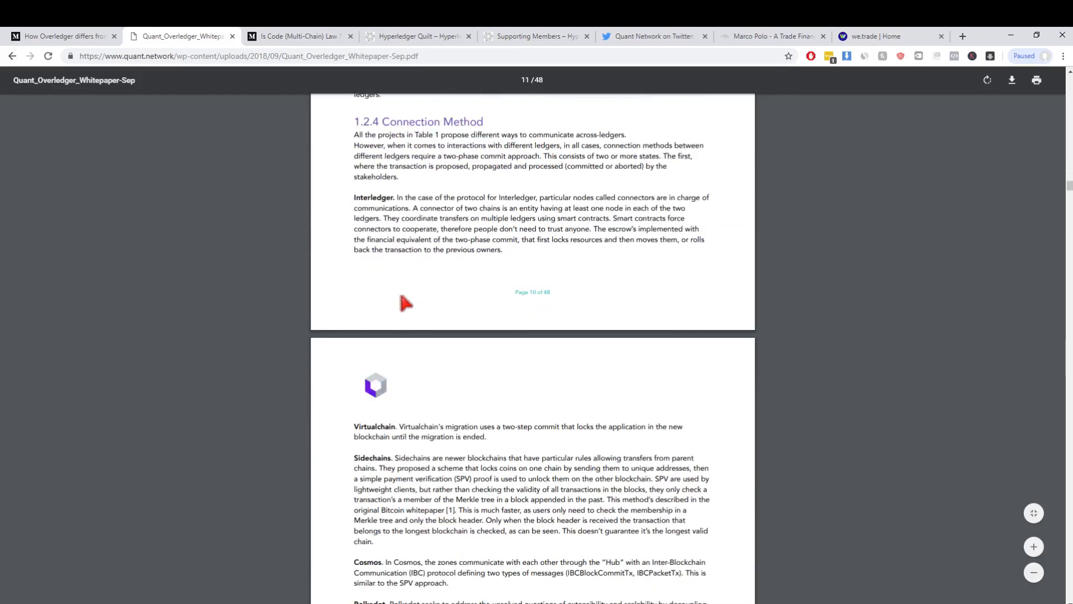
# Open Paolo Tasca's 'Is Code (Multi-Chain) Law?' and scroll to the dominant-blockchain solution.
pyautogui.click(300, 36)
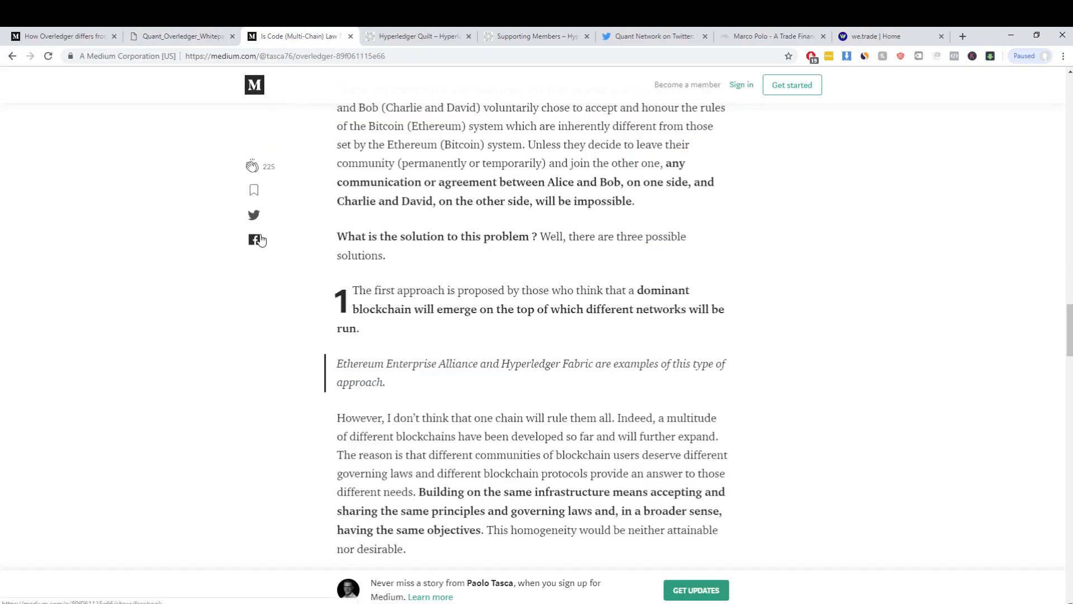
pyautogui.scroll(-3)
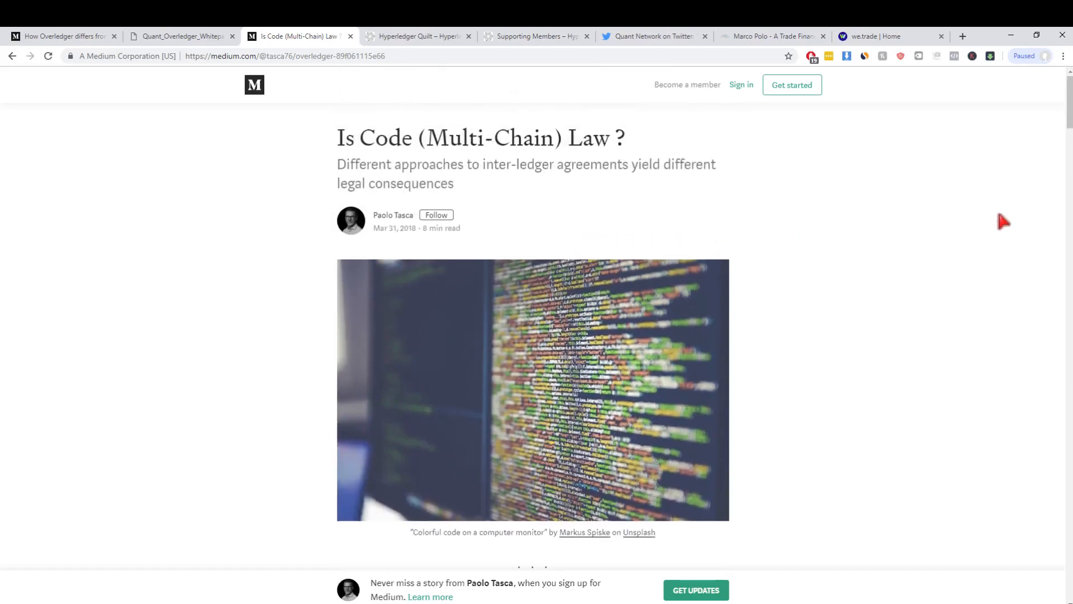
pyautogui.scroll(-3)
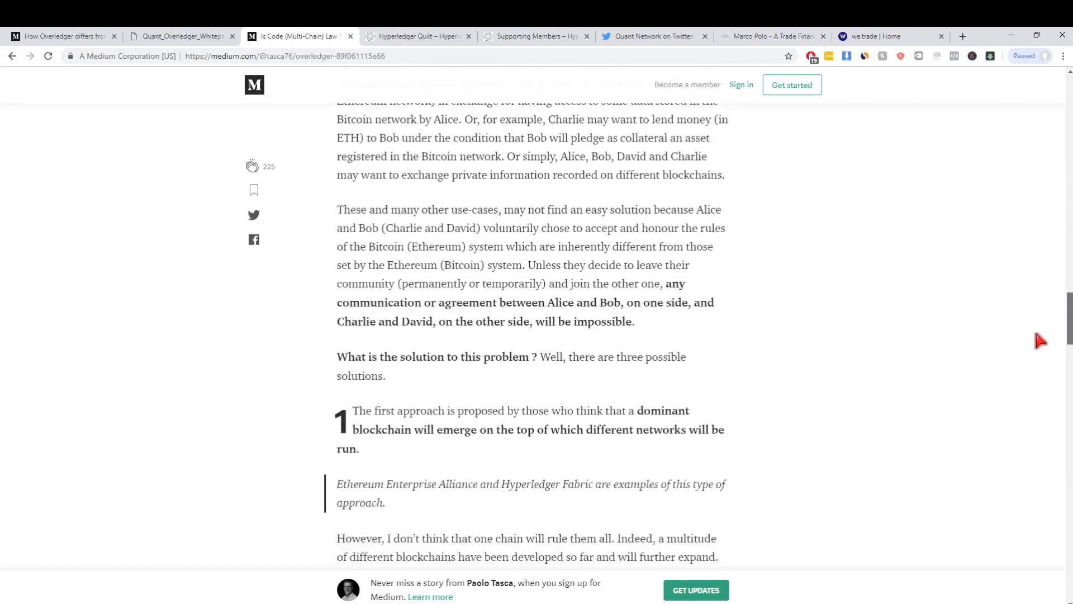
pyautogui.scroll(-3)
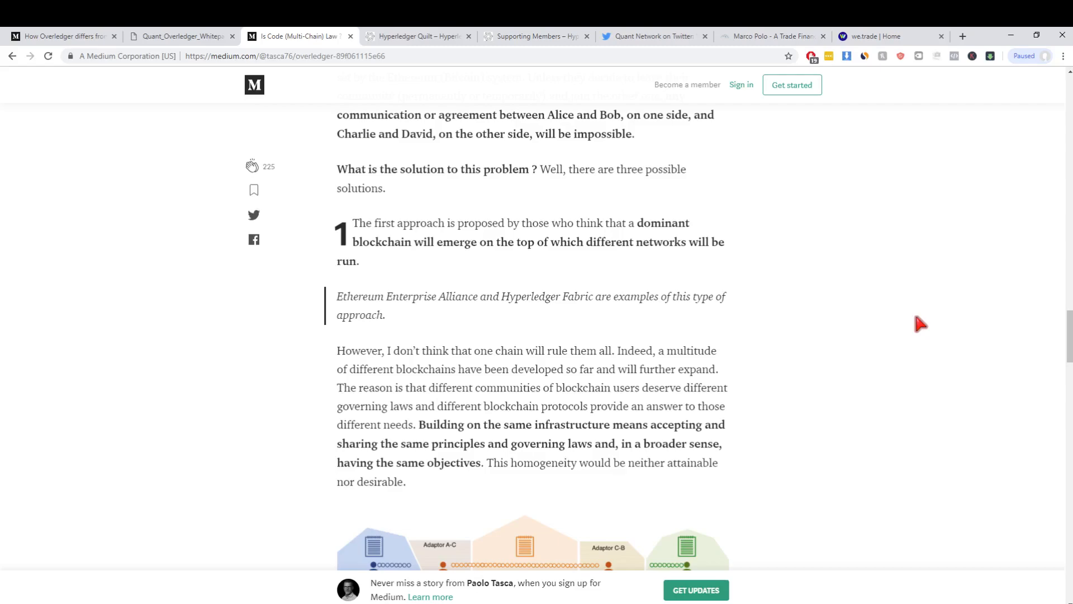
pyautogui.scroll(3)
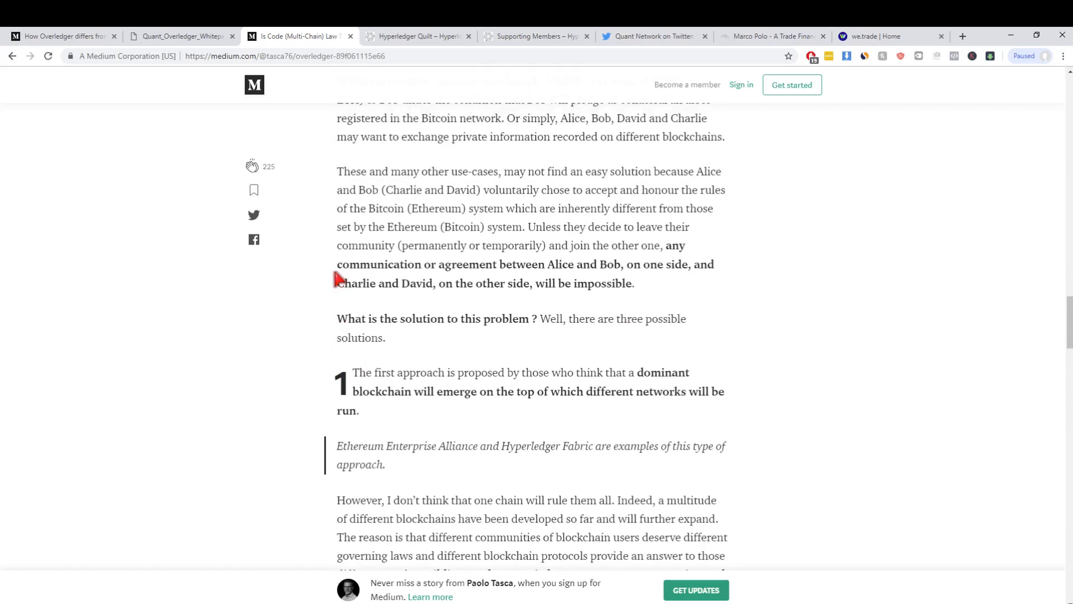
pyautogui.scroll(-3)
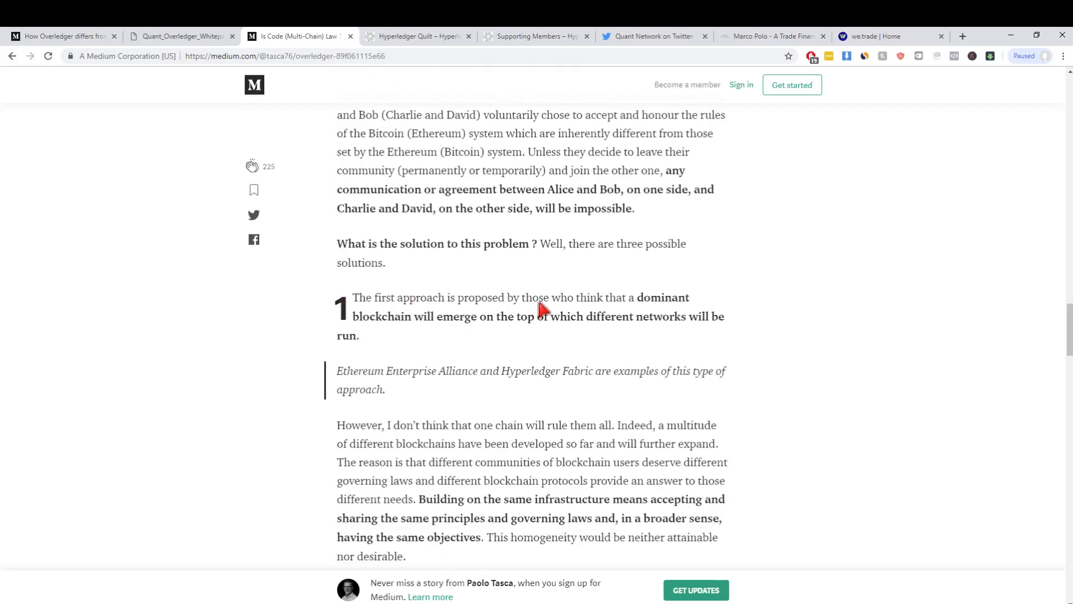
pyautogui.moveTo(364, 335)
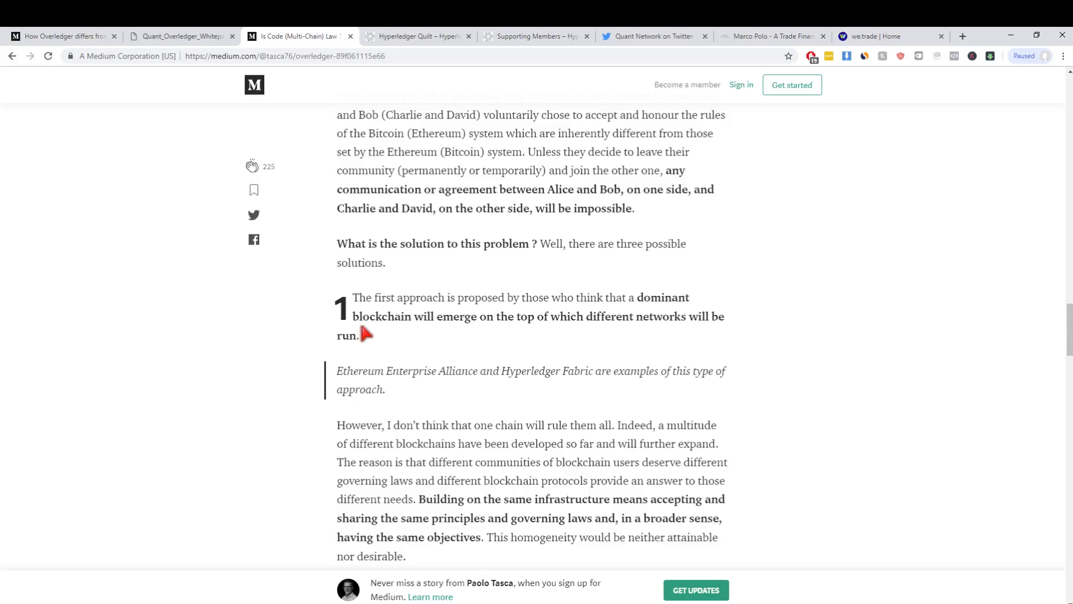
pyautogui.moveTo(448, 385)
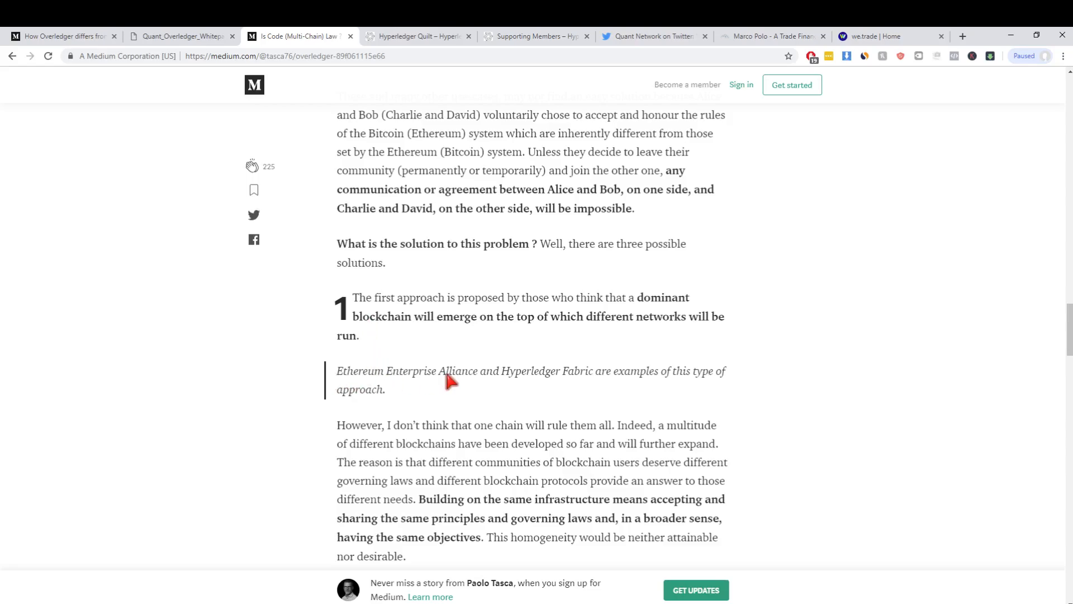
pyautogui.moveTo(609, 390)
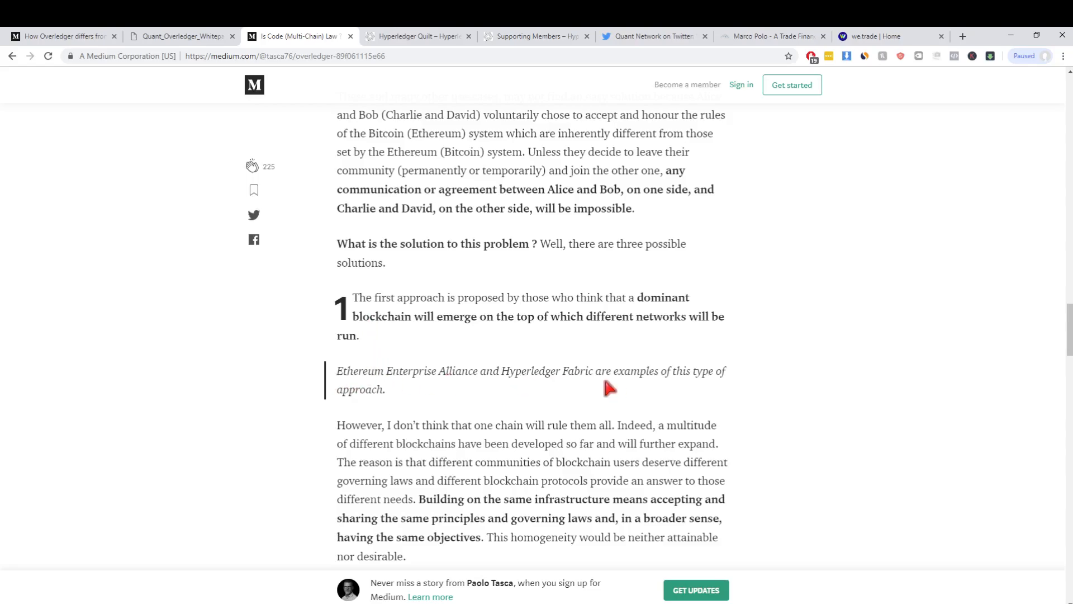
pyautogui.scroll(-3)
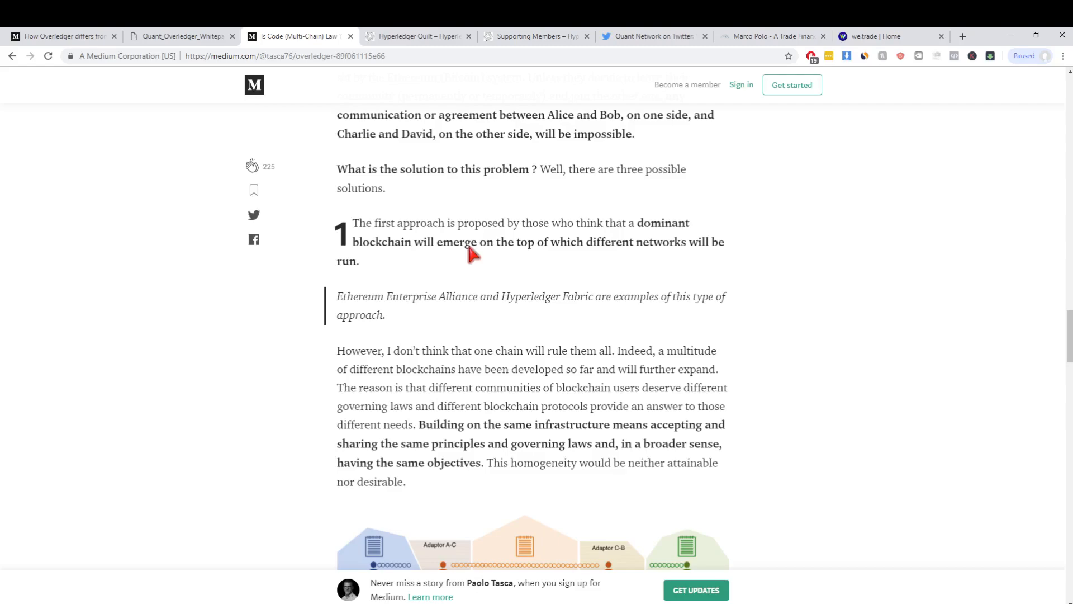
# Scroll down to the 'Blockchains connected via another blockchain' figure and the intermediate-blockchain method.
pyautogui.scroll(-3)
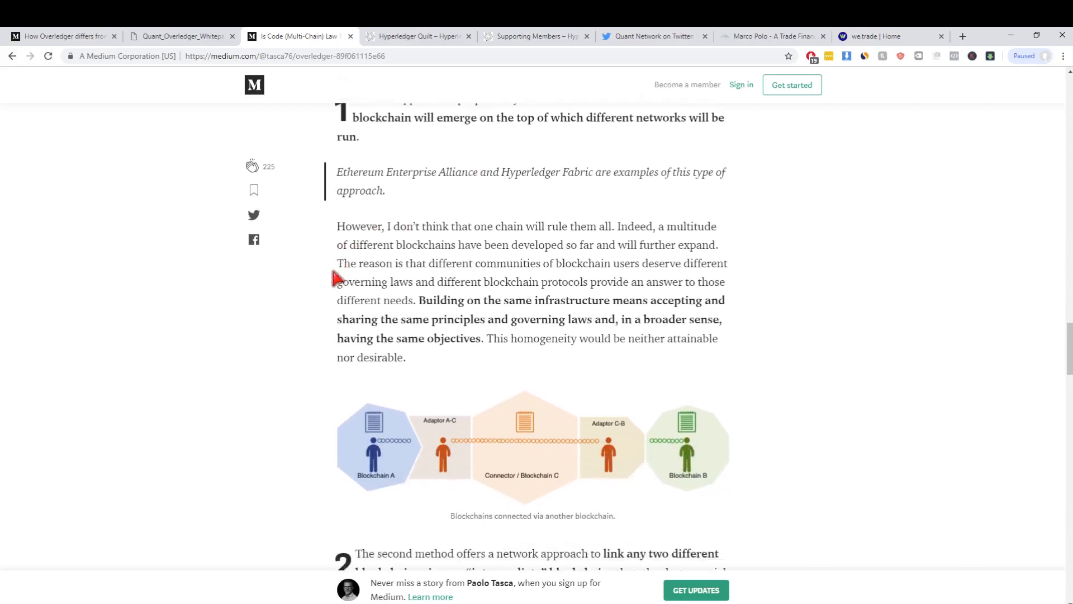
pyautogui.scroll(-3)
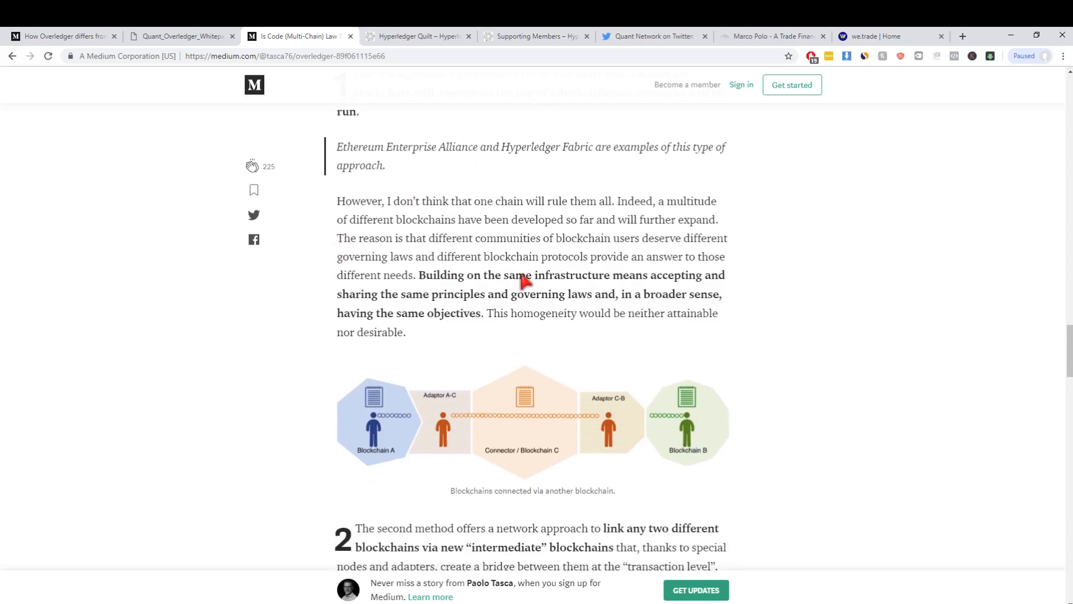
pyautogui.moveTo(304, 137)
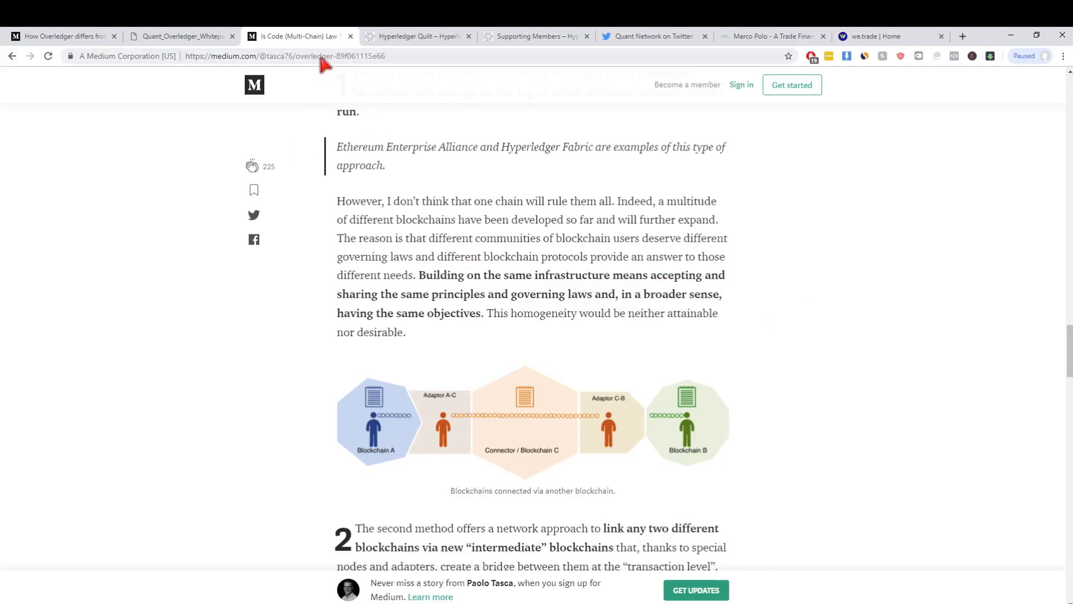
pyautogui.moveTo(379, 237)
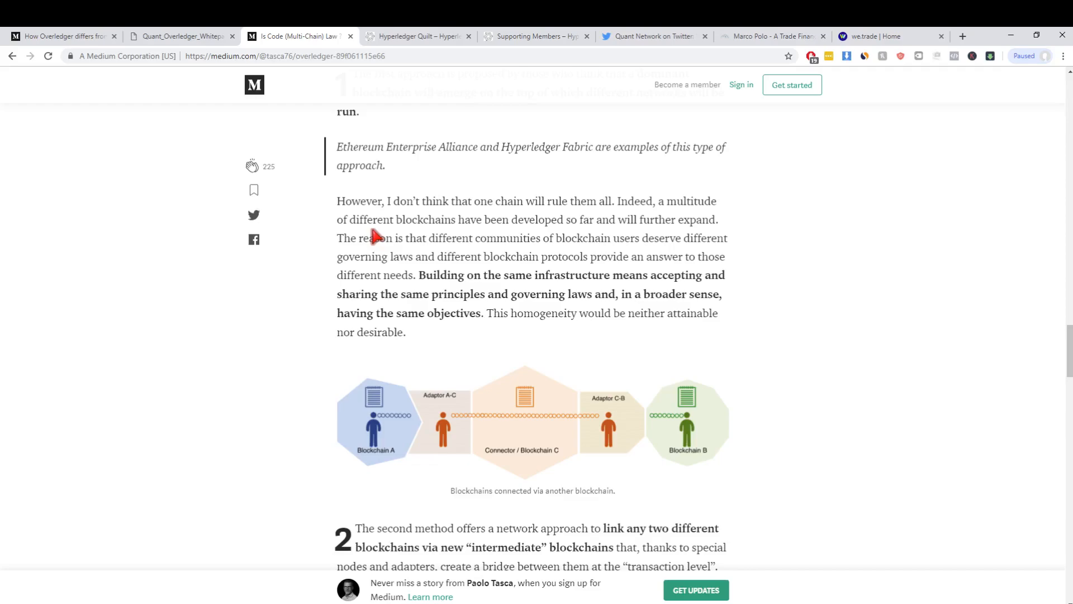
pyautogui.moveTo(502, 298)
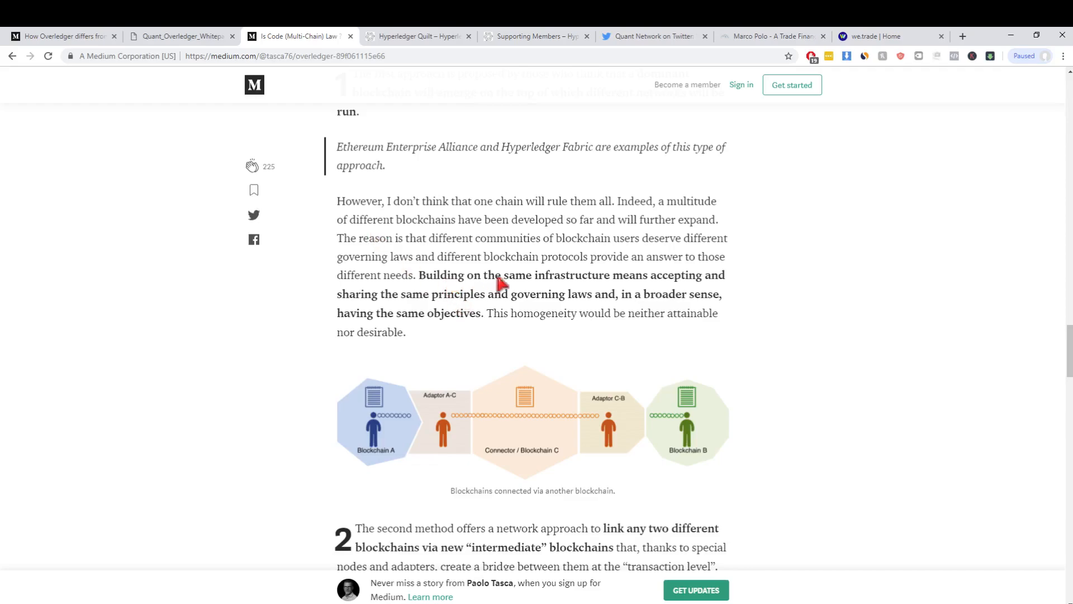
pyautogui.moveTo(626, 317)
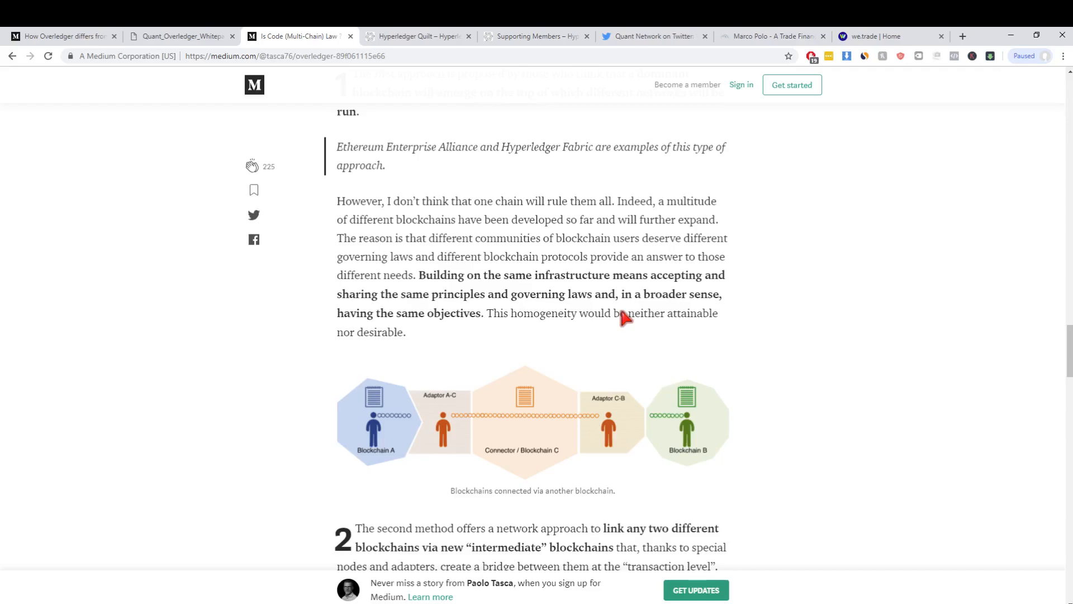
pyautogui.scroll(-3)
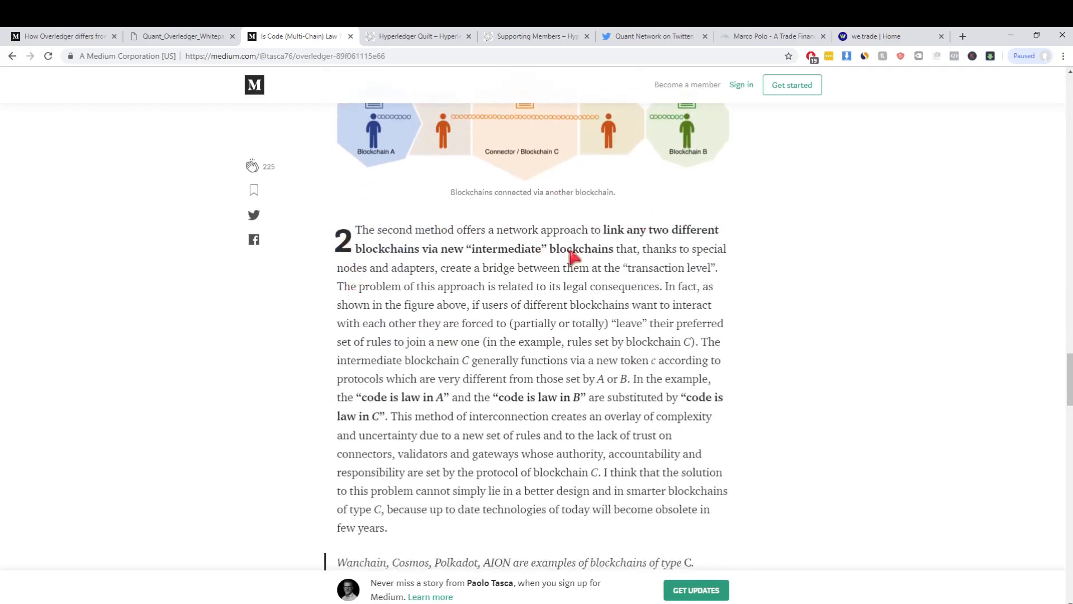
pyautogui.moveTo(727, 257)
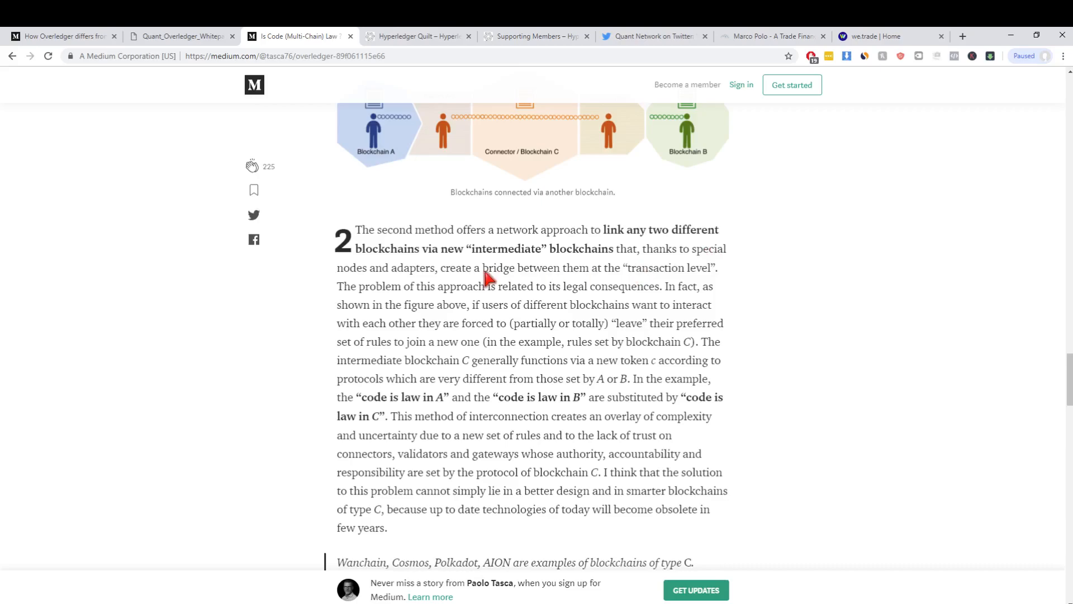
pyautogui.scroll(-3)
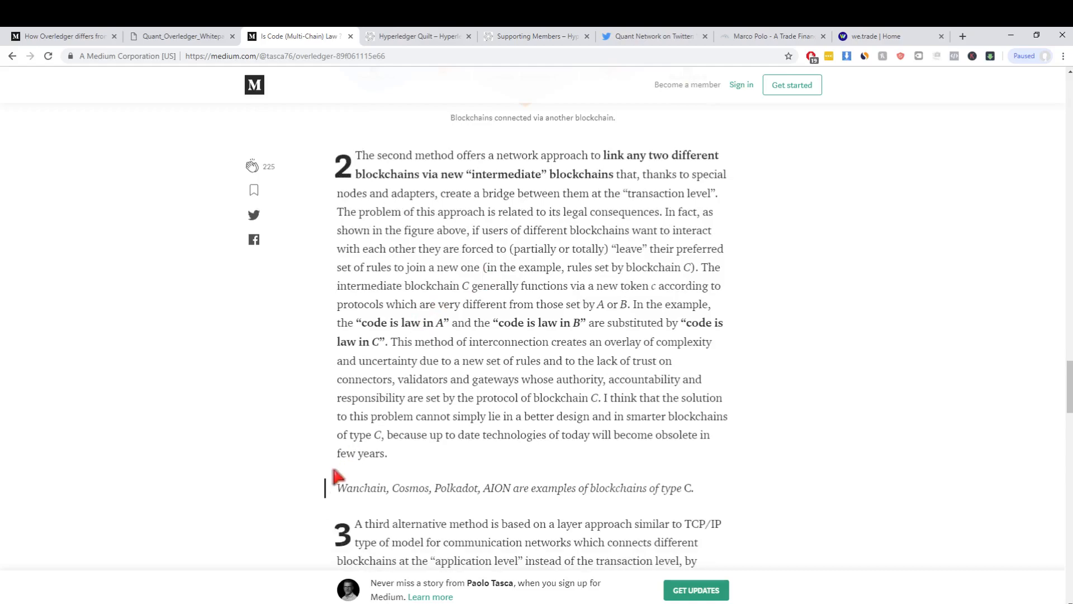
pyautogui.moveTo(420, 497)
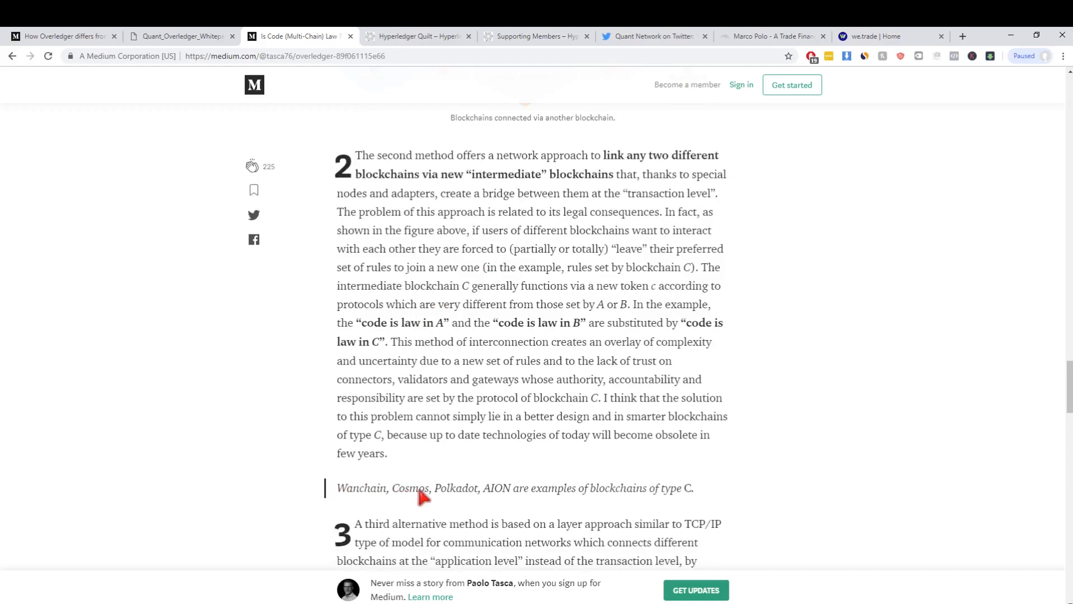
pyautogui.moveTo(432, 381)
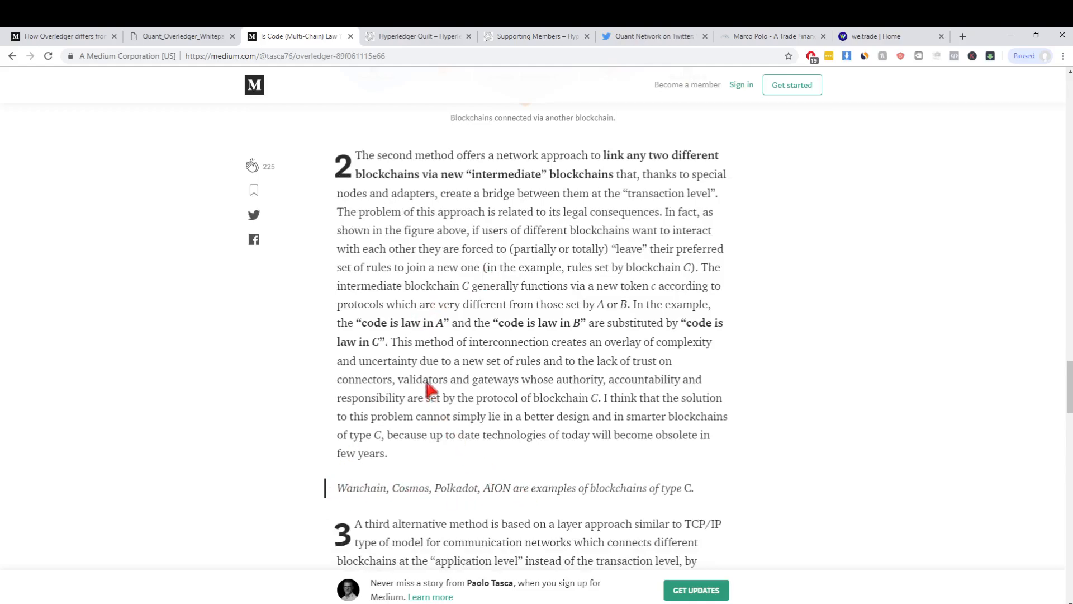
pyautogui.scroll(-3)
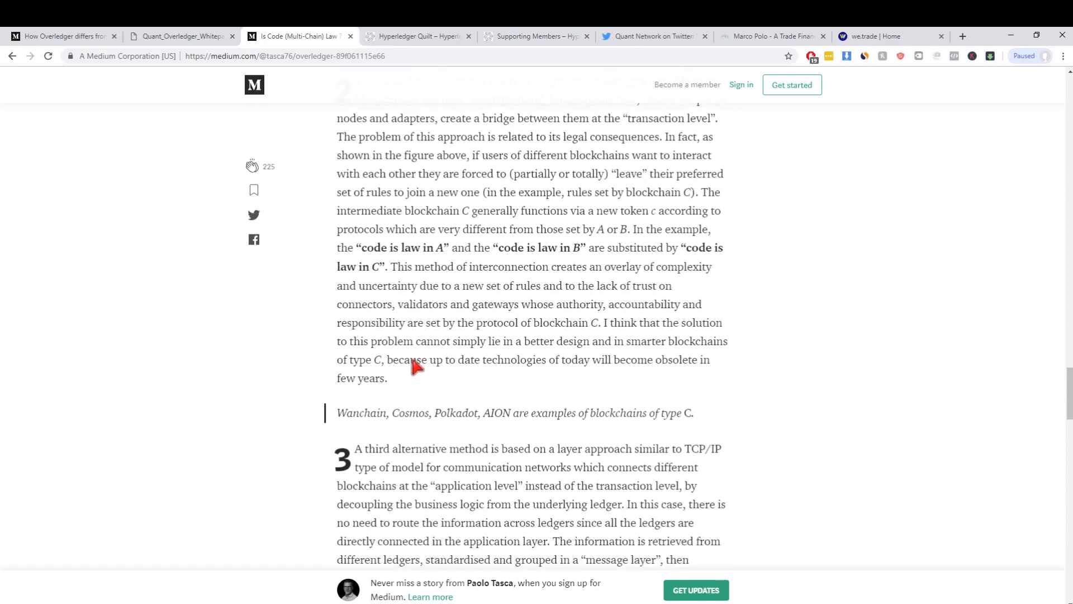
pyautogui.scroll(3)
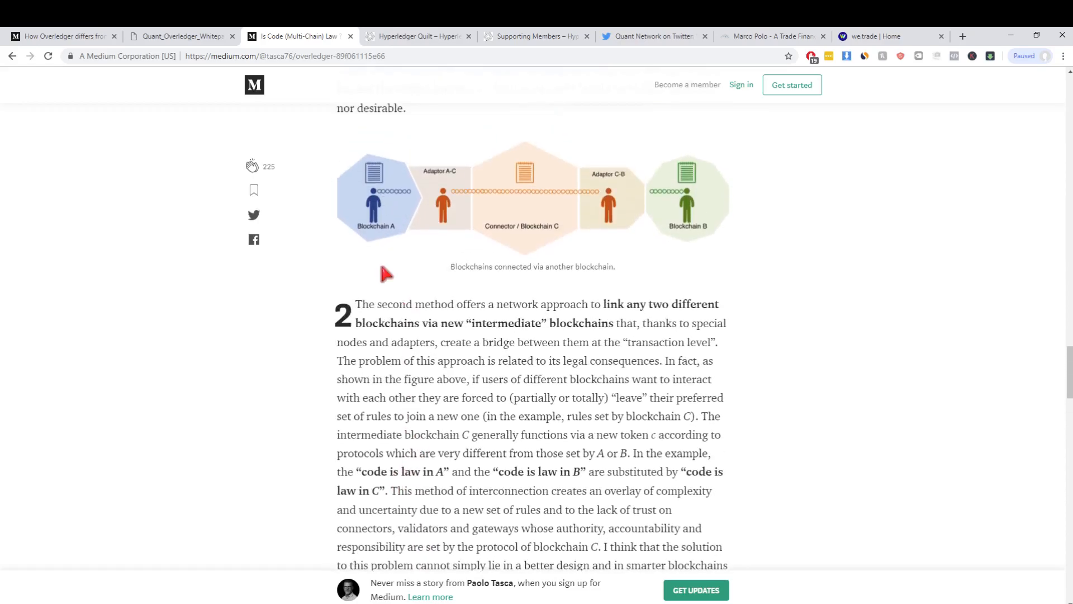
pyautogui.moveTo(706, 291)
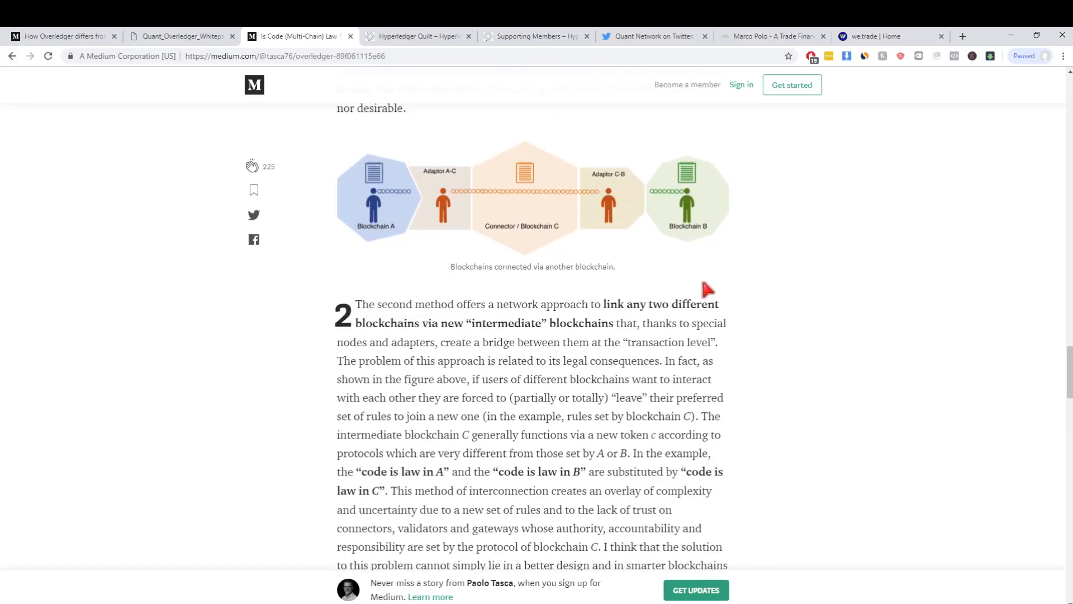
pyautogui.moveTo(519, 122)
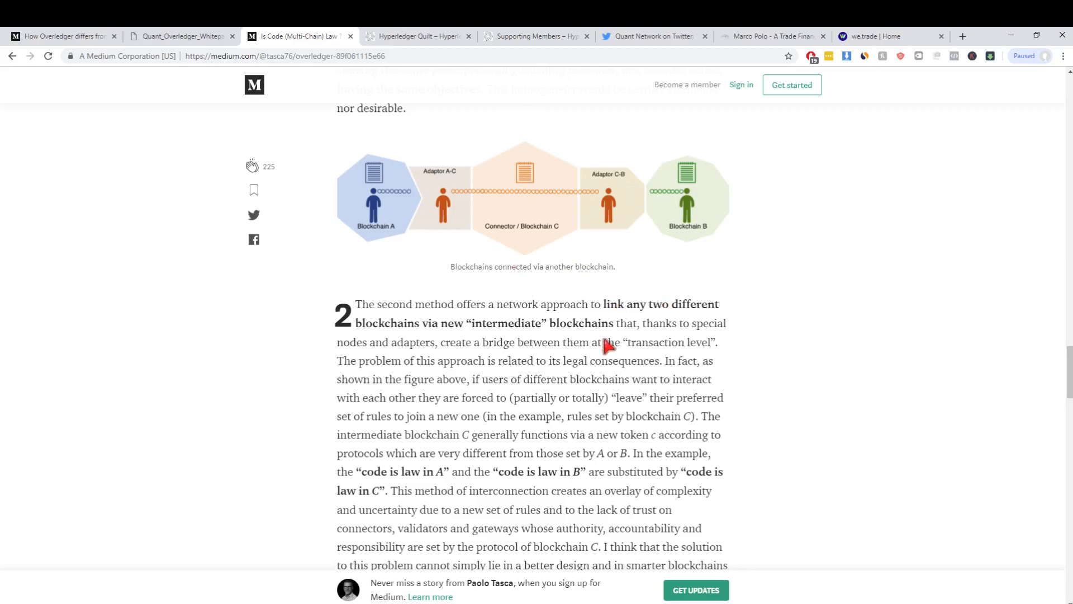
pyautogui.scroll(-3)
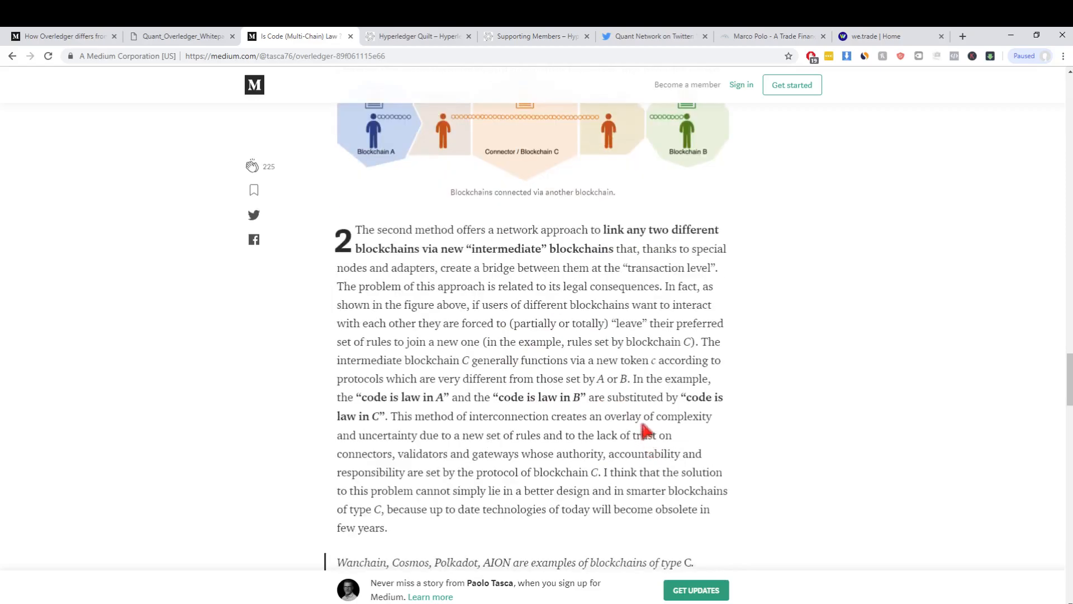
pyautogui.scroll(-3)
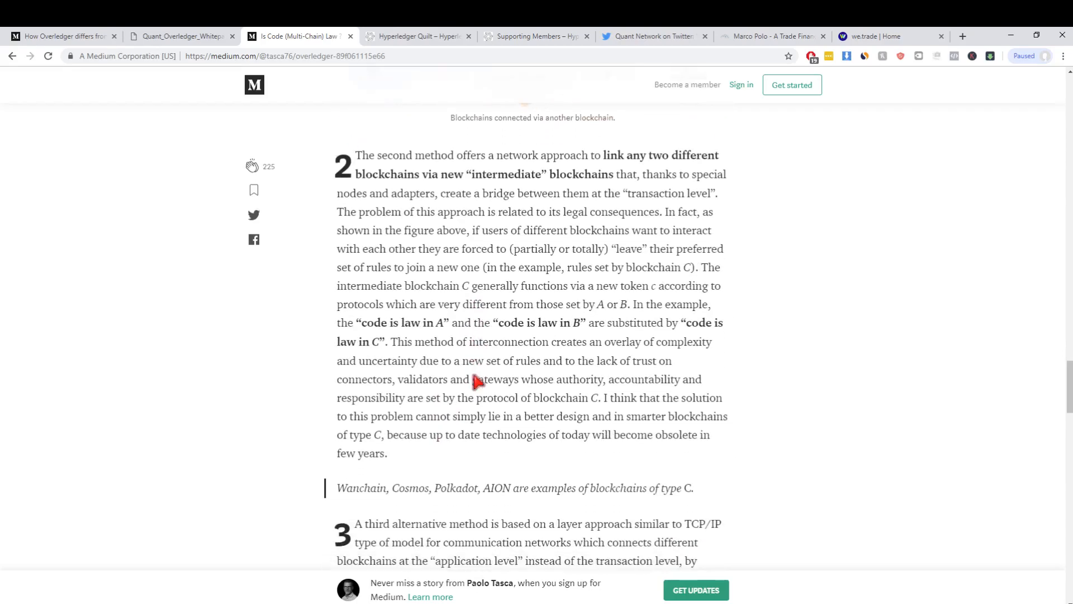
pyautogui.scroll(-3)
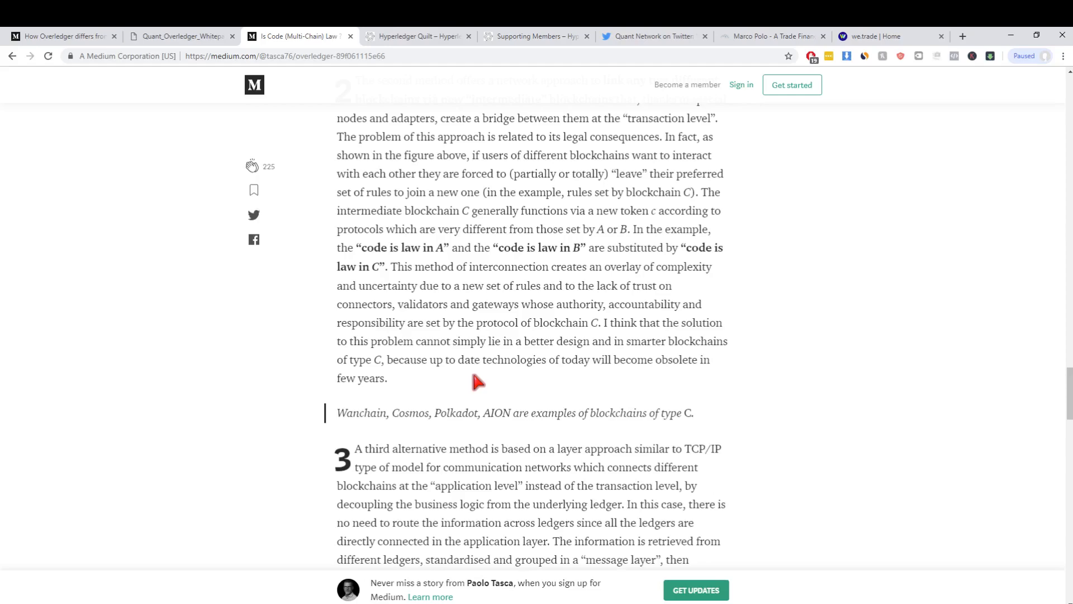
pyautogui.scroll(-3)
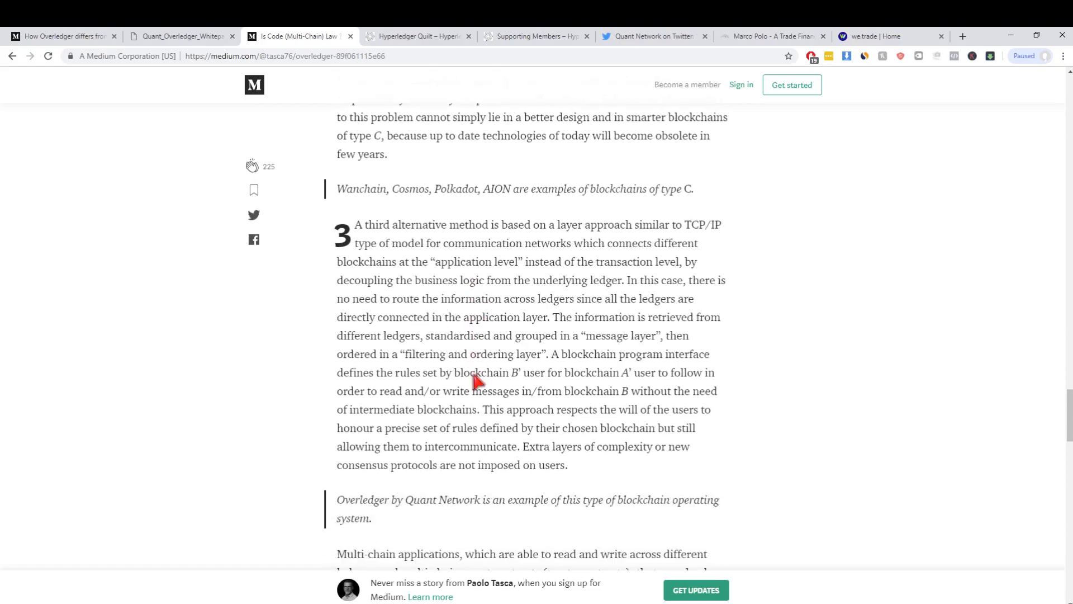
pyautogui.scroll(-3)
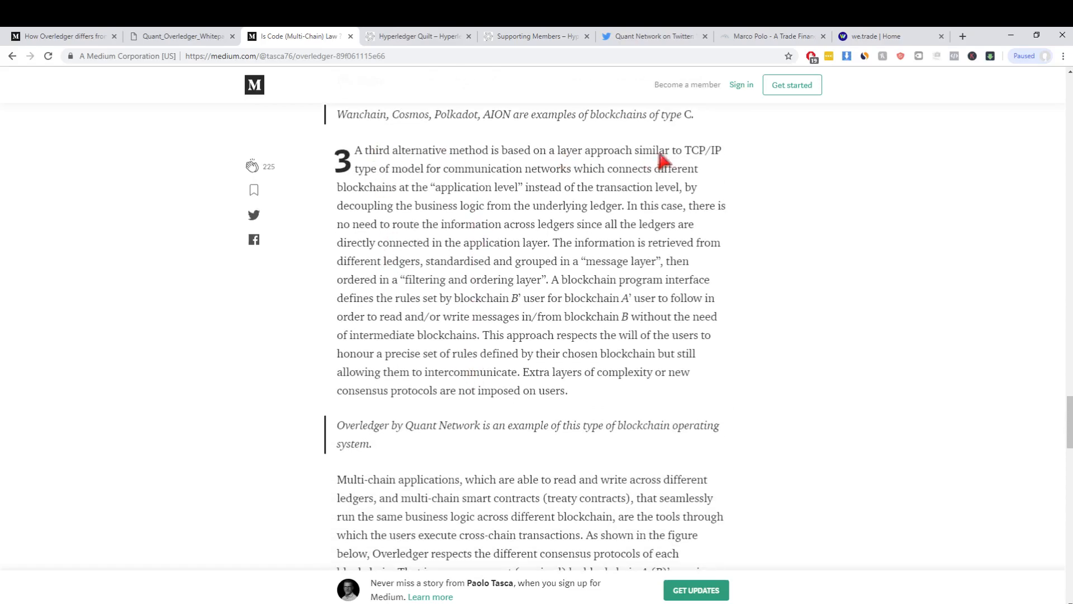
pyautogui.moveTo(651, 172)
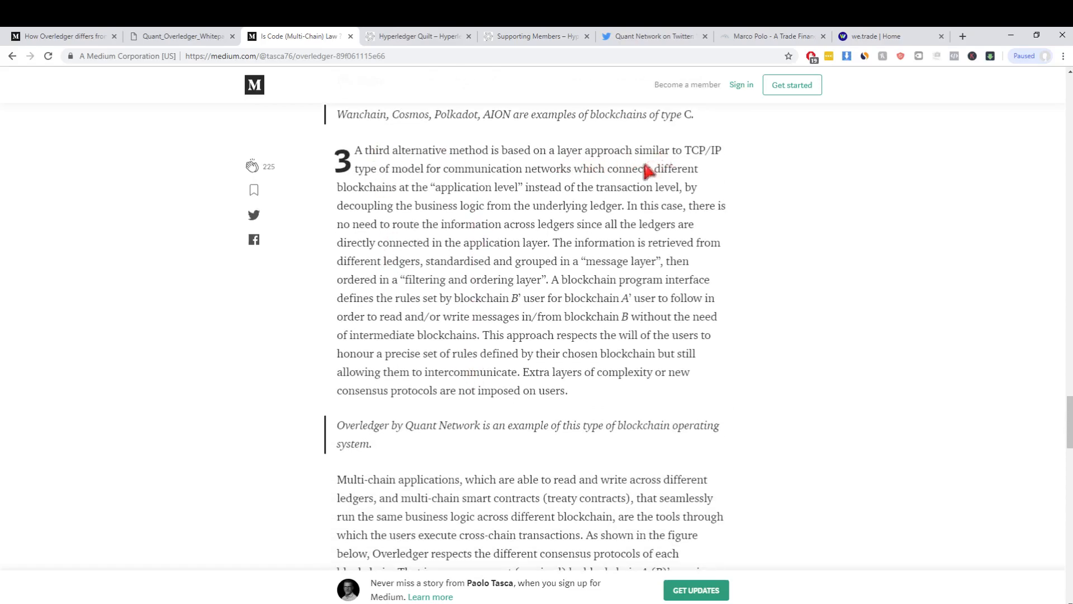
pyautogui.moveTo(450, 202)
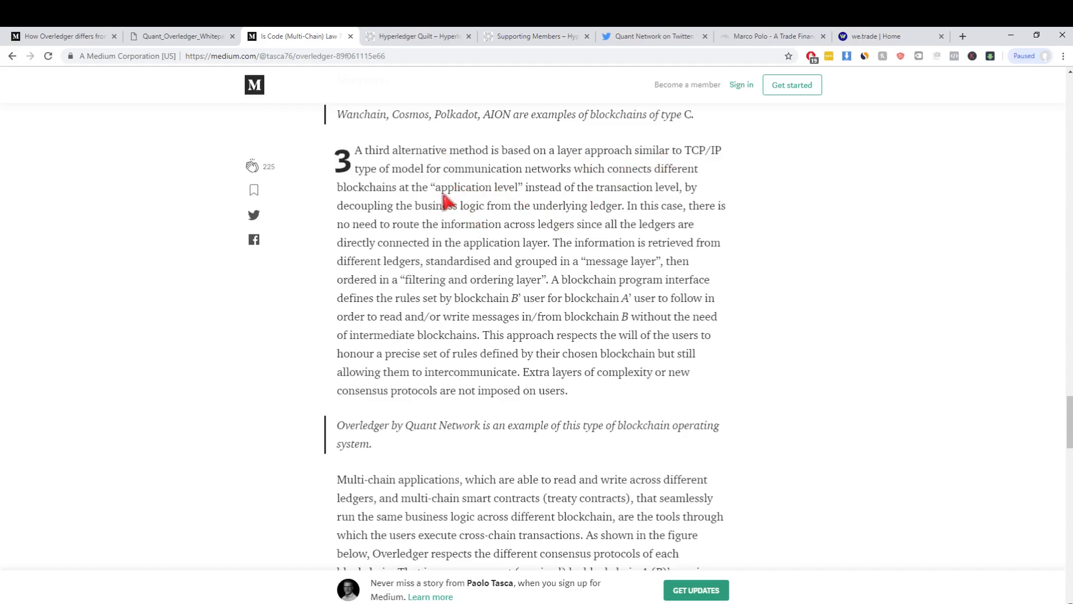
pyautogui.moveTo(460, 193)
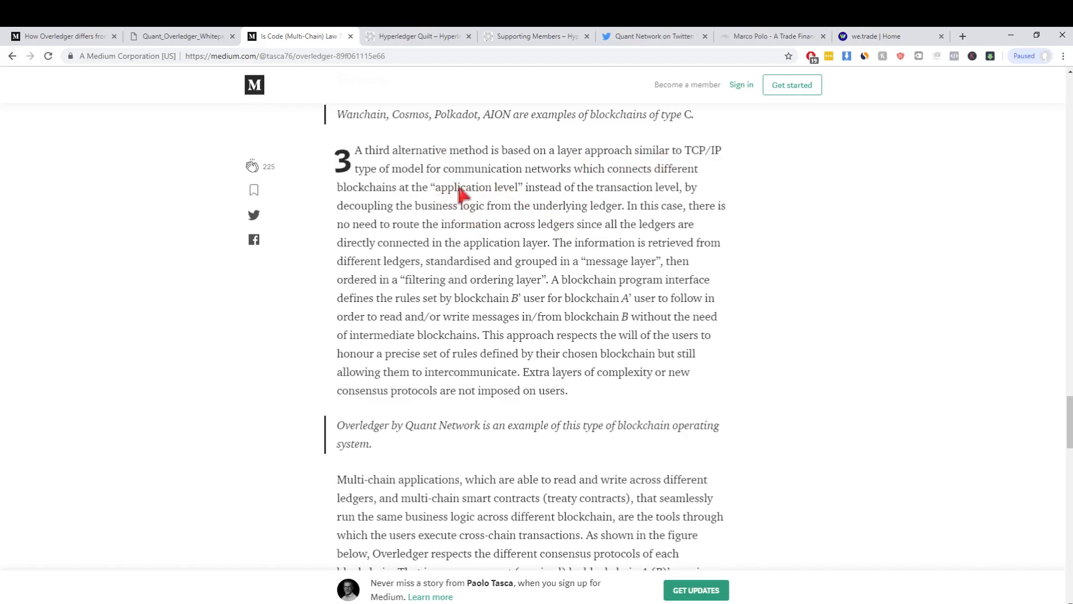
pyautogui.moveTo(552, 193)
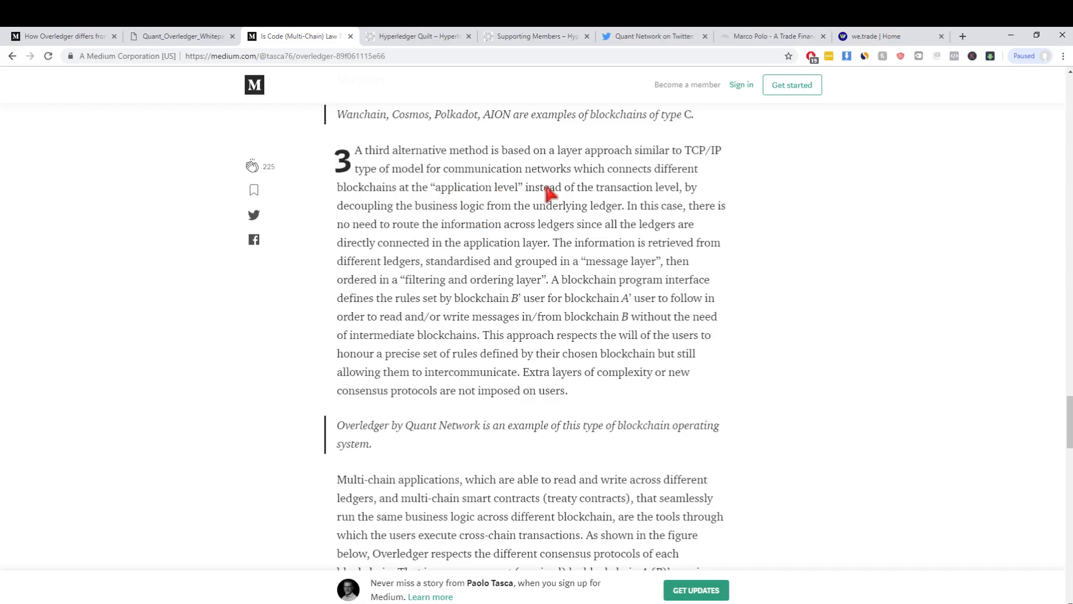
pyautogui.scroll(-3)
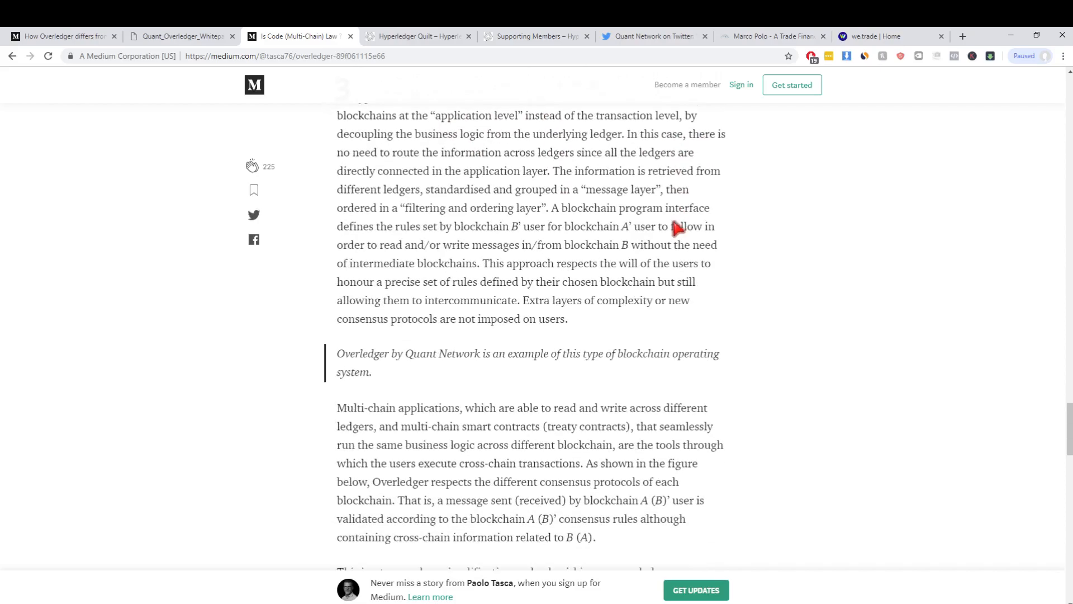
pyautogui.scroll(3)
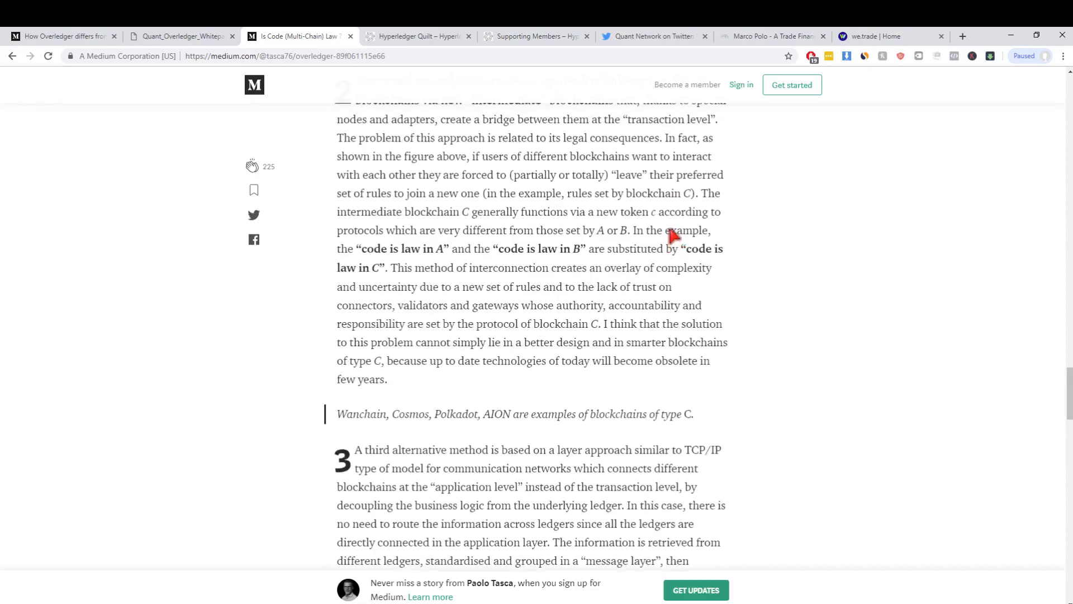
pyautogui.scroll(-3)
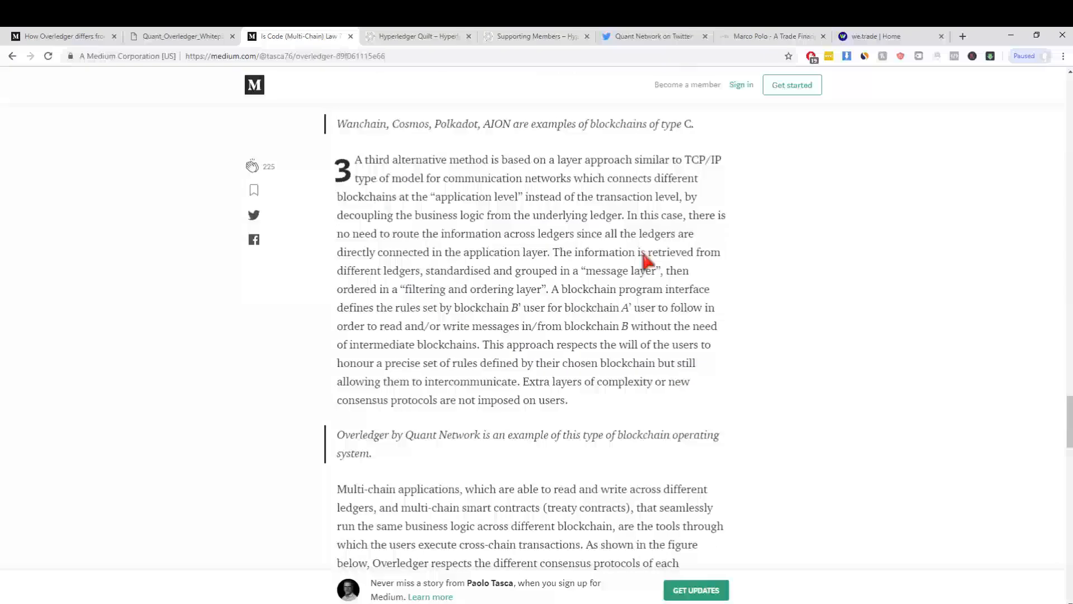
pyautogui.scroll(-3)
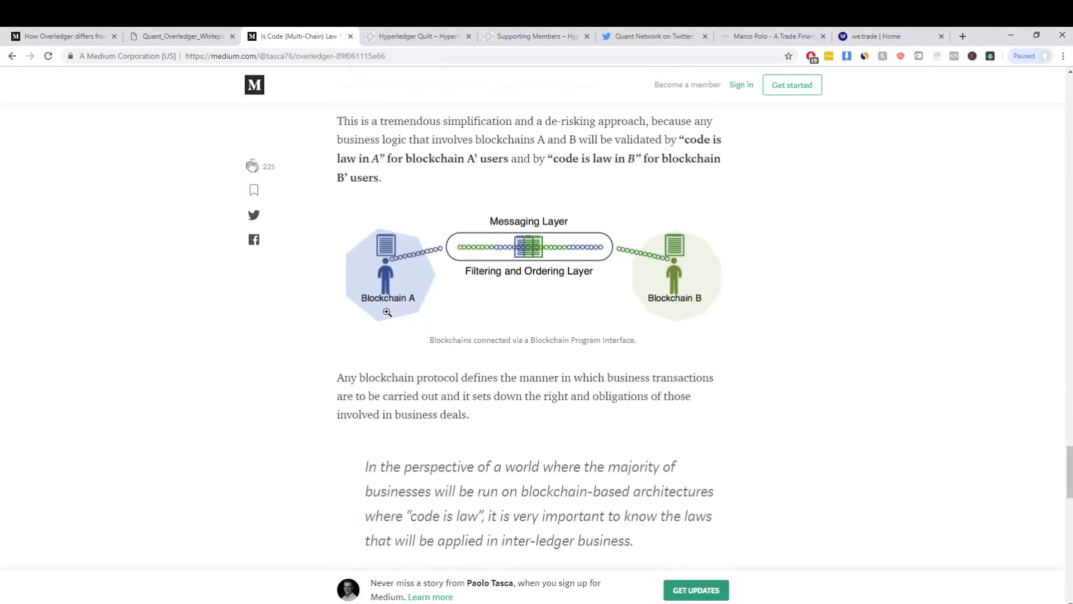
pyautogui.moveTo(640, 278)
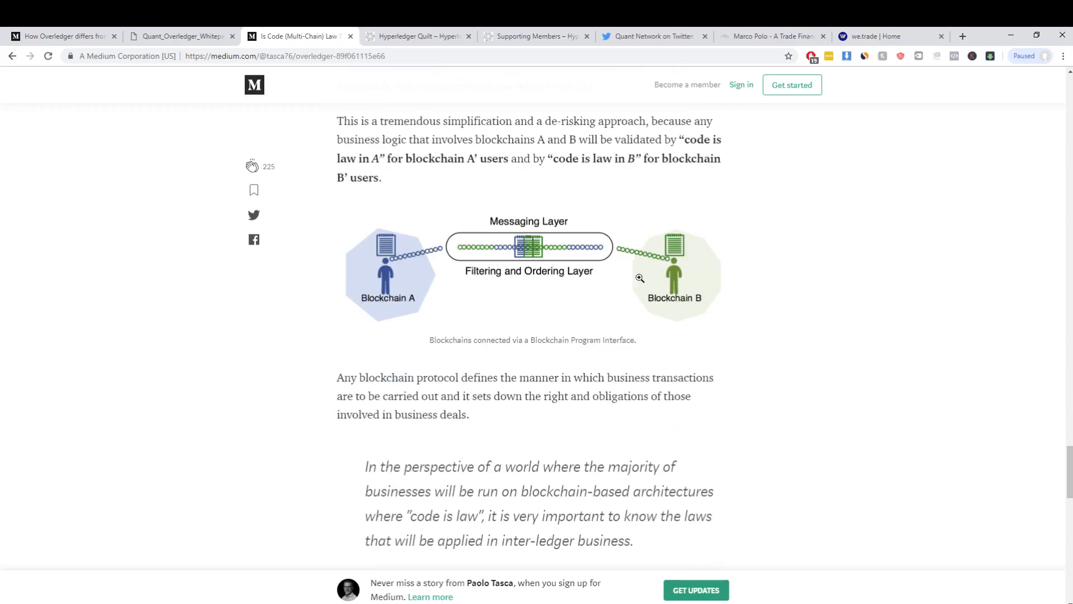
pyautogui.moveTo(547, 303)
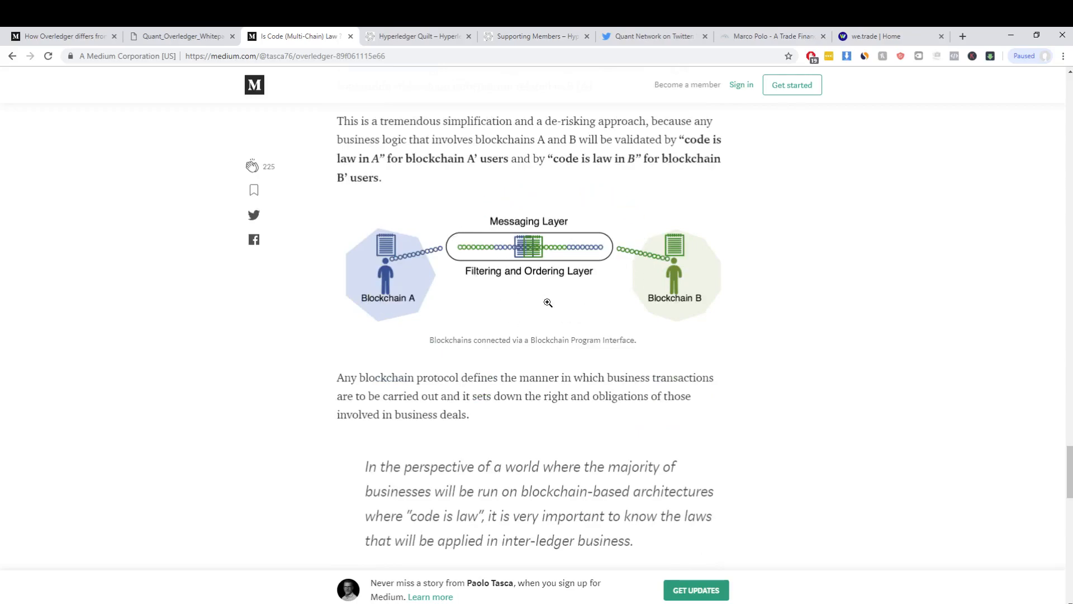
pyautogui.scroll(-3)
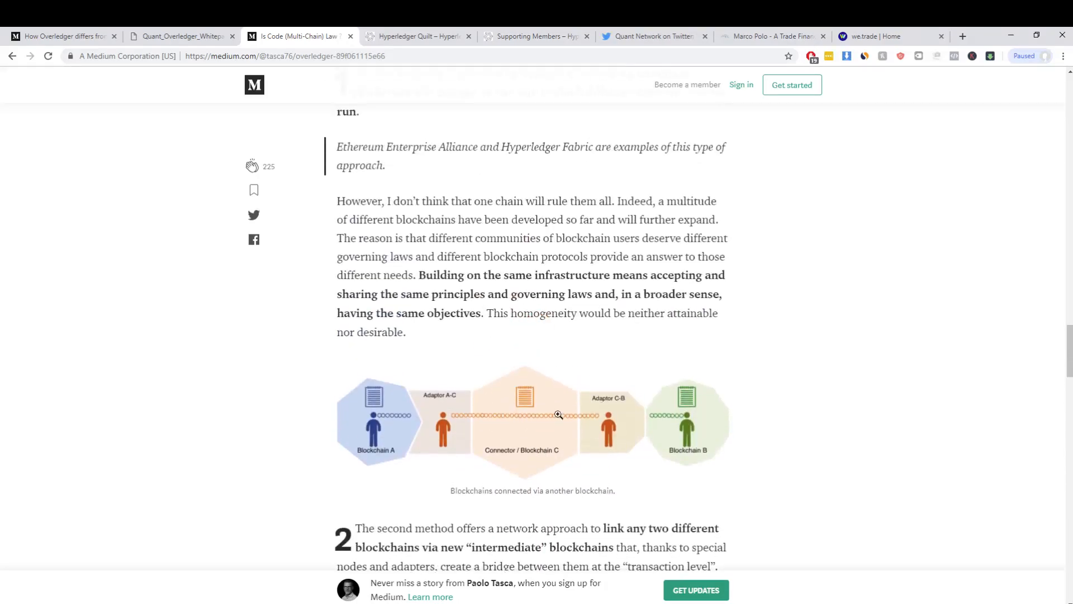
pyautogui.scroll(-3)
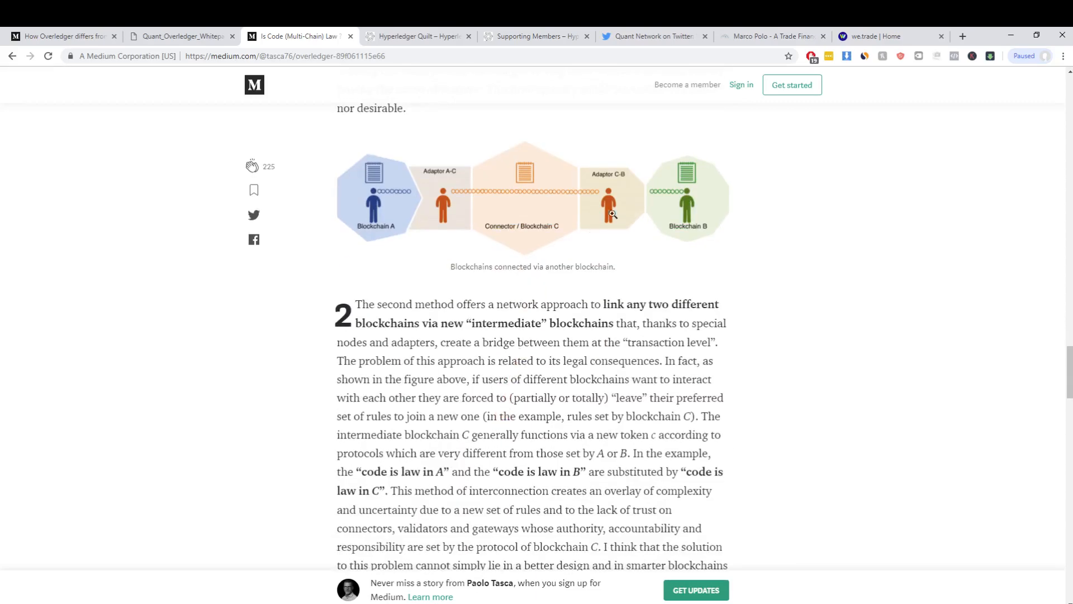
pyautogui.scroll(-3)
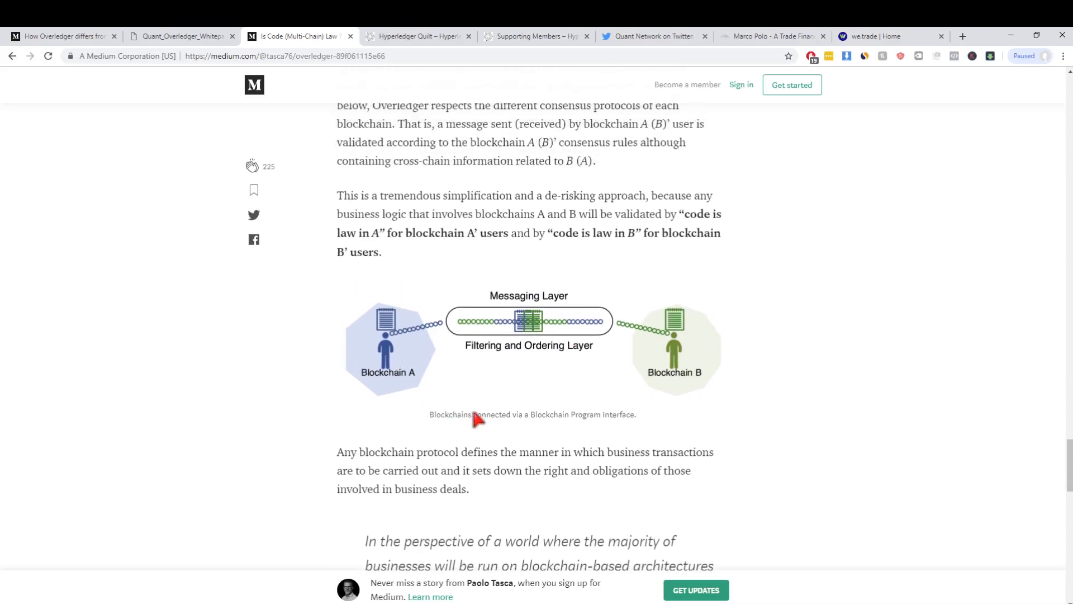
pyautogui.moveTo(528, 402)
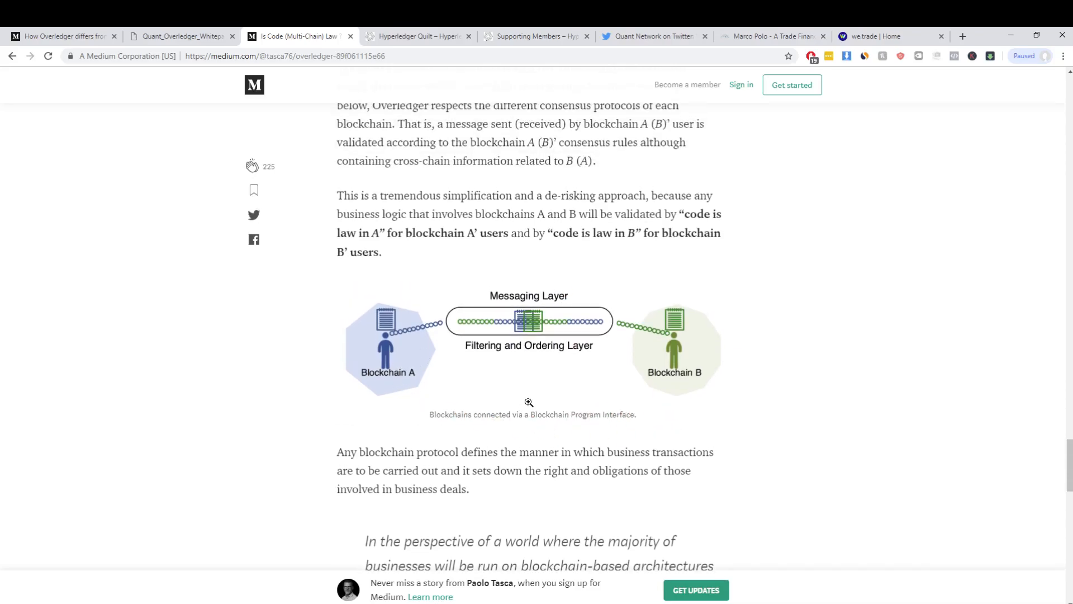
pyautogui.moveTo(610, 239)
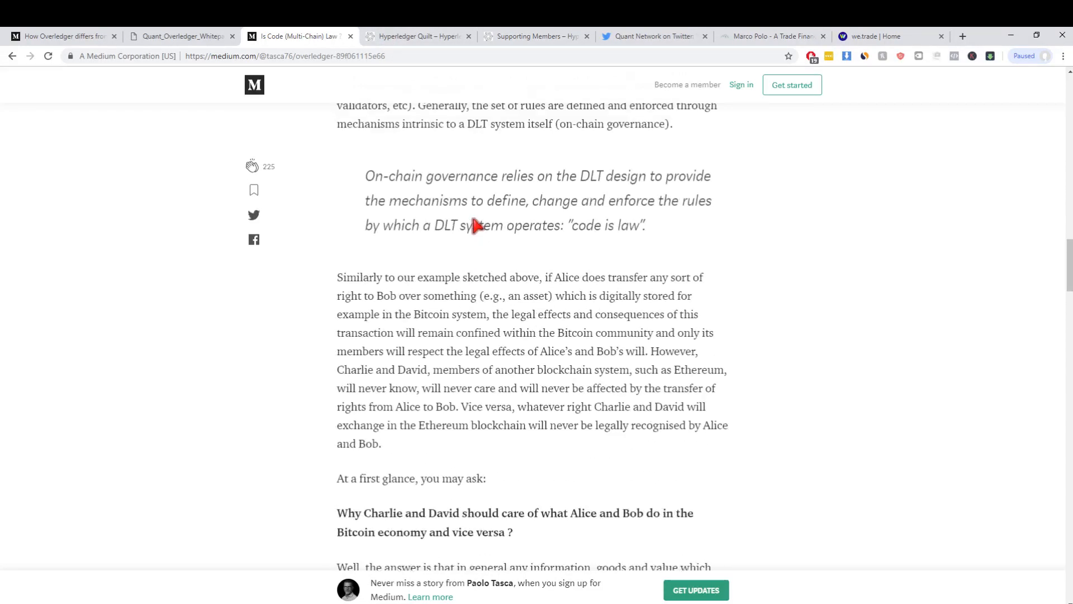
pyautogui.scroll(-3)
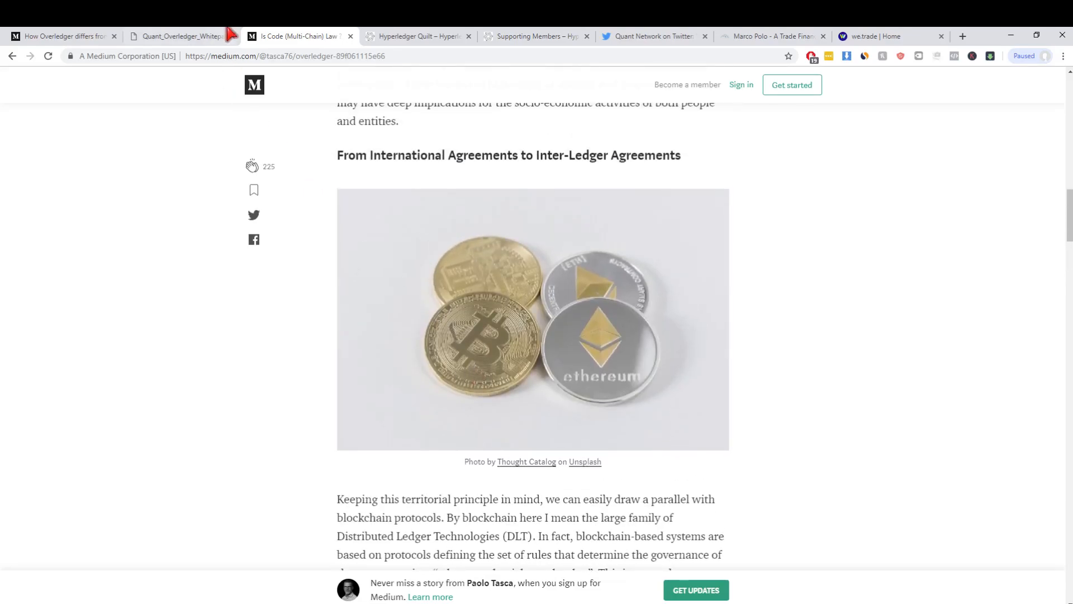
# Return to the Overledger whitepaper tab showing Table 1 on page 7.
pyautogui.click(179, 35)
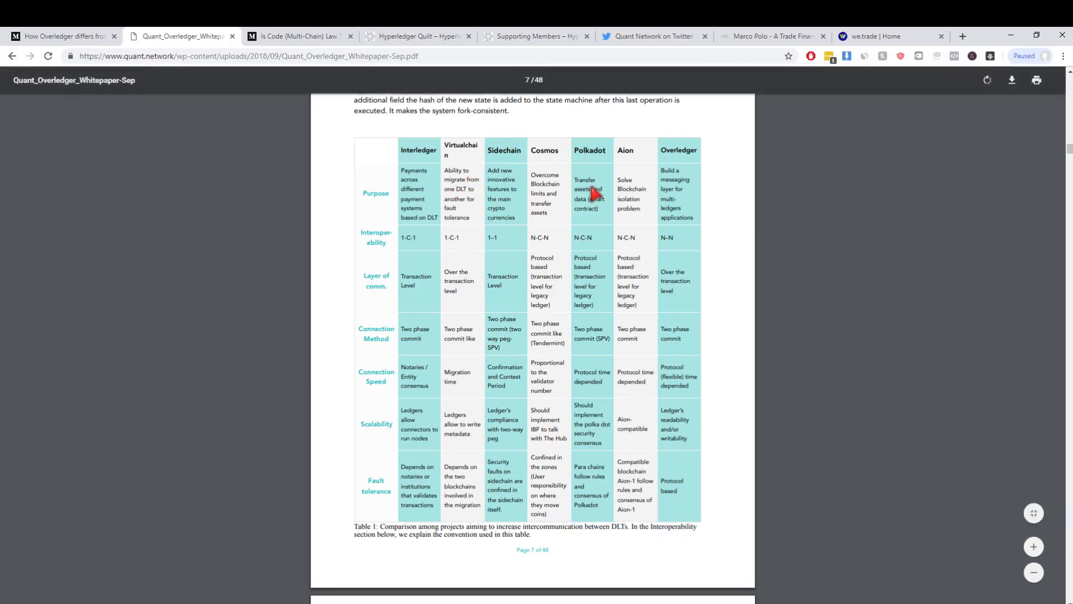
pyautogui.moveTo(552, 226)
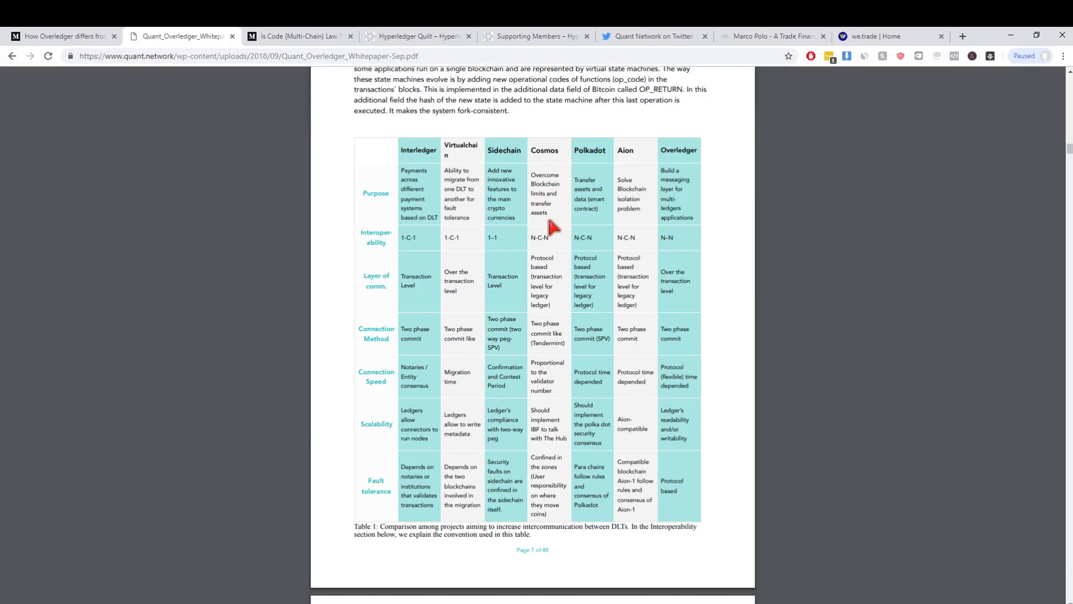
pyautogui.moveTo(543, 214)
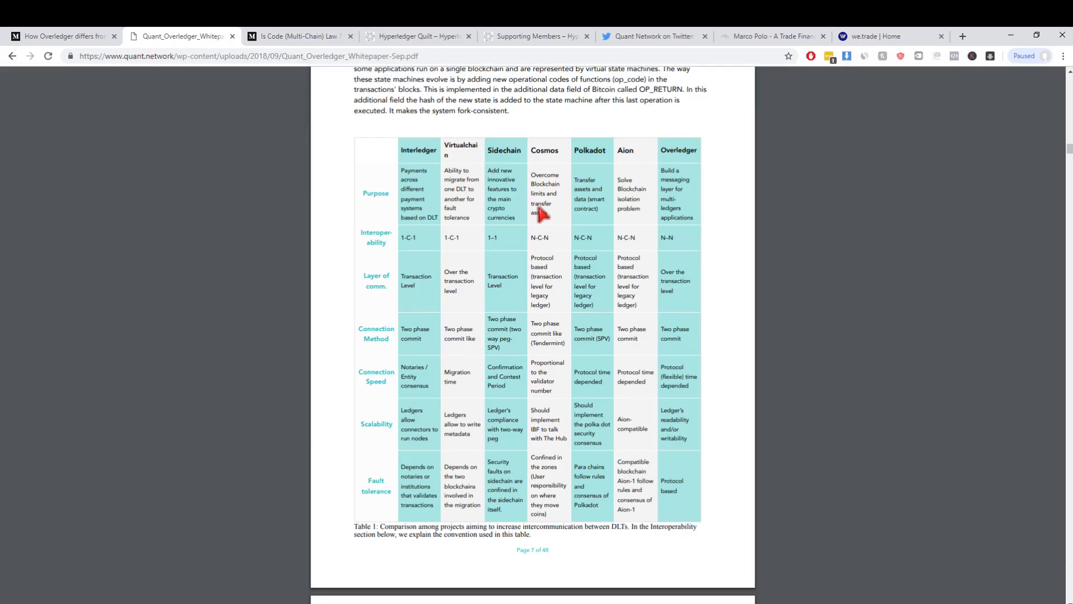
pyautogui.moveTo(705, 189)
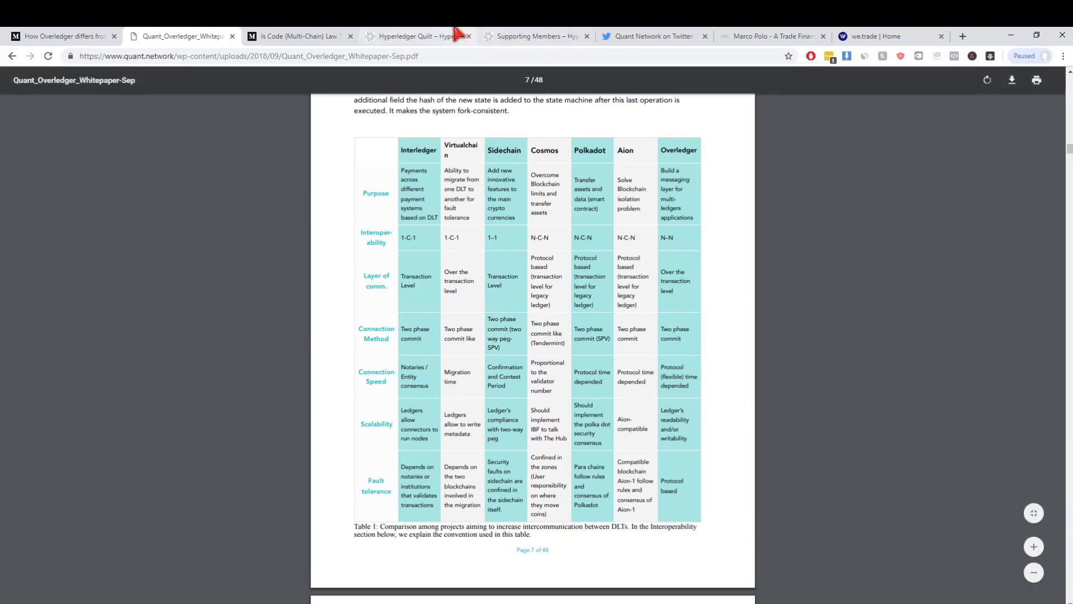
# Open the Hyperledger Quilt tab and scroll to its Interledger interoperability description, selecting some text.
pyautogui.click(413, 36)
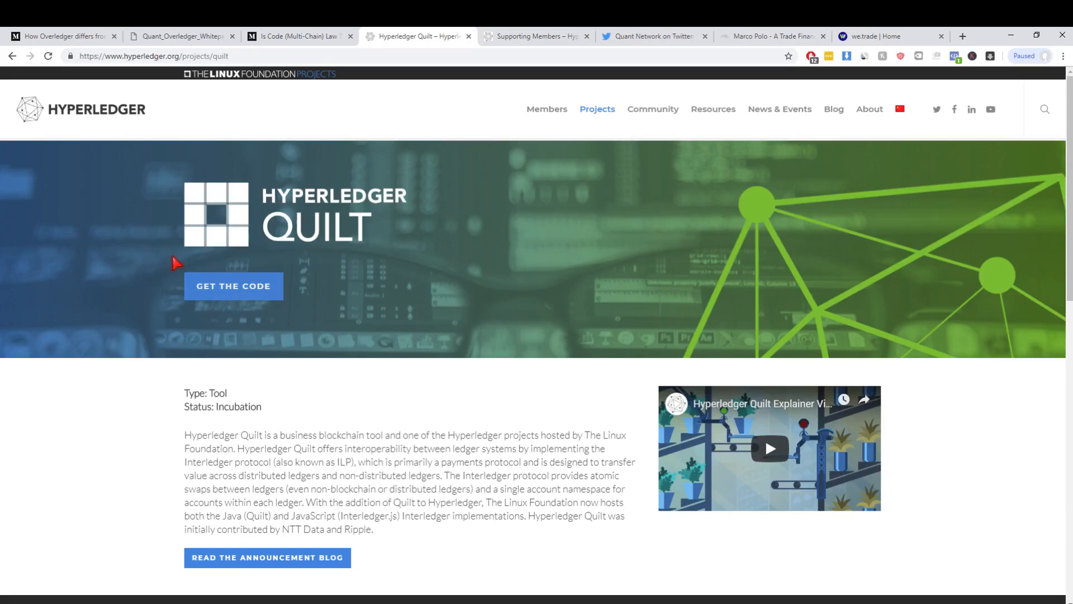
pyautogui.scroll(-3)
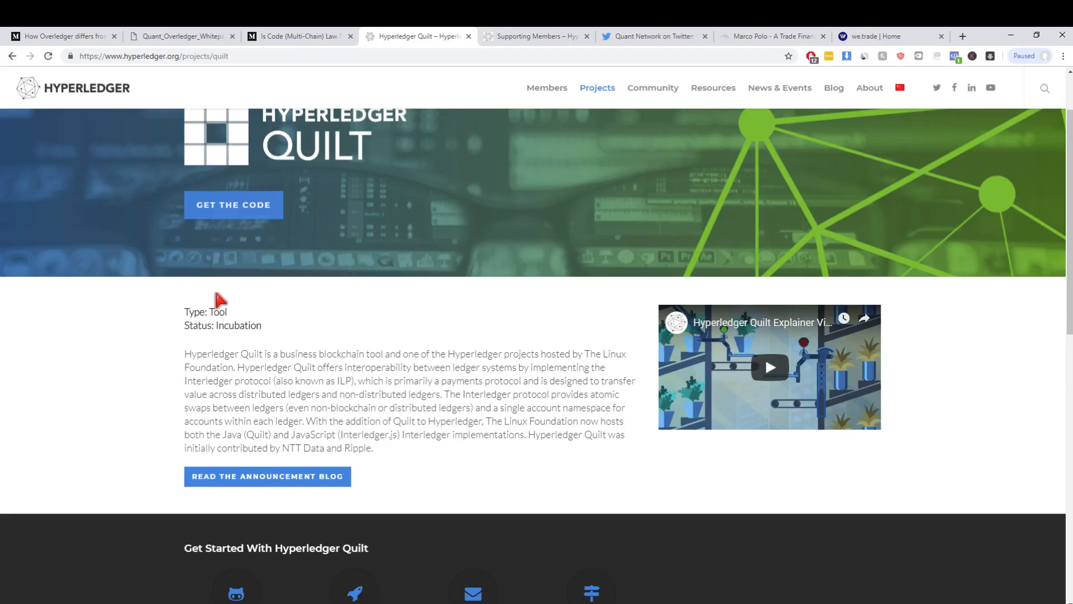
pyautogui.moveTo(212, 369)
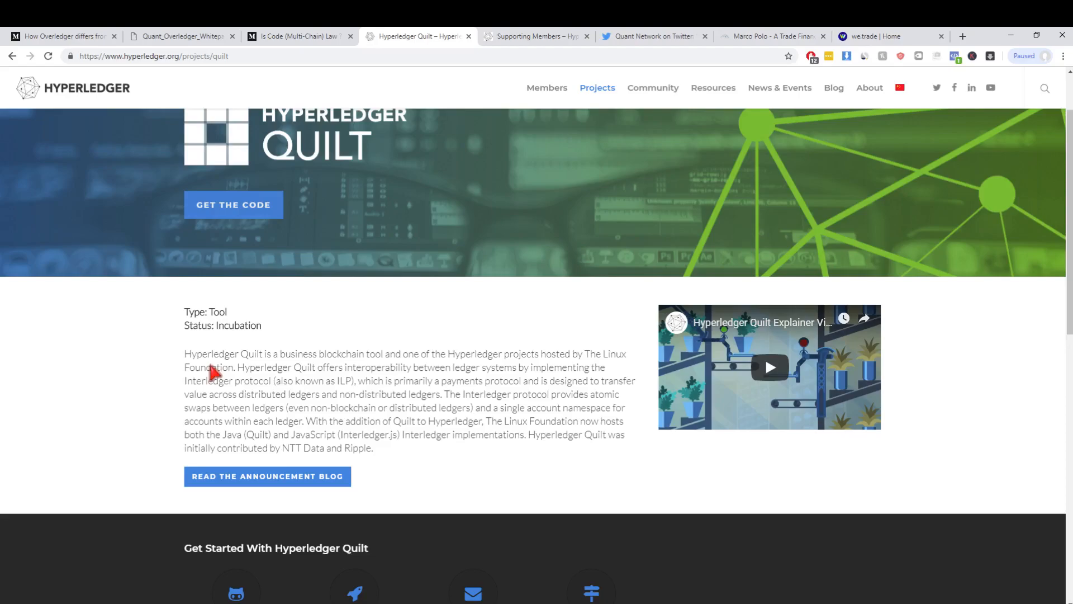
pyautogui.moveTo(184, 311); pyautogui.dragTo(263, 325)
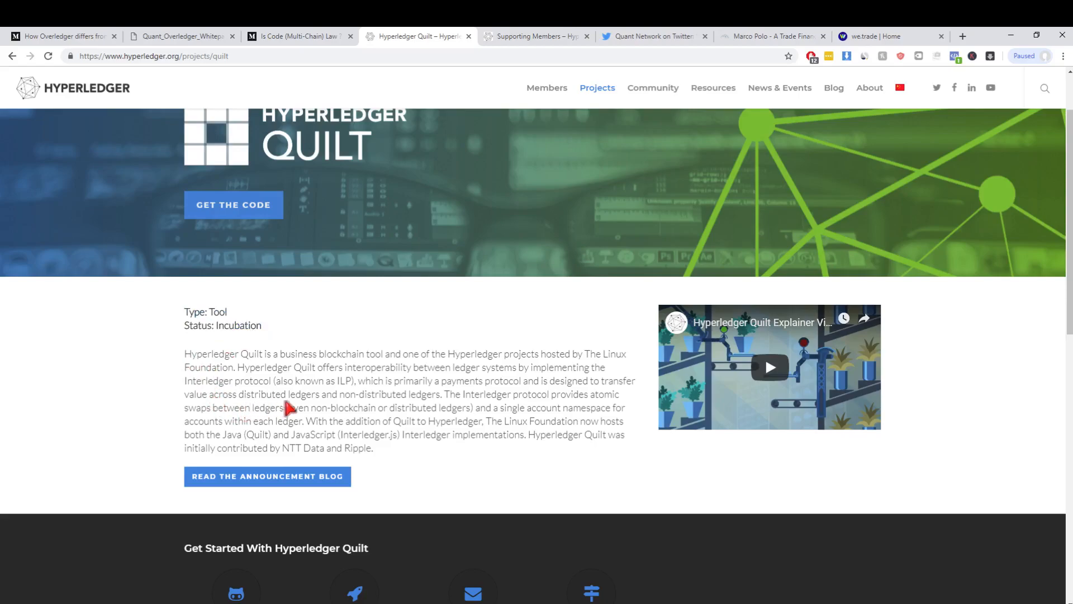
pyautogui.moveTo(344, 416)
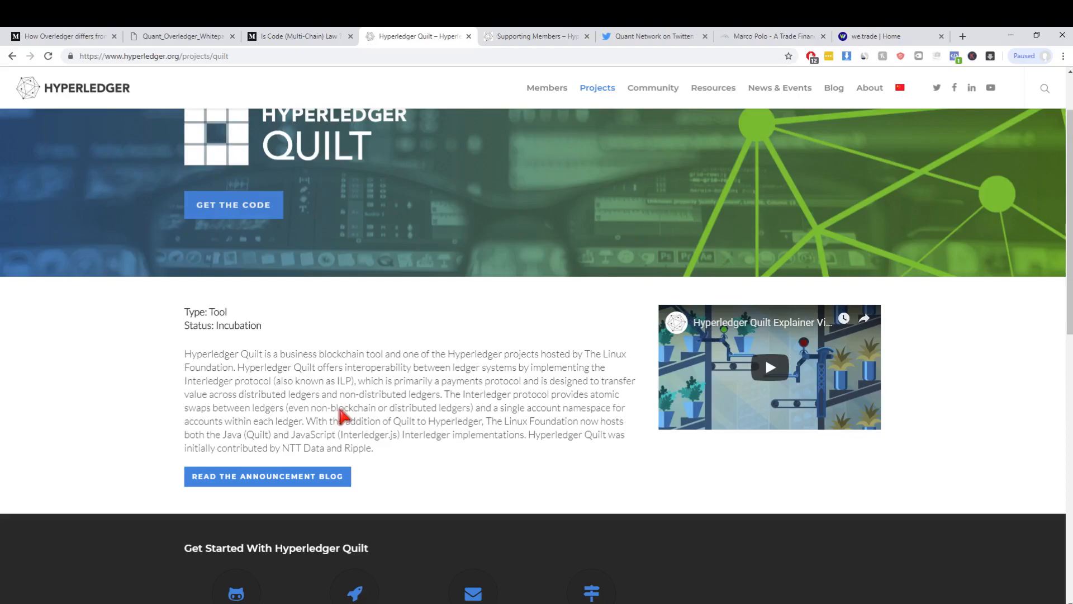
pyautogui.moveTo(518, 31)
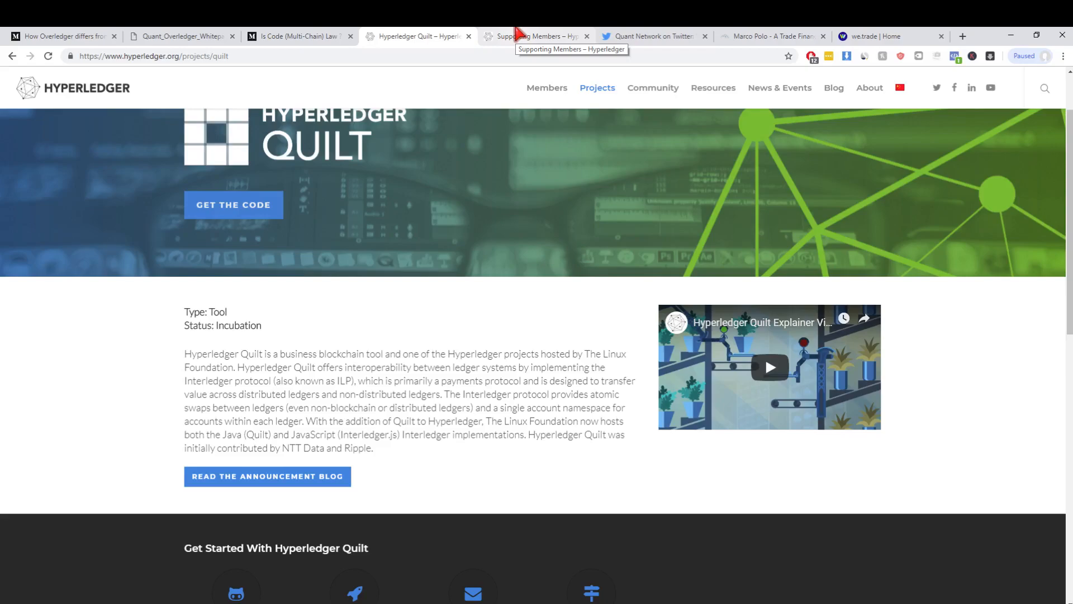
# Open the Hyperledger members page and scroll to Premier Members like Cisco, IBM, J.P.Morgan.
pyautogui.click(535, 36)
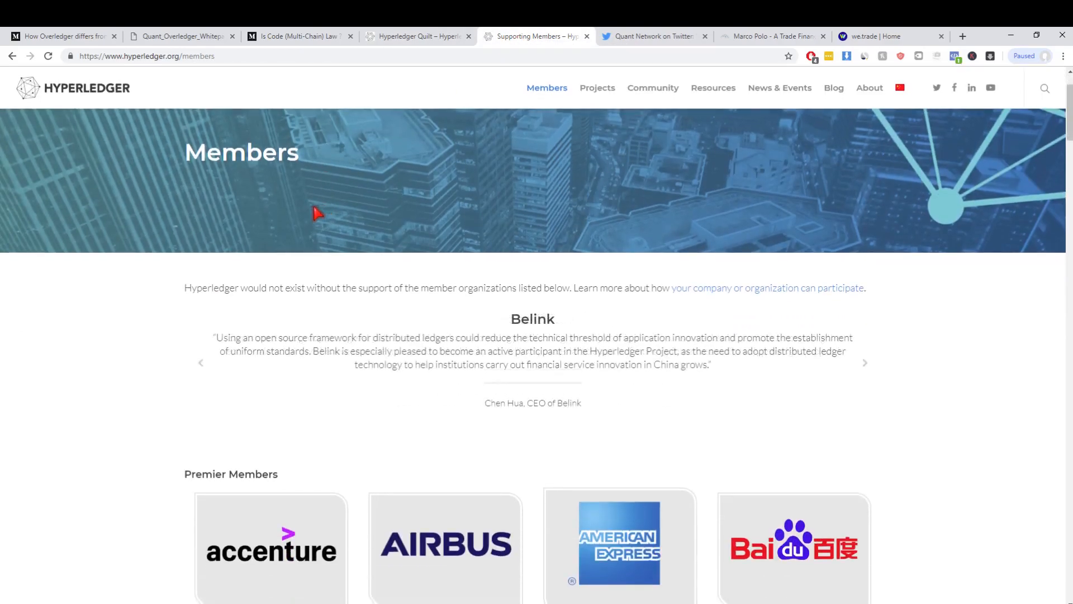
pyautogui.moveTo(248, 84)
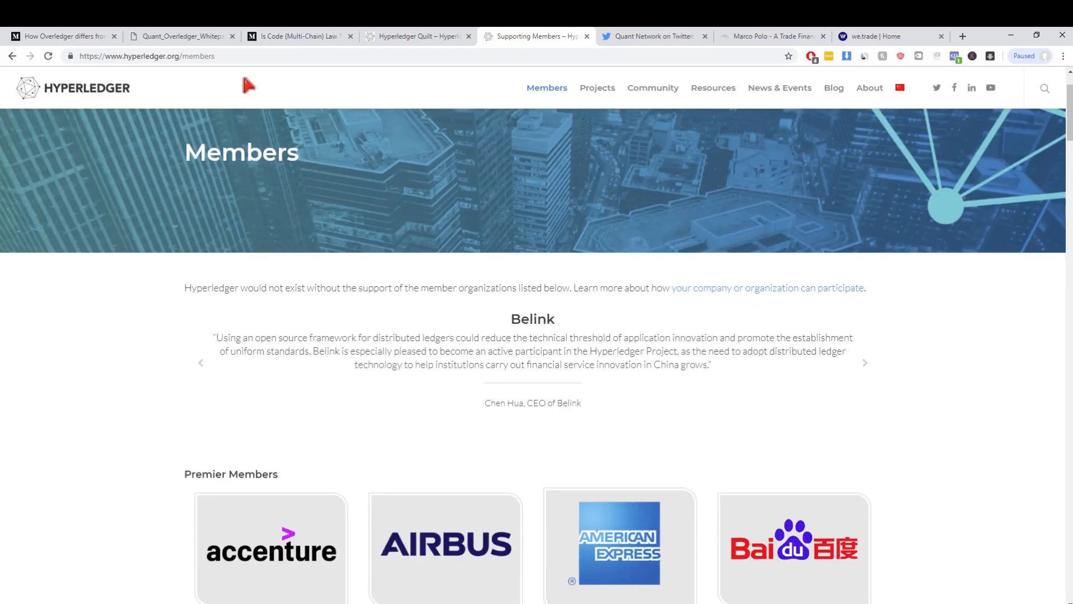
pyautogui.scroll(-3)
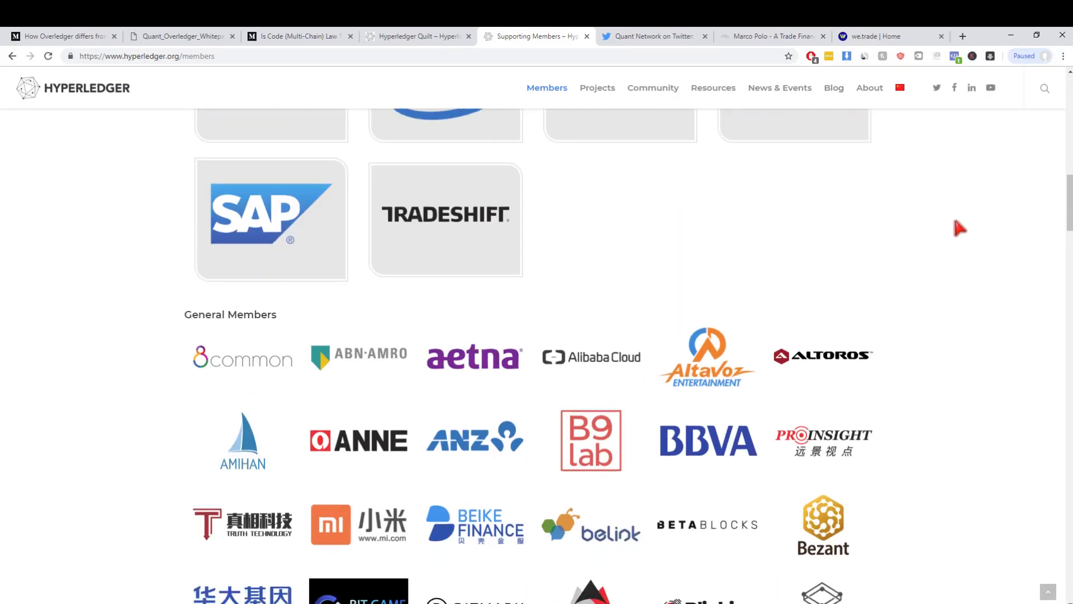
pyautogui.scroll(-3)
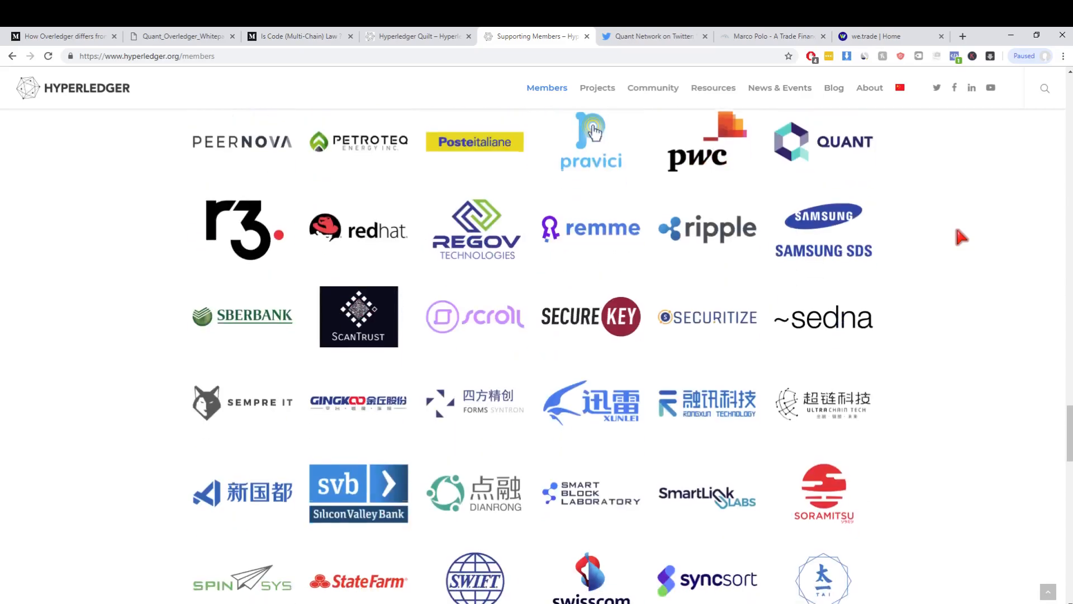
pyautogui.scroll(3)
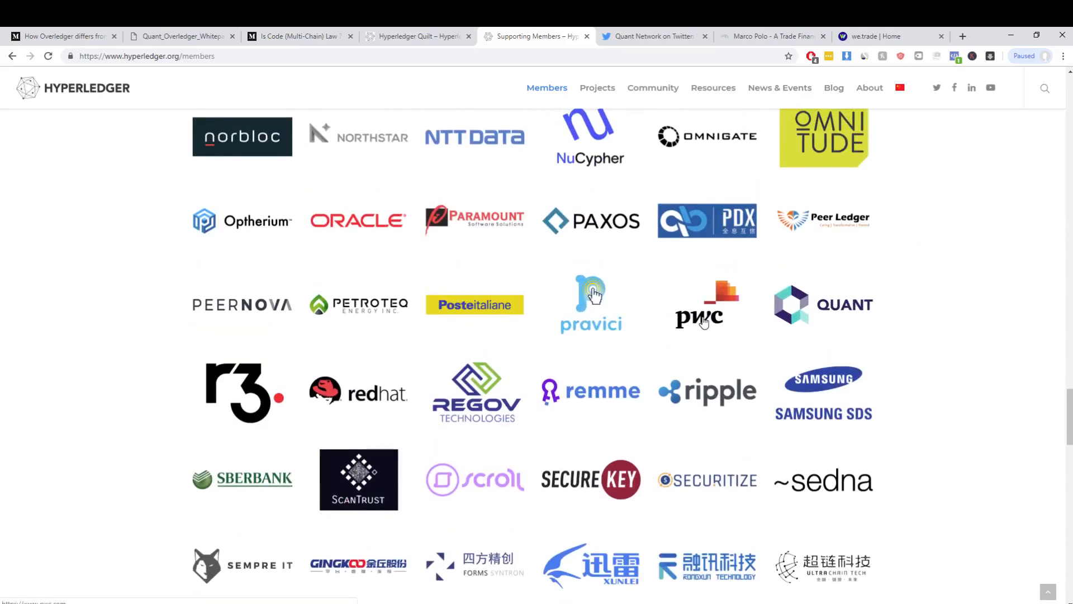
pyautogui.moveTo(694, 324)
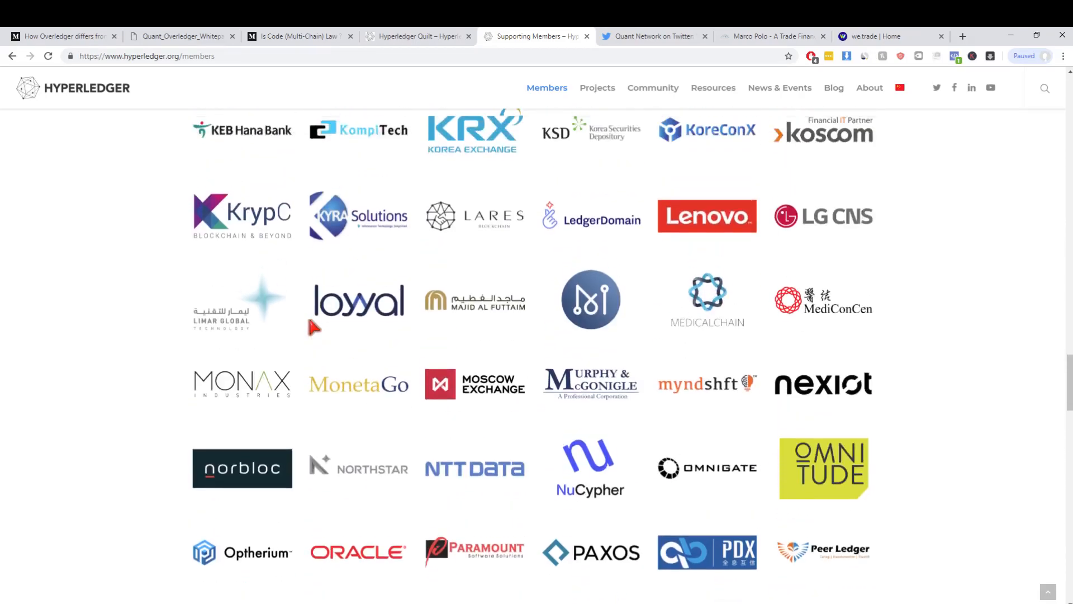
pyautogui.scroll(3)
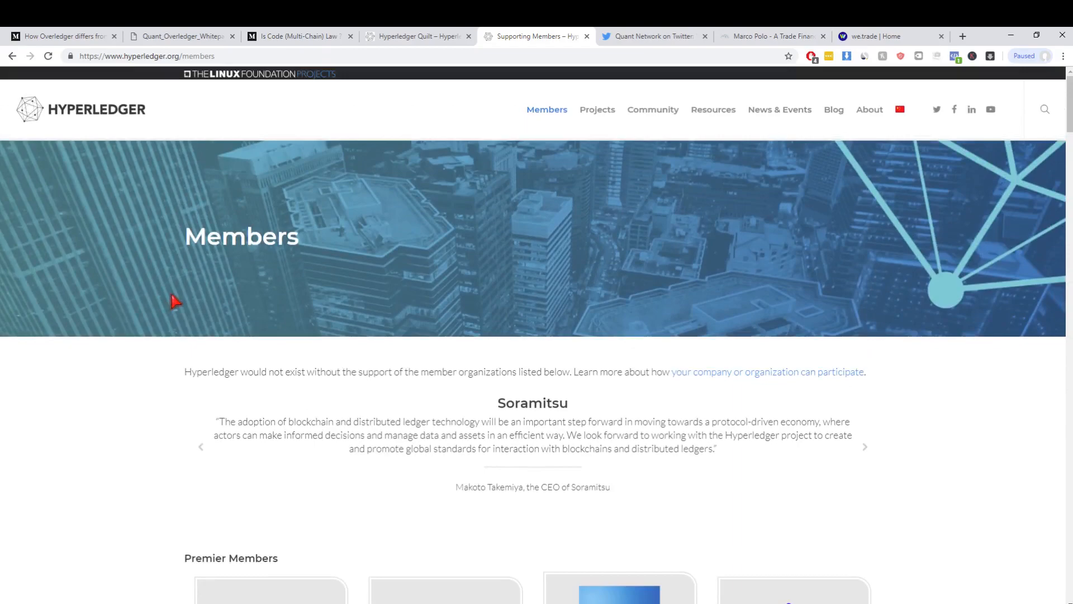
pyautogui.scroll(-3)
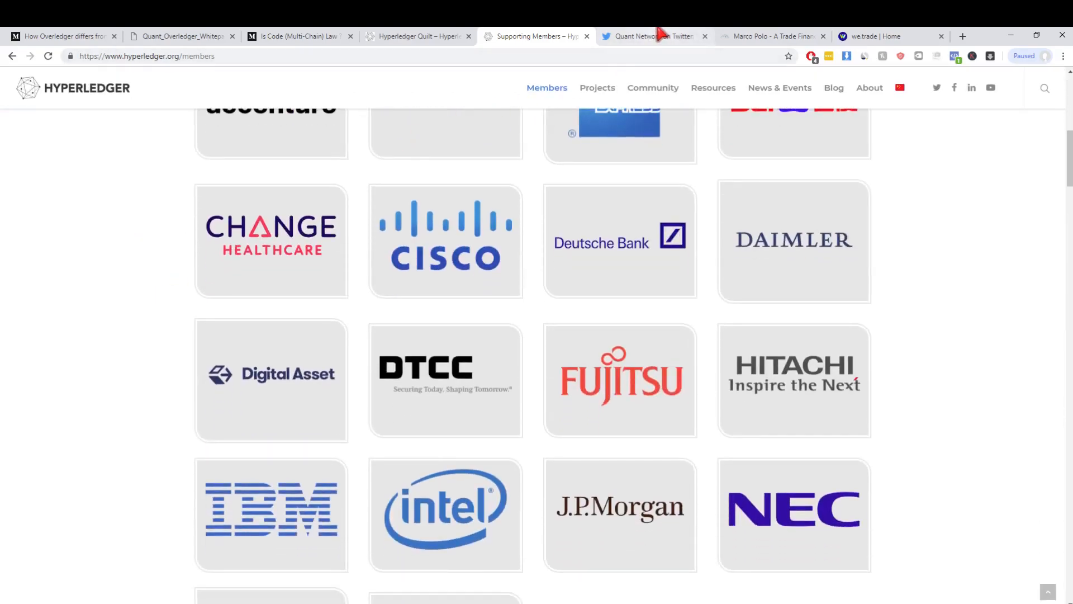
# View Quant Network's Quilt collaboration tweet, clear the Quilt text selection, and end on the Quilt page.
pyautogui.click(654, 35)
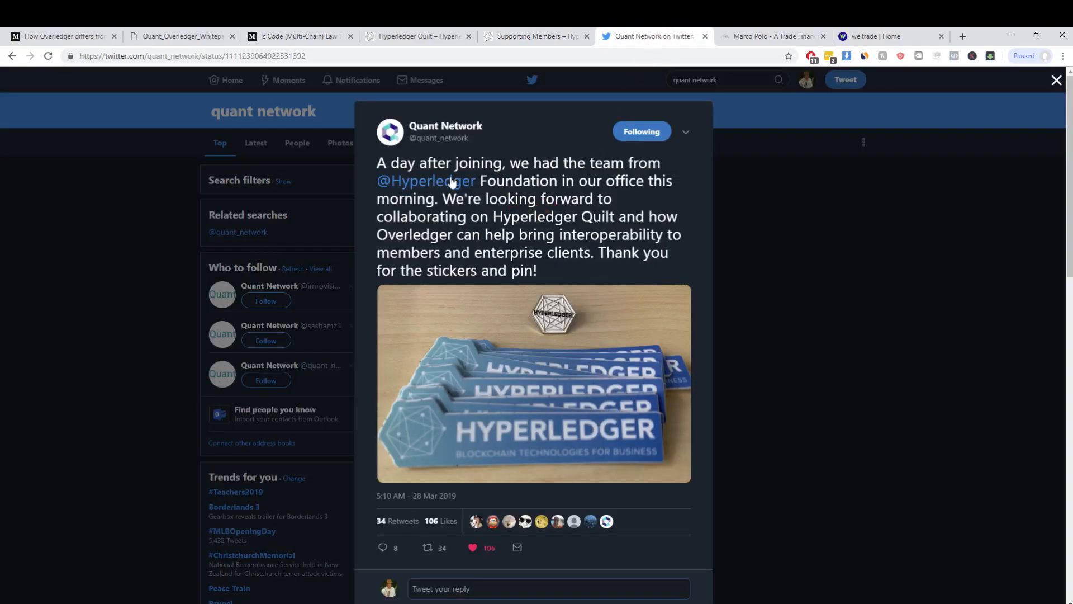
pyautogui.moveTo(422, 190)
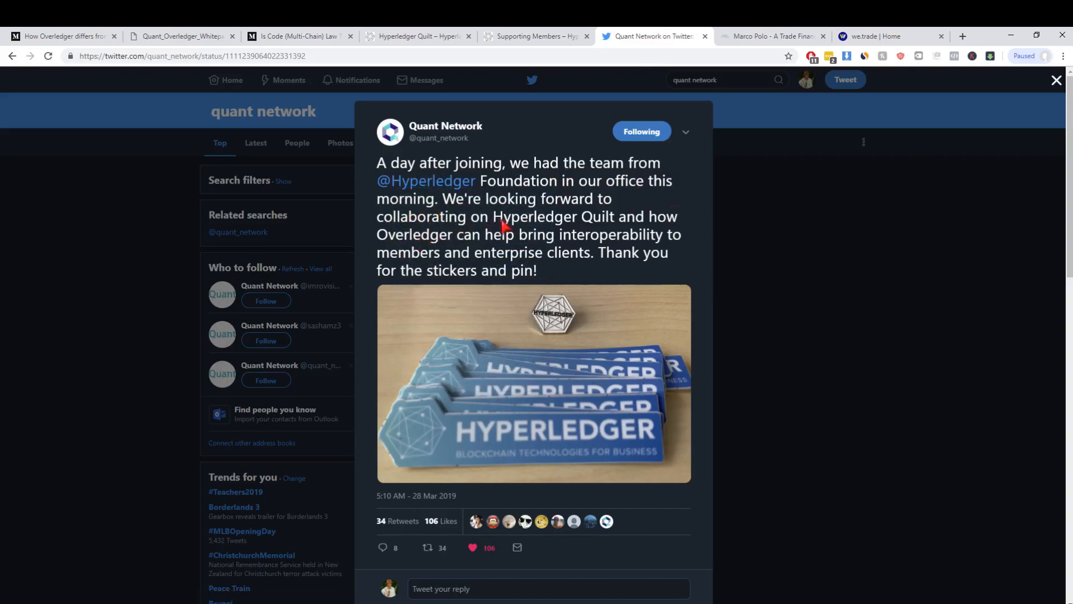
pyautogui.moveTo(615, 226)
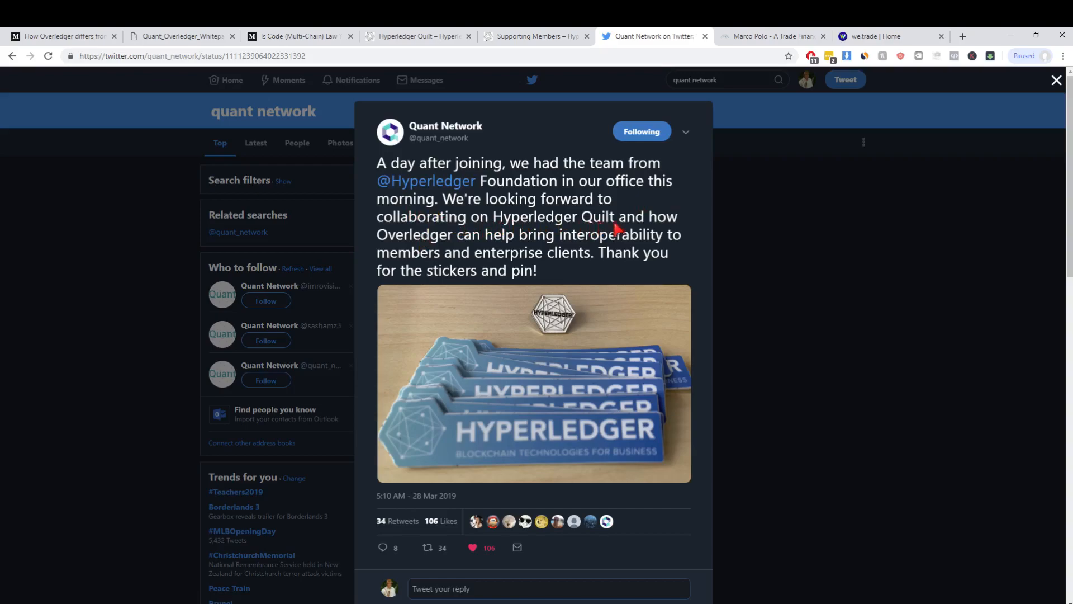
pyautogui.moveTo(512, 244)
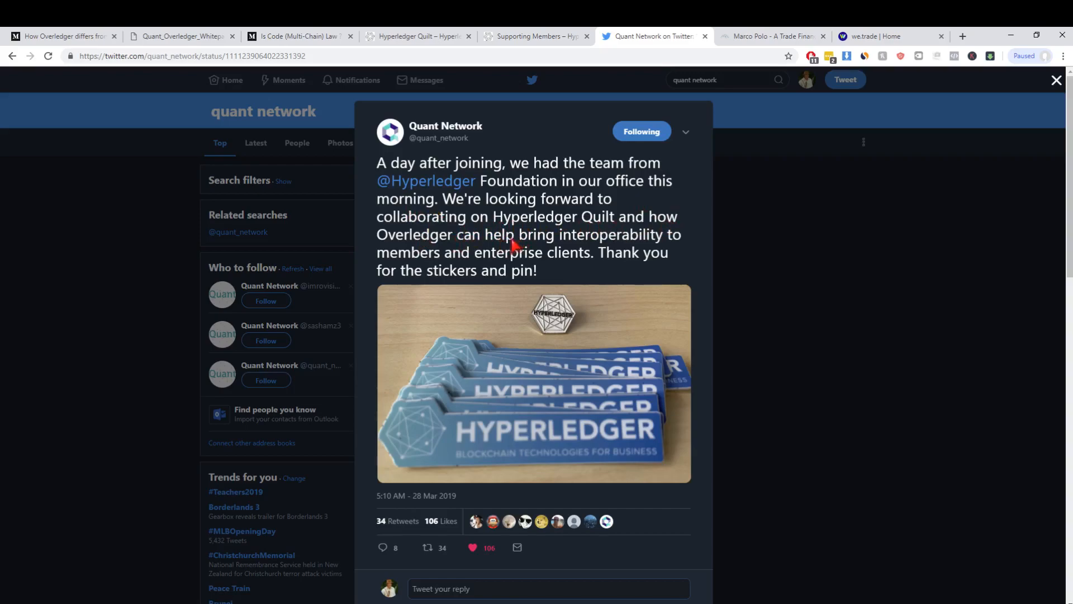
pyautogui.moveTo(561, 262)
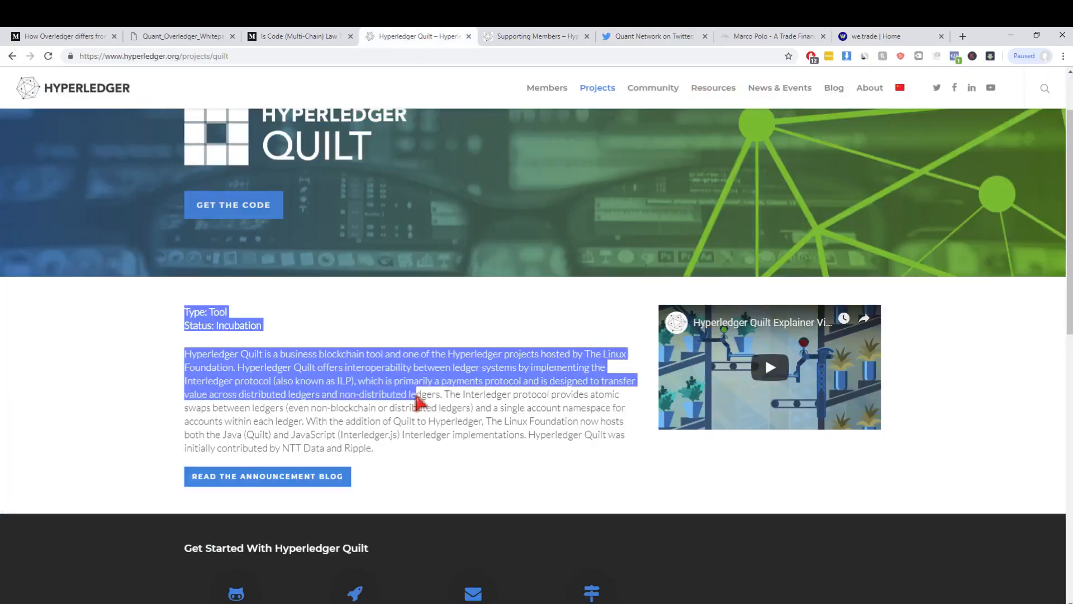
pyautogui.click(634, 117)
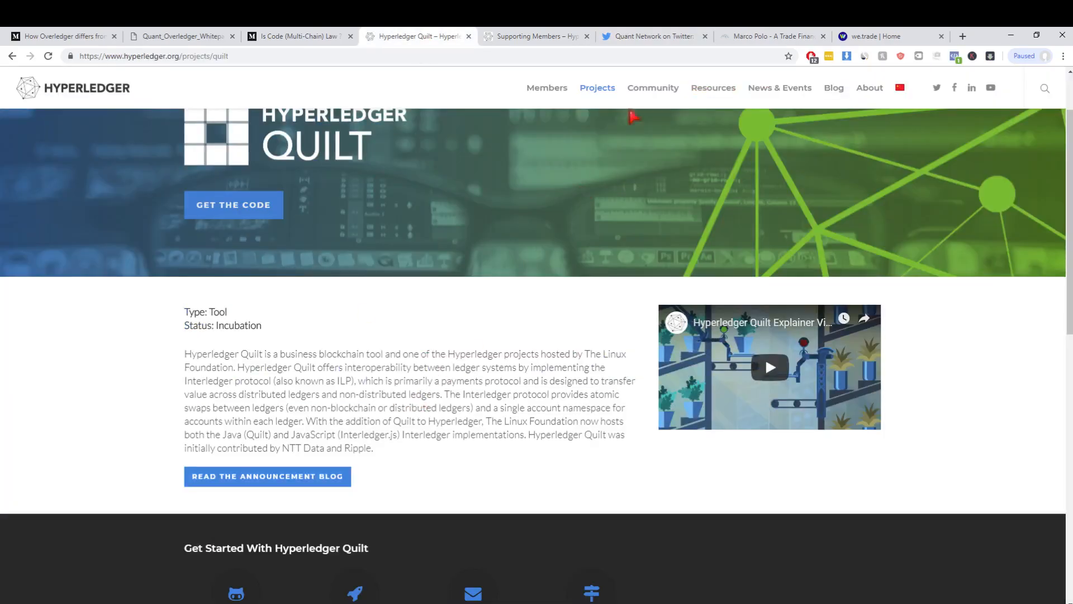
pyautogui.click(654, 36)
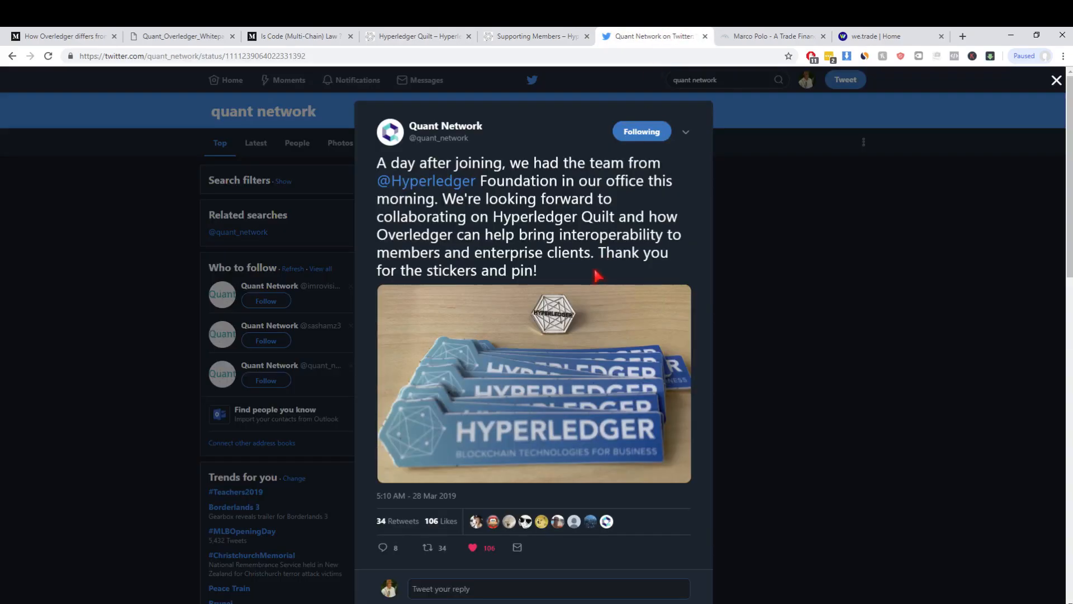
pyautogui.moveTo(593, 277)
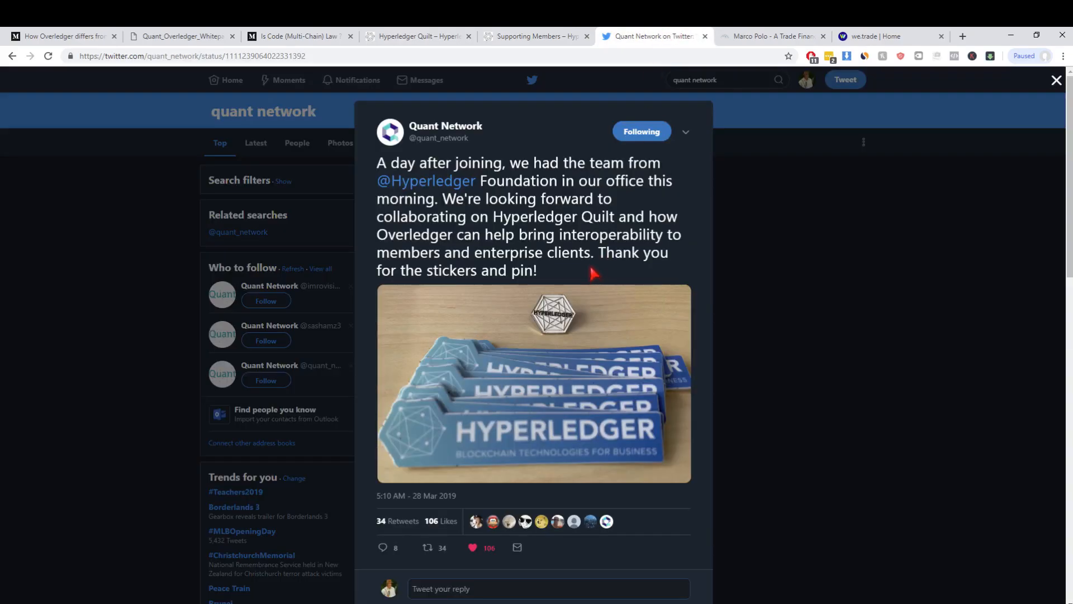
pyautogui.moveTo(566, 260)
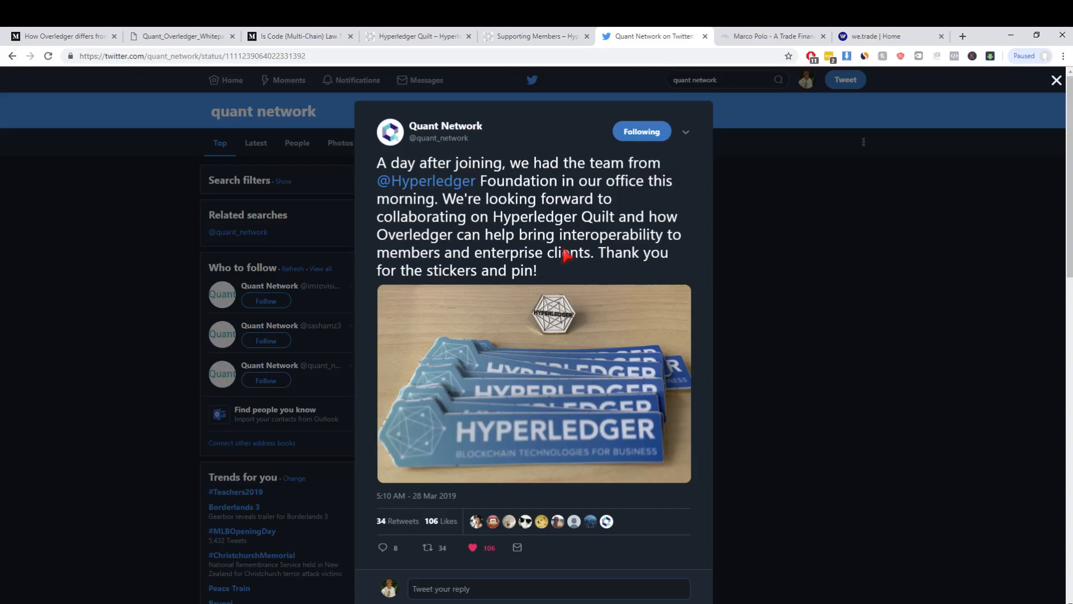
pyautogui.moveTo(609, 235)
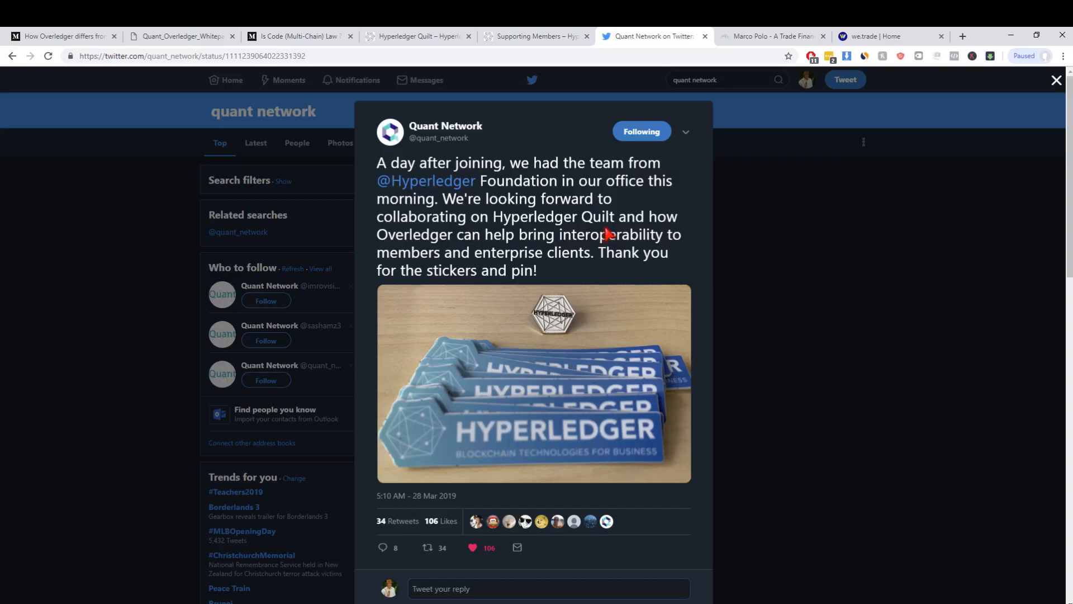
pyautogui.click(411, 36)
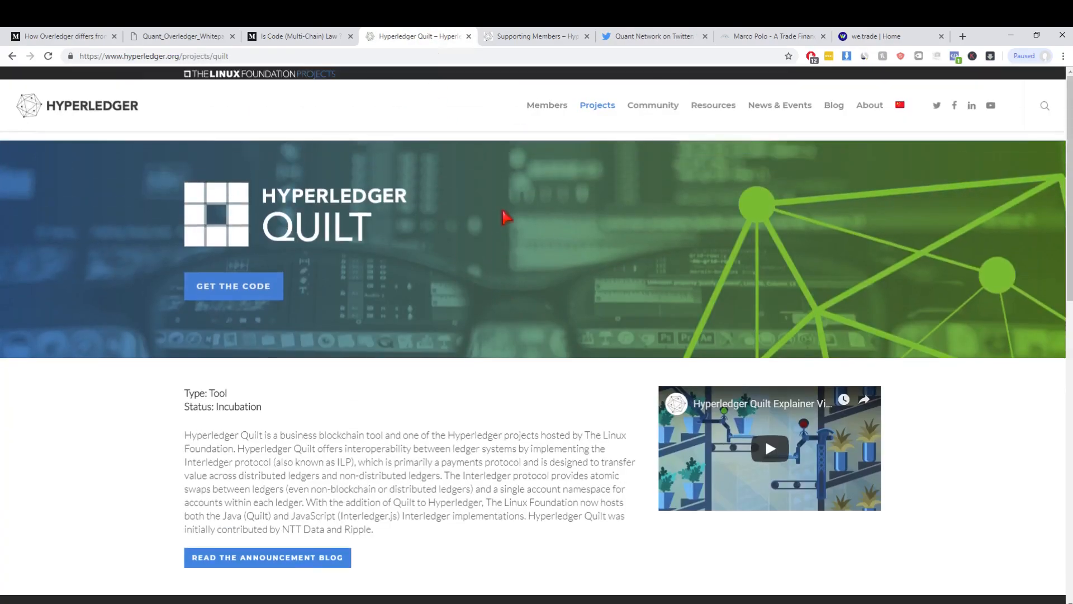
pyautogui.moveTo(480, 291)
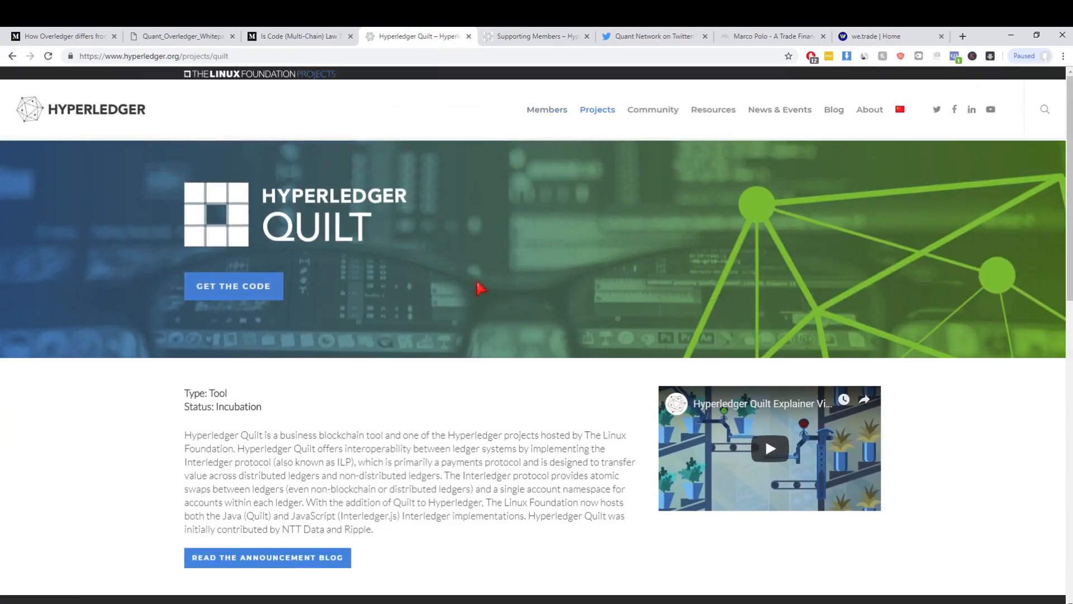
# Scroll the Hyperledger Quilt page down to its Interledger description and Get Started section.
pyautogui.scroll(-3)
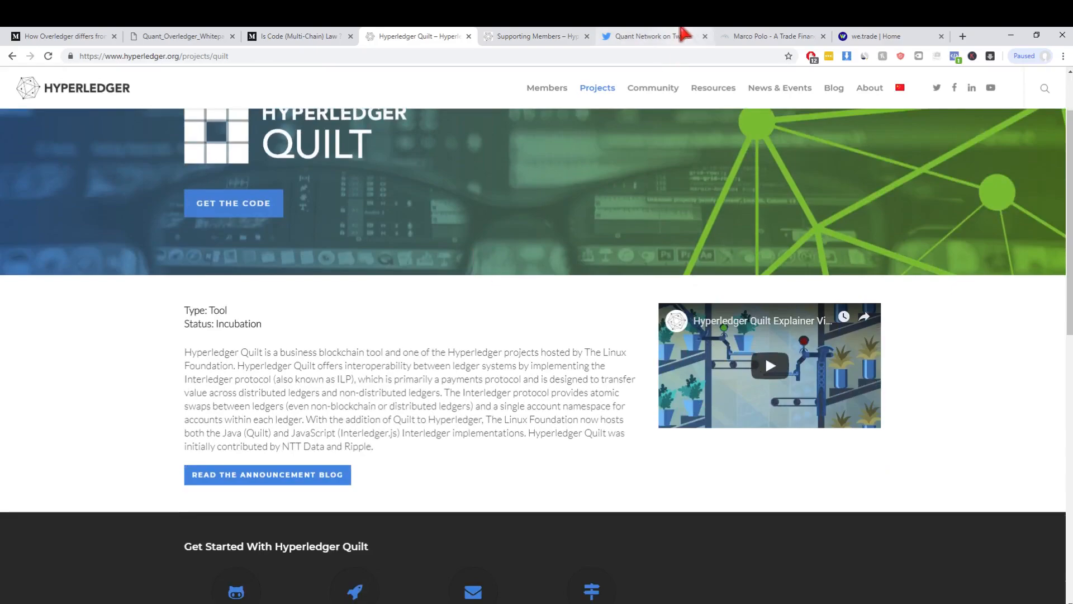
# Switch back to Quant Network's tweet about collaborating on Hyperledger Quilt.
pyautogui.click(653, 36)
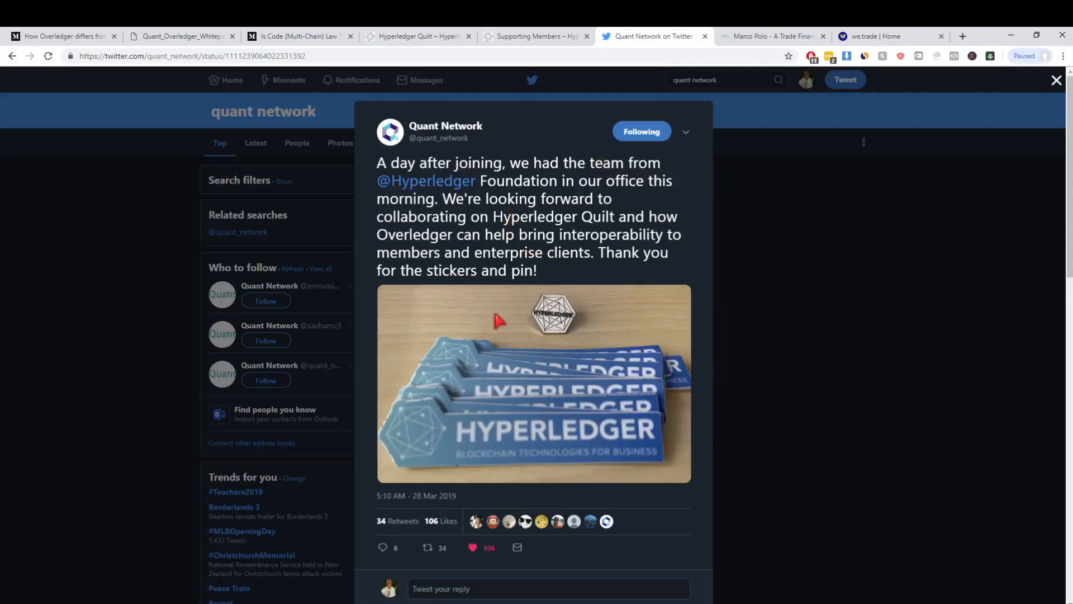
pyautogui.moveTo(523, 266)
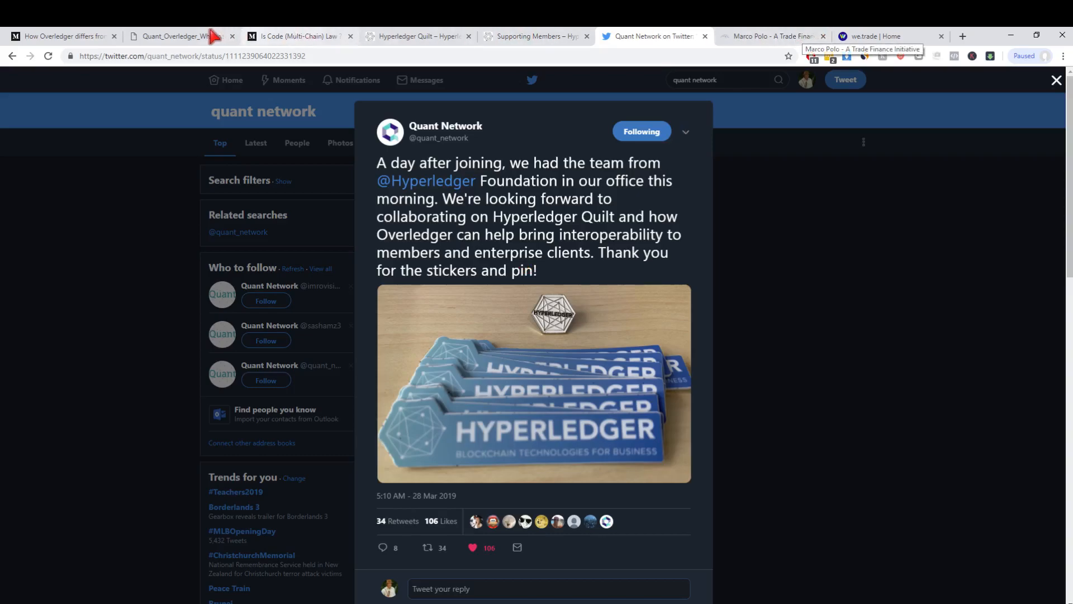
# Return to the Quant Overledger whitepaper PDF and scroll up to its cover page.
pyautogui.click(179, 36)
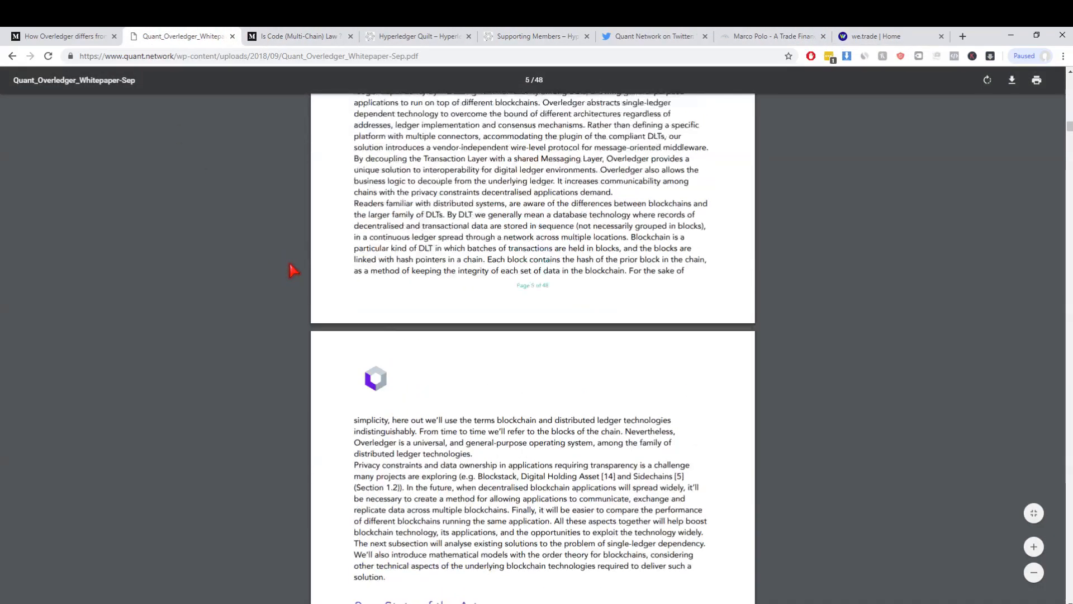
pyautogui.scroll(3)
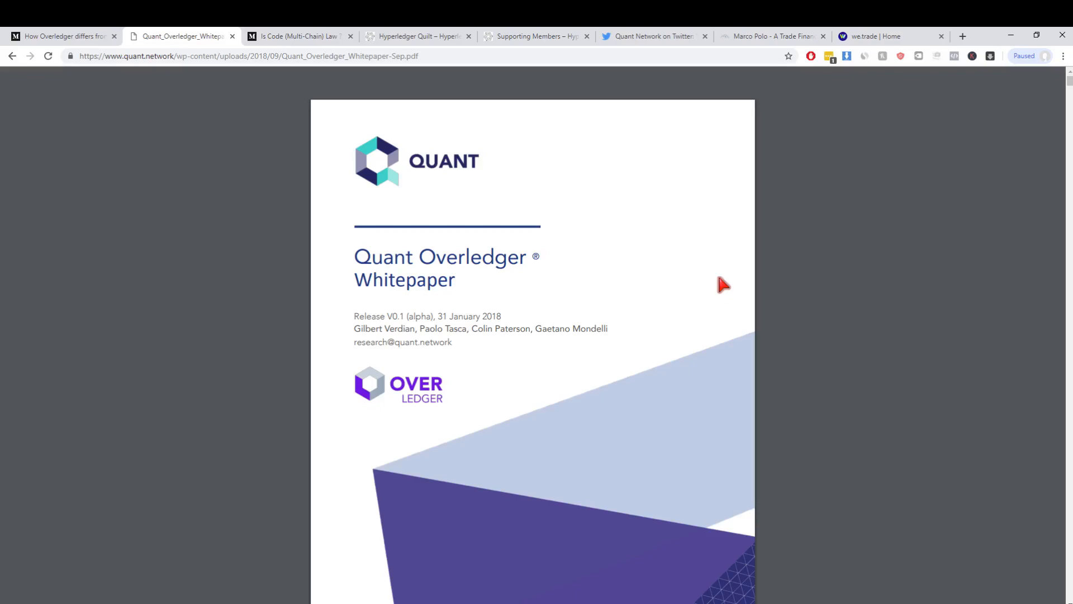
# Switch to the Marco Polo site and scroll to the Leading Members section listing banks.
pyautogui.click(774, 35)
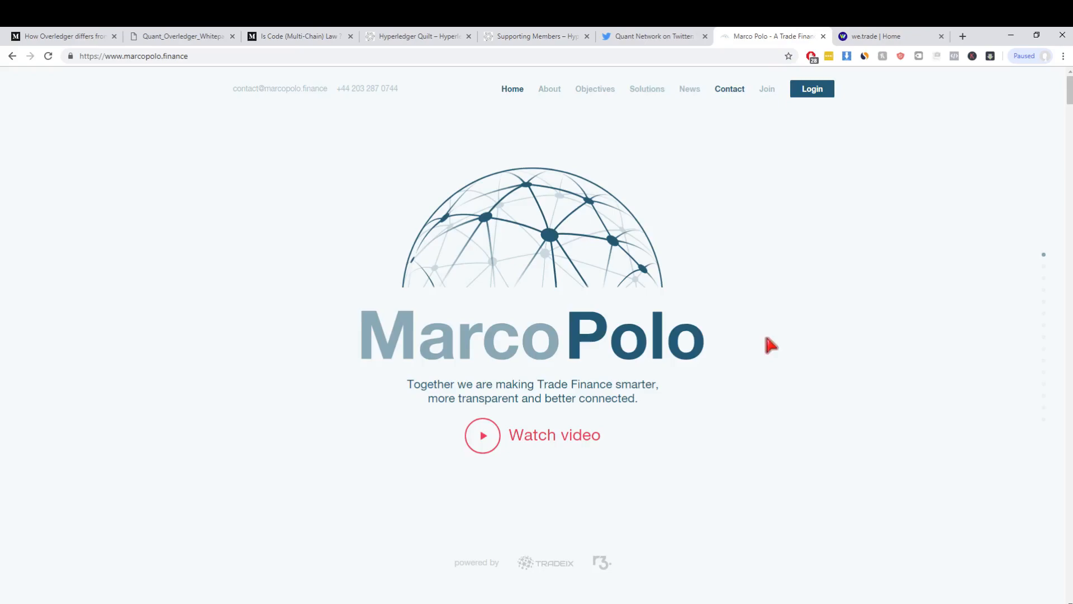
pyautogui.scroll(-3)
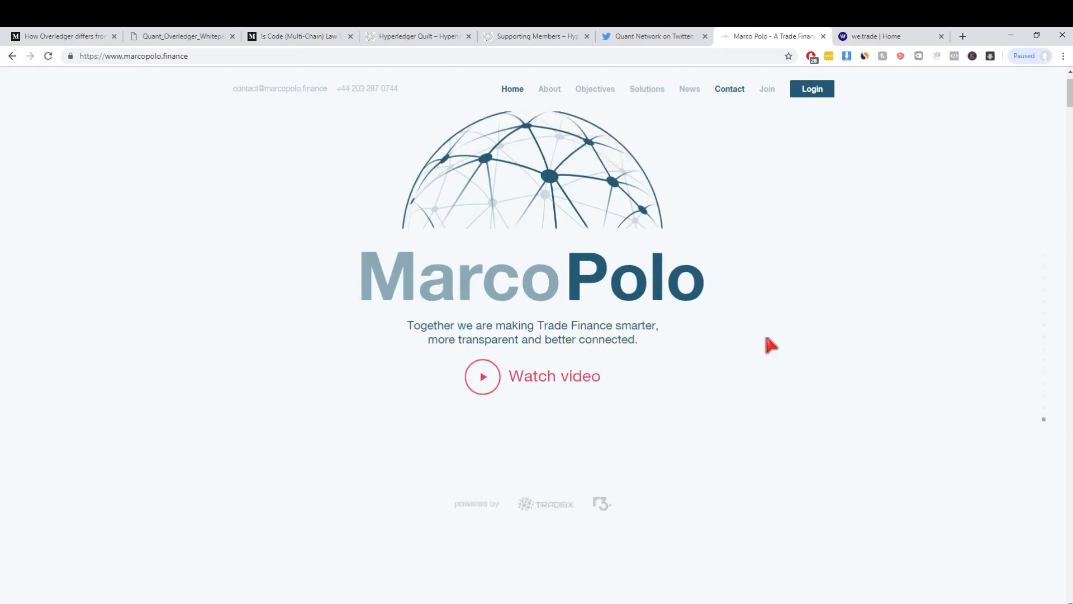
pyautogui.scroll(-3)
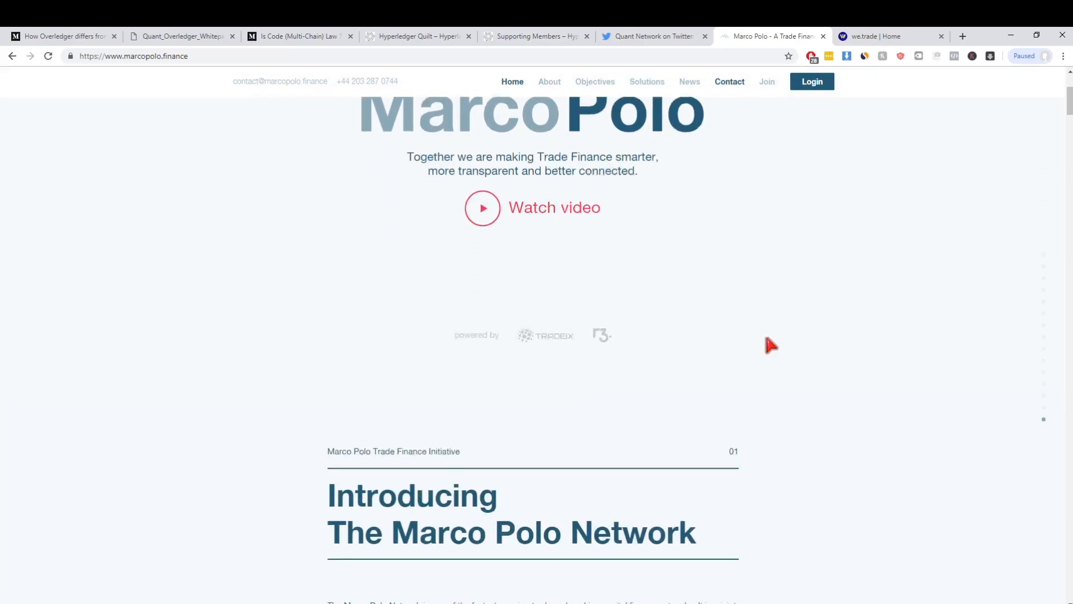
pyautogui.scroll(-3)
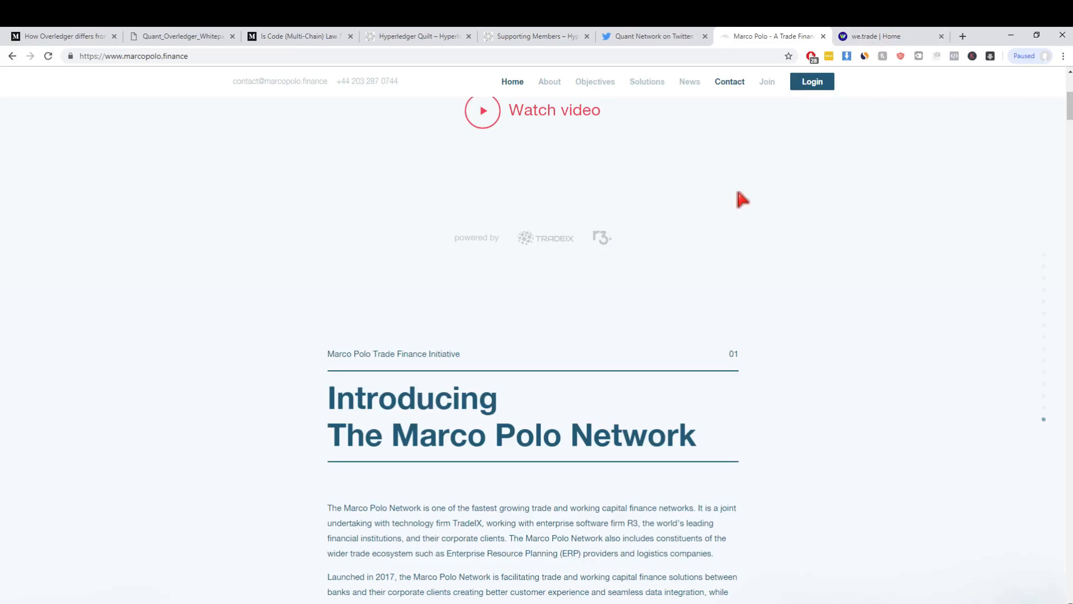
pyautogui.scroll(3)
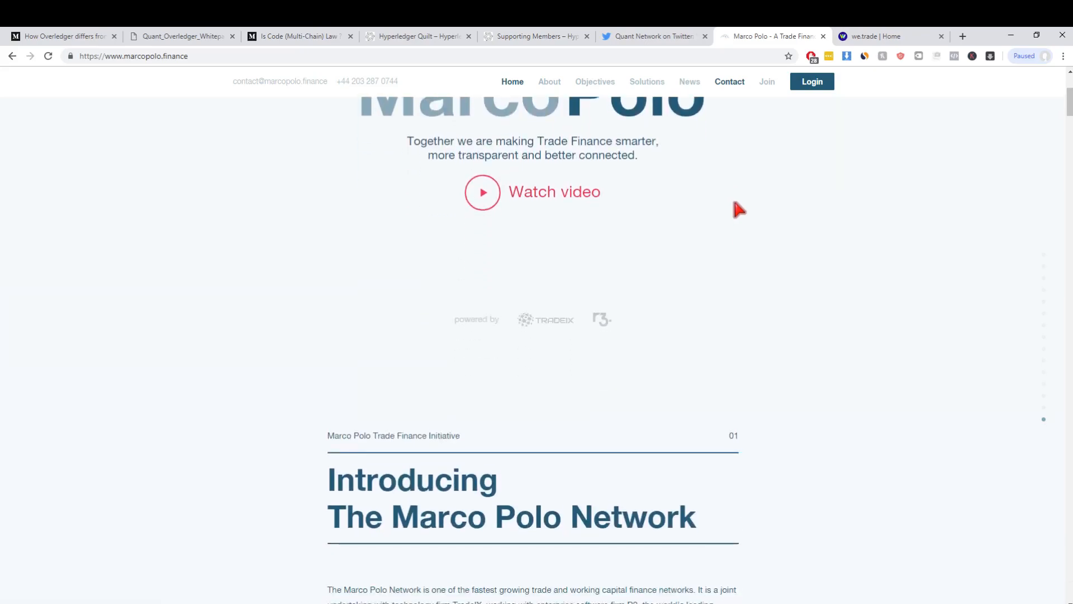
pyautogui.scroll(3)
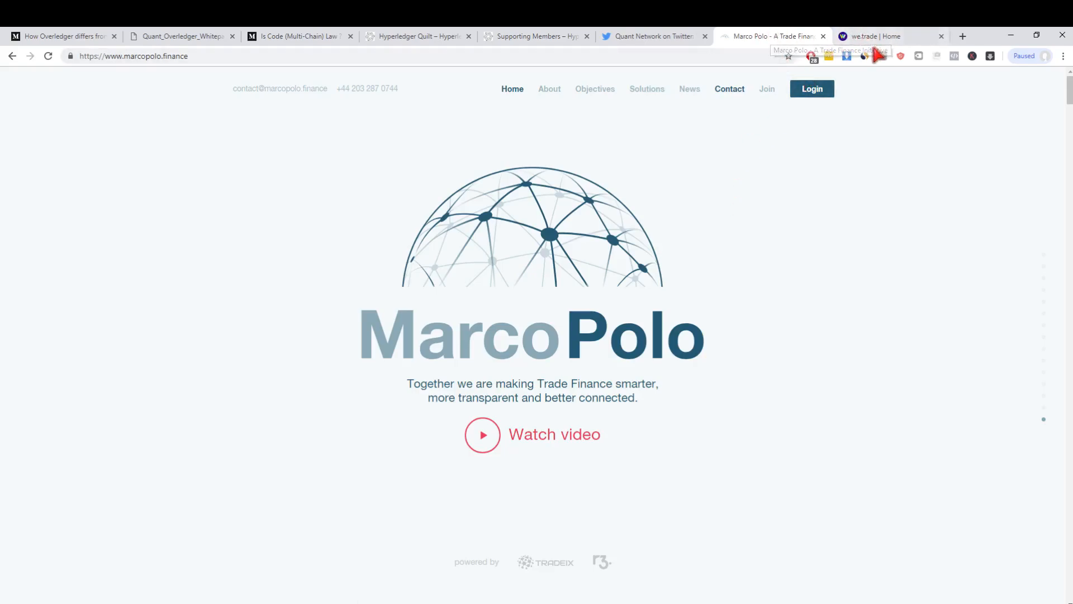
pyautogui.scroll(-3)
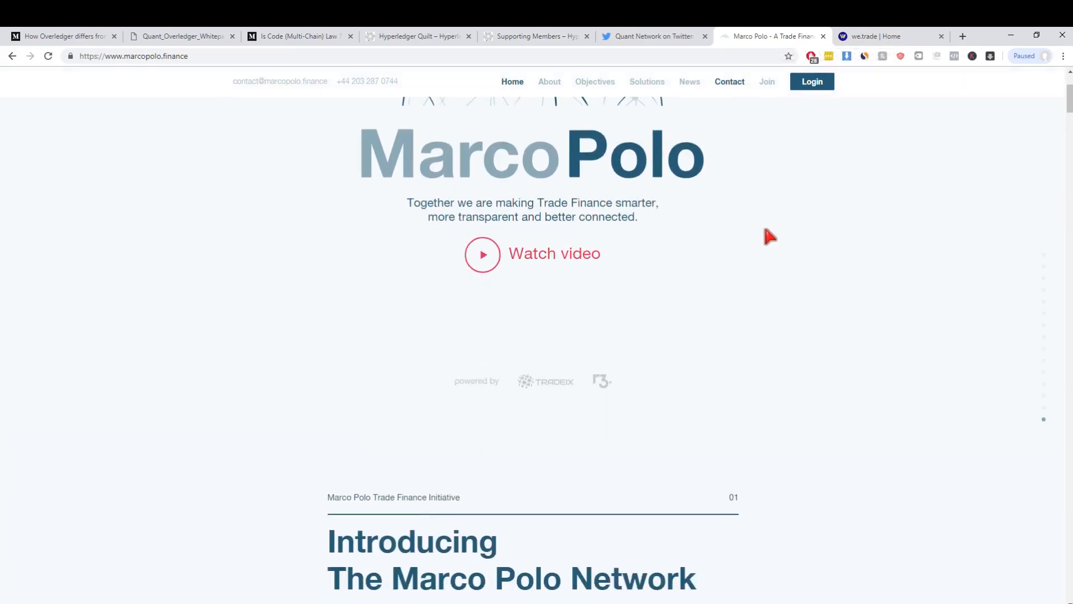
pyautogui.scroll(-3)
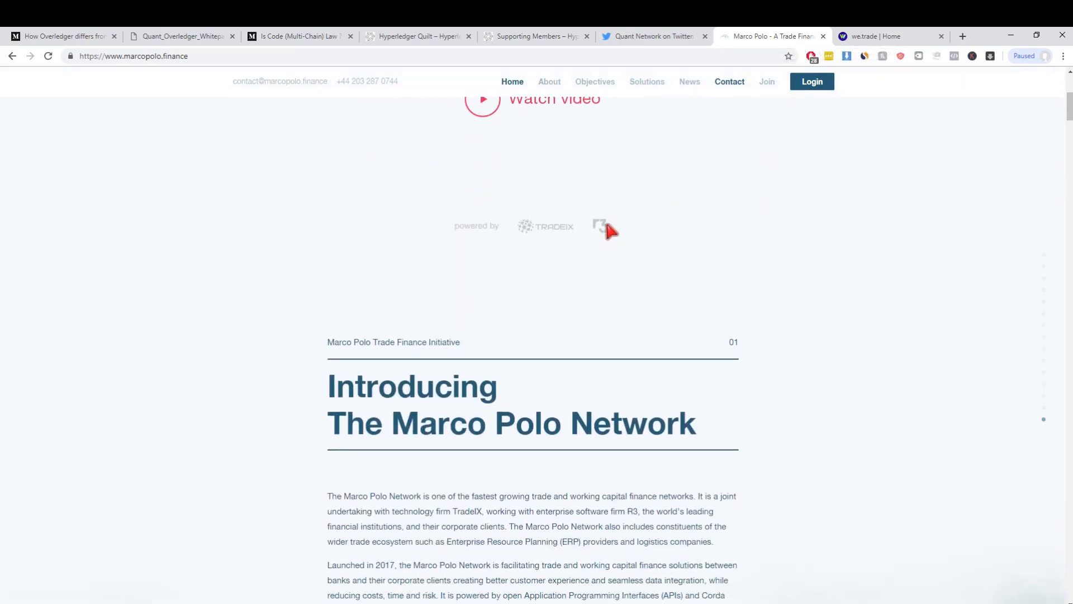
pyautogui.moveTo(608, 247)
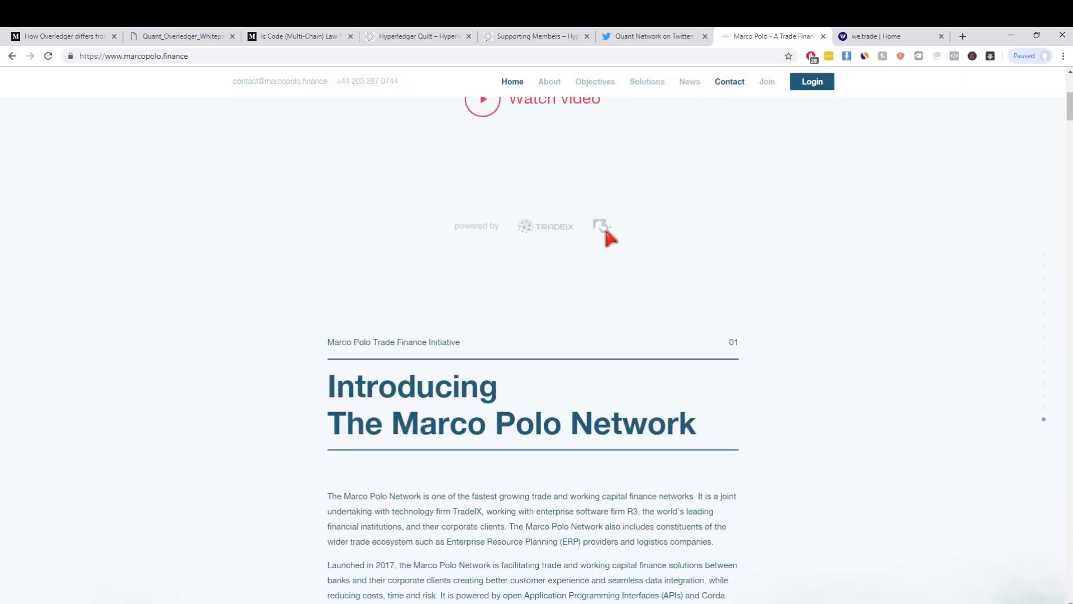
pyautogui.scroll(-3)
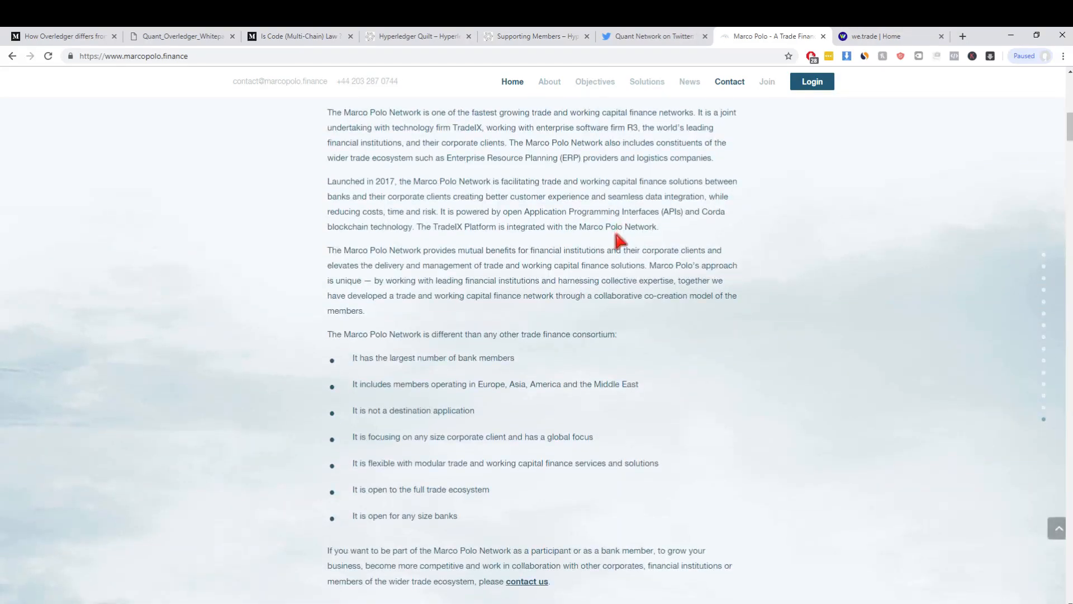
pyautogui.scroll(-3)
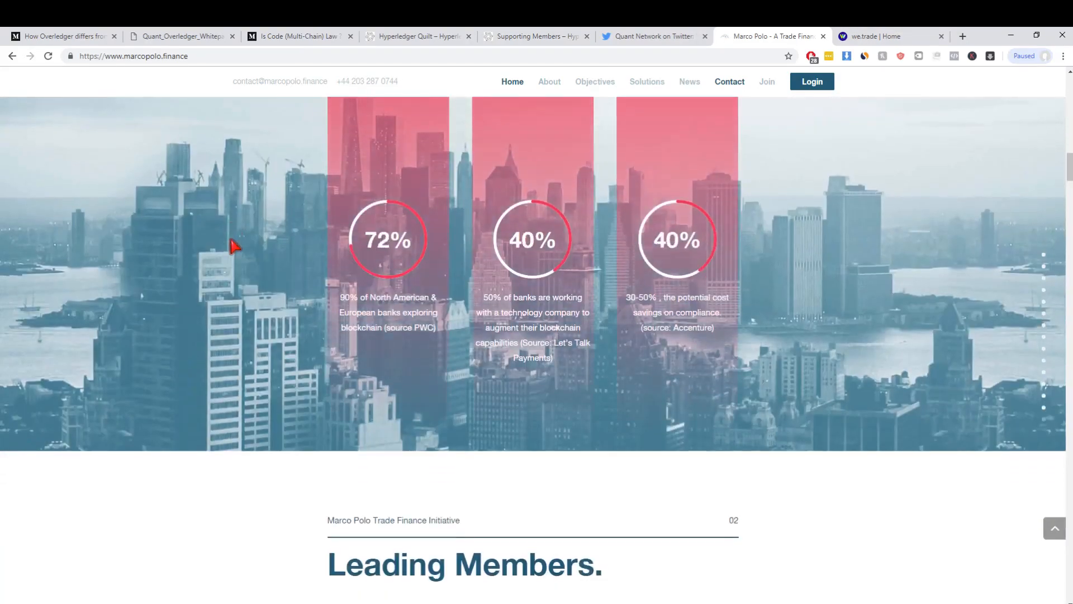
pyautogui.scroll(-3)
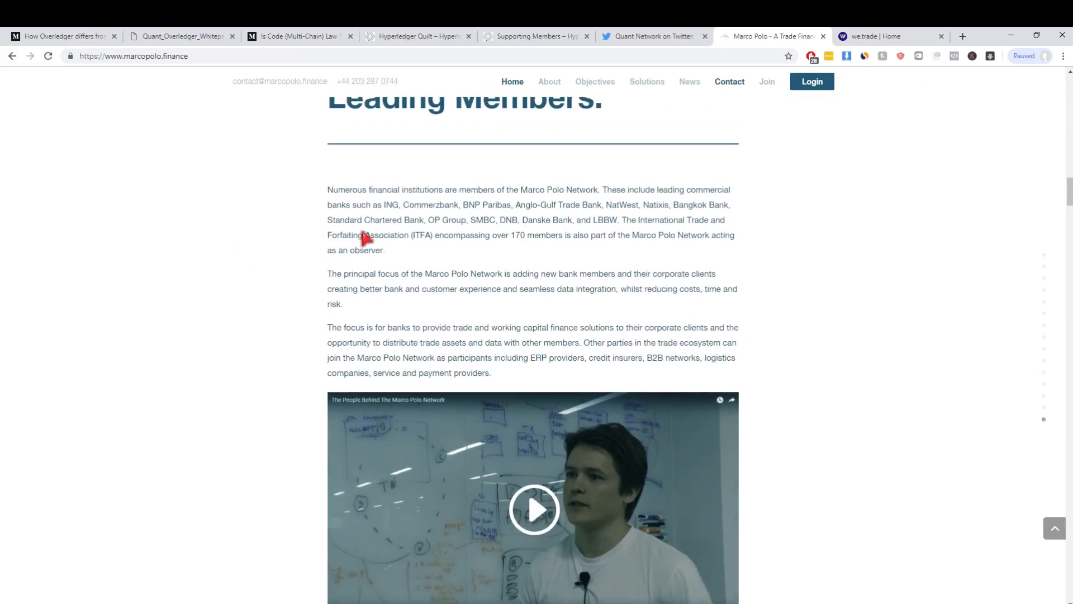
# Review we.trade's banking partners, glance at the Marco Polo tab, and return to we.trade.
pyautogui.click(884, 35)
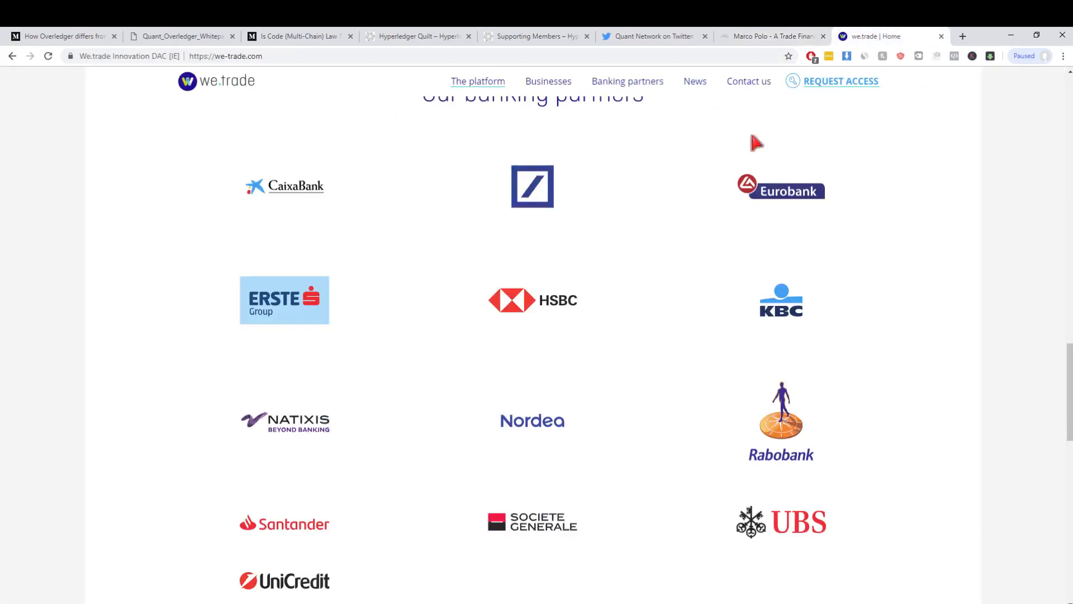
pyautogui.scroll(3)
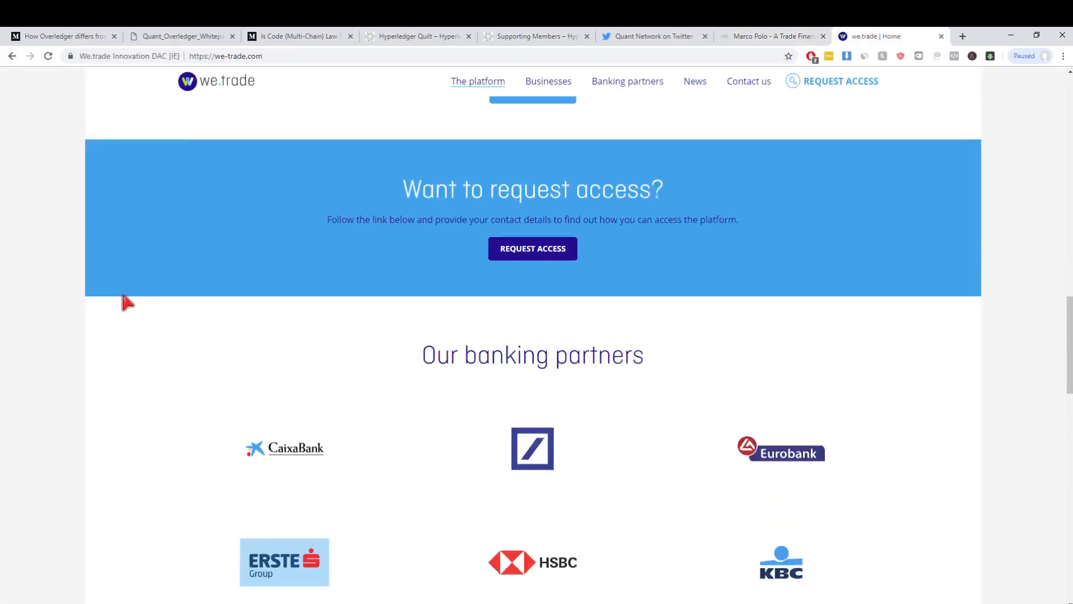
pyautogui.scroll(-3)
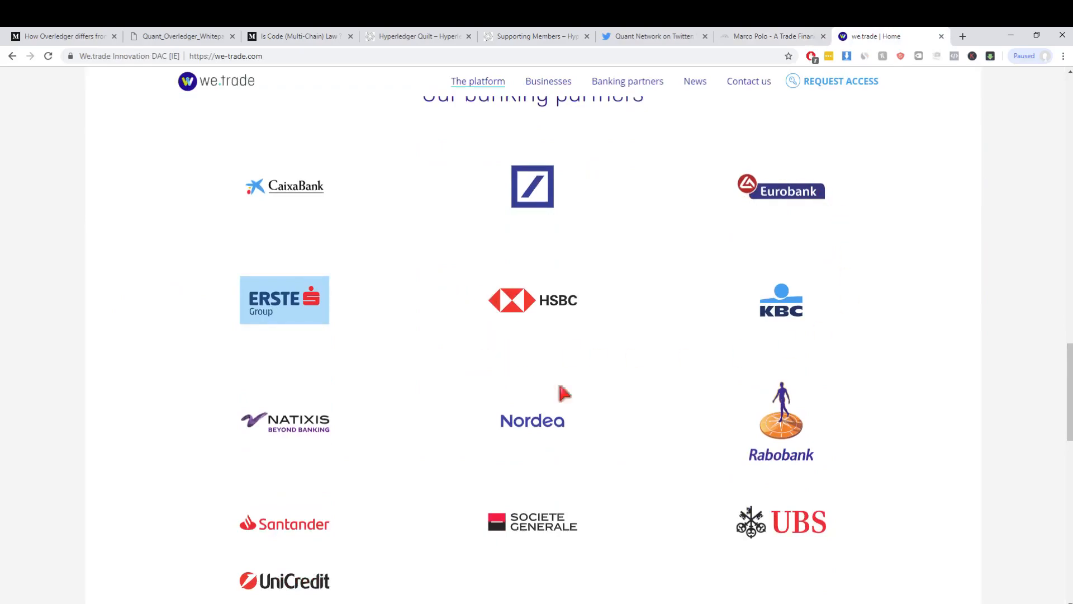
pyautogui.moveTo(317, 567)
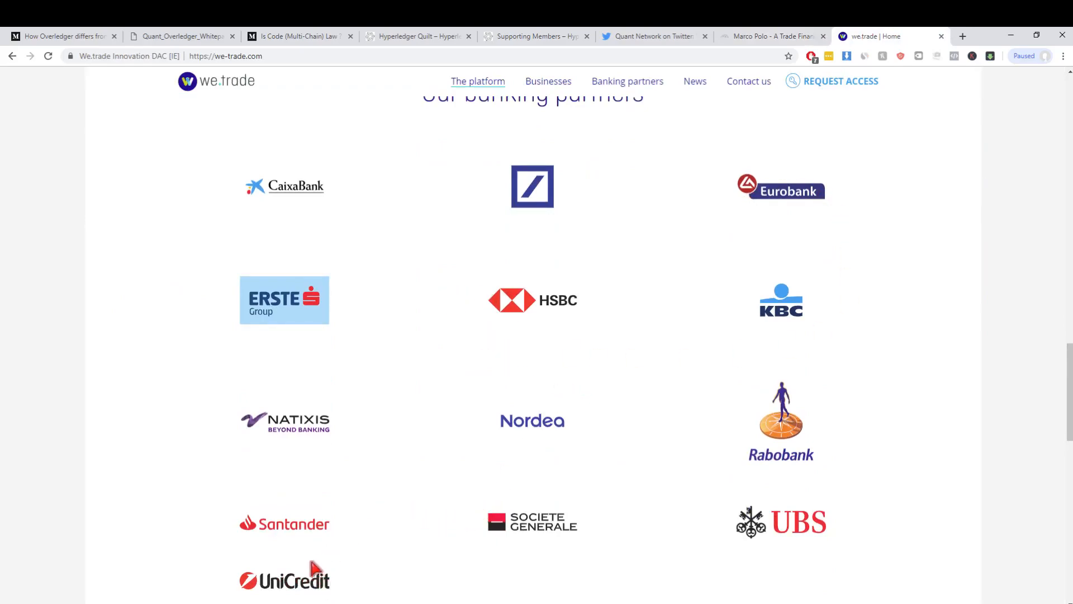
pyautogui.moveTo(505, 417)
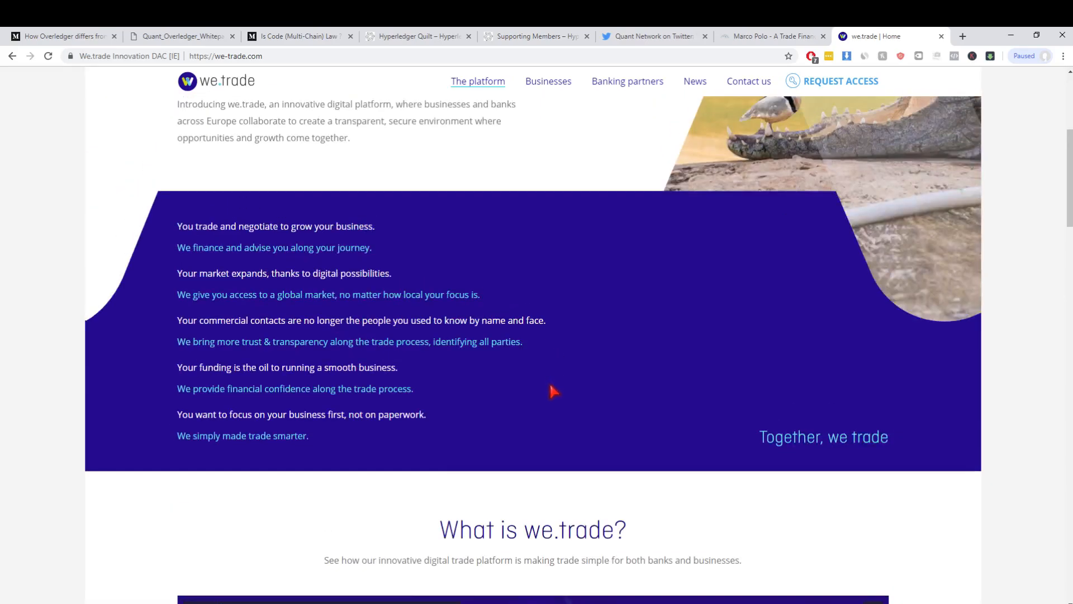
pyautogui.scroll(3)
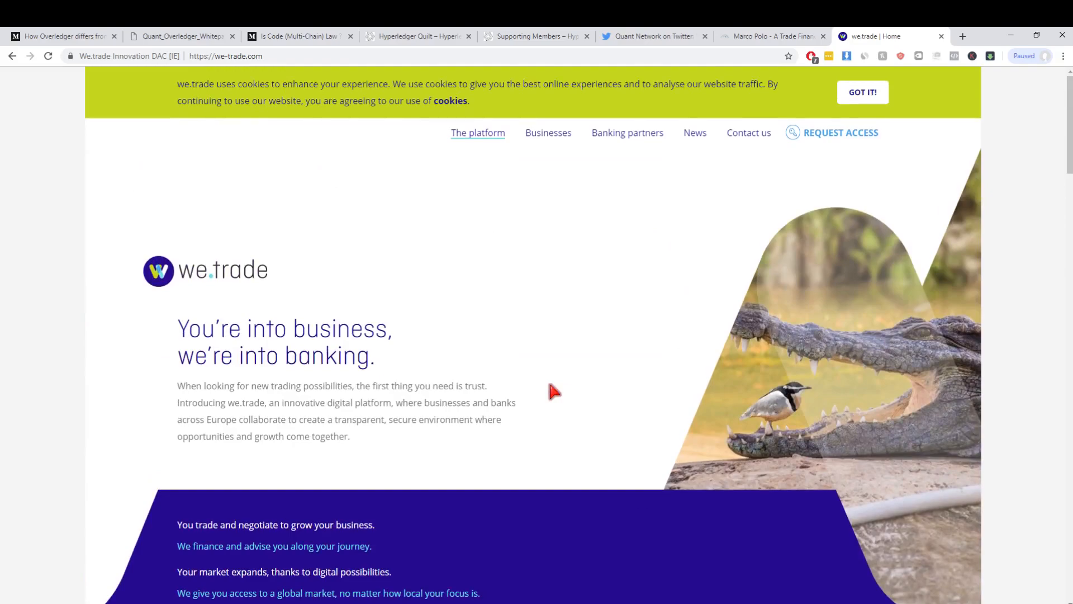
pyautogui.click(775, 35)
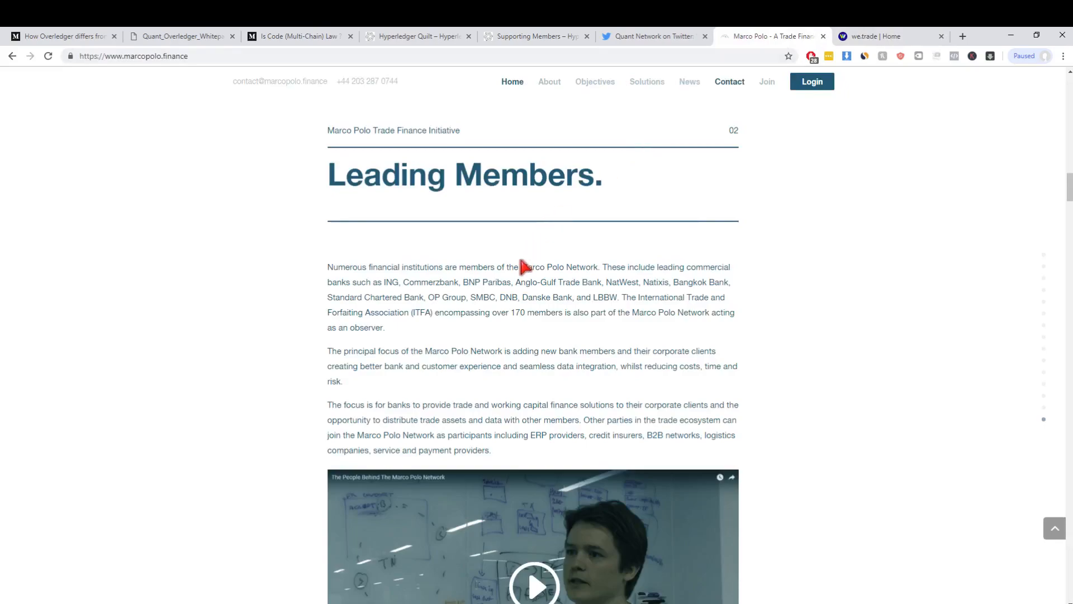
pyautogui.click(893, 35)
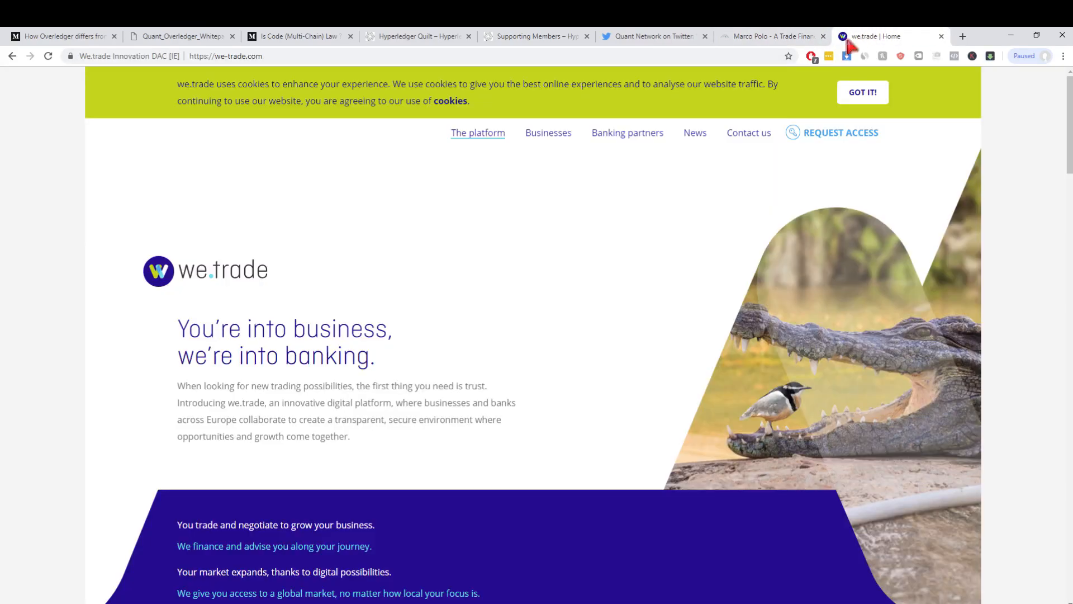
pyautogui.moveTo(648, 317)
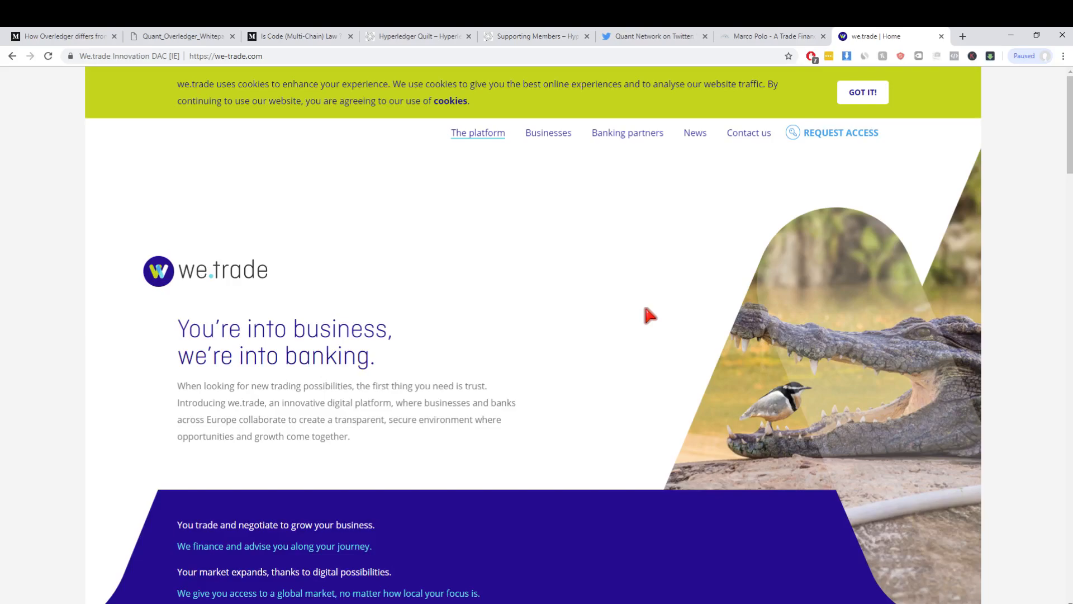
pyautogui.moveTo(645, 315)
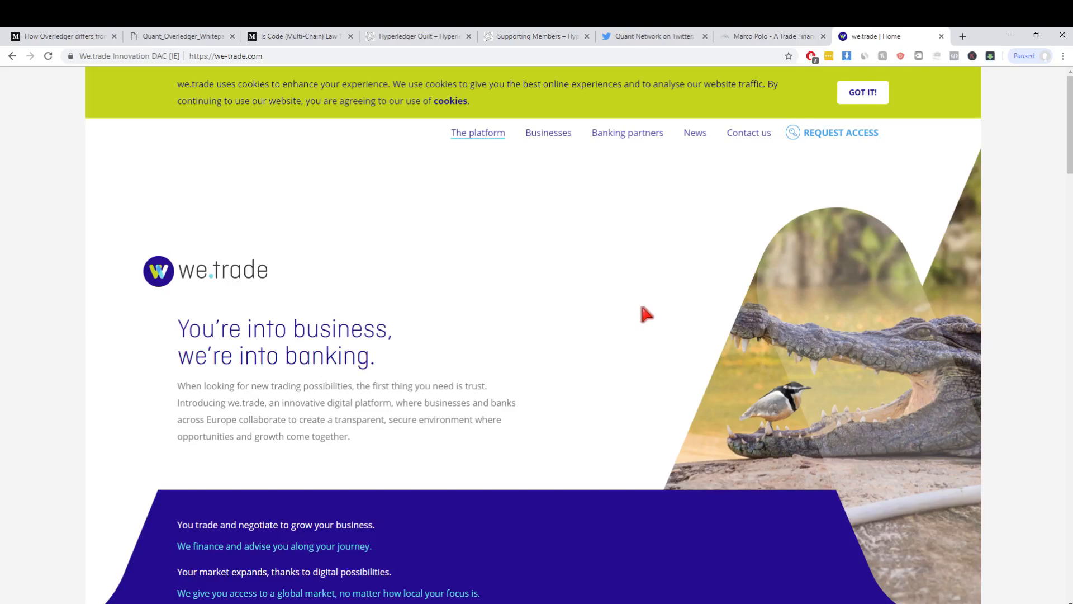
# Briefly revisit the Marco Polo site at its top, then return to the we.trade homepage.
pyautogui.click(774, 36)
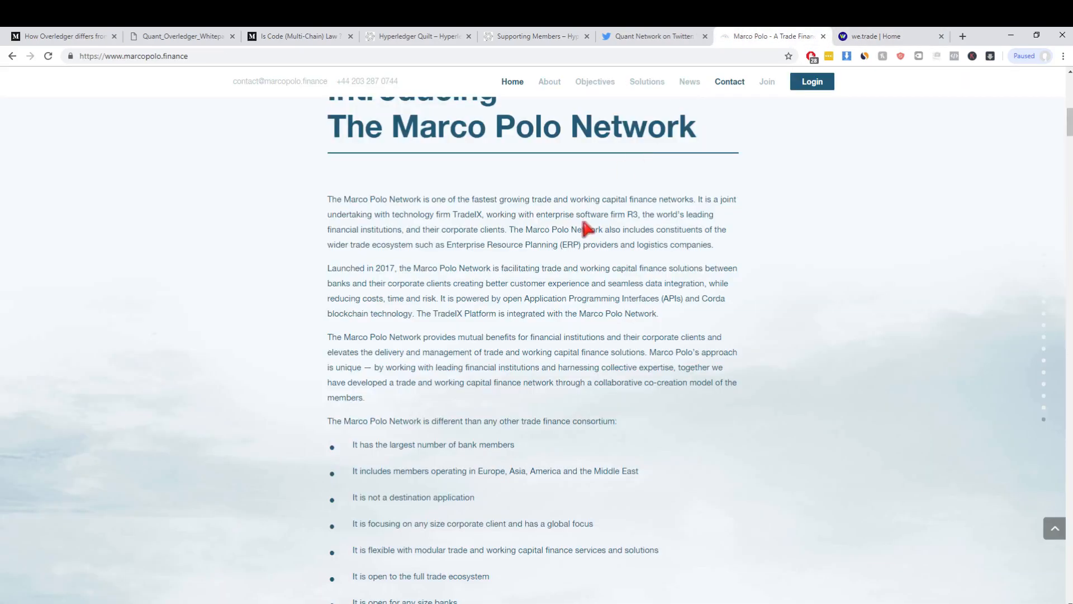
pyautogui.scroll(3)
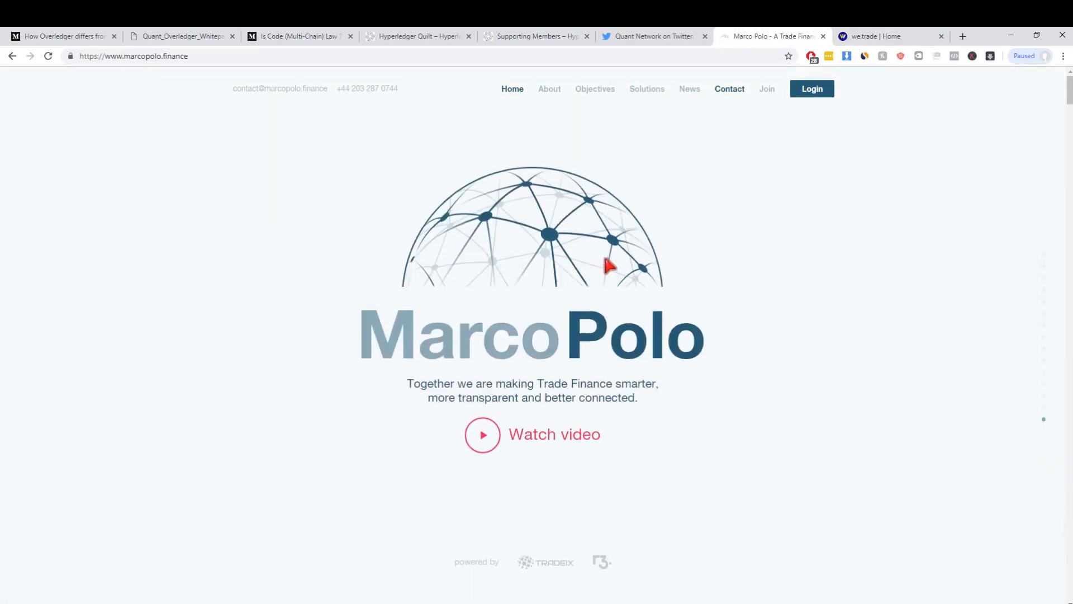
pyautogui.click(880, 36)
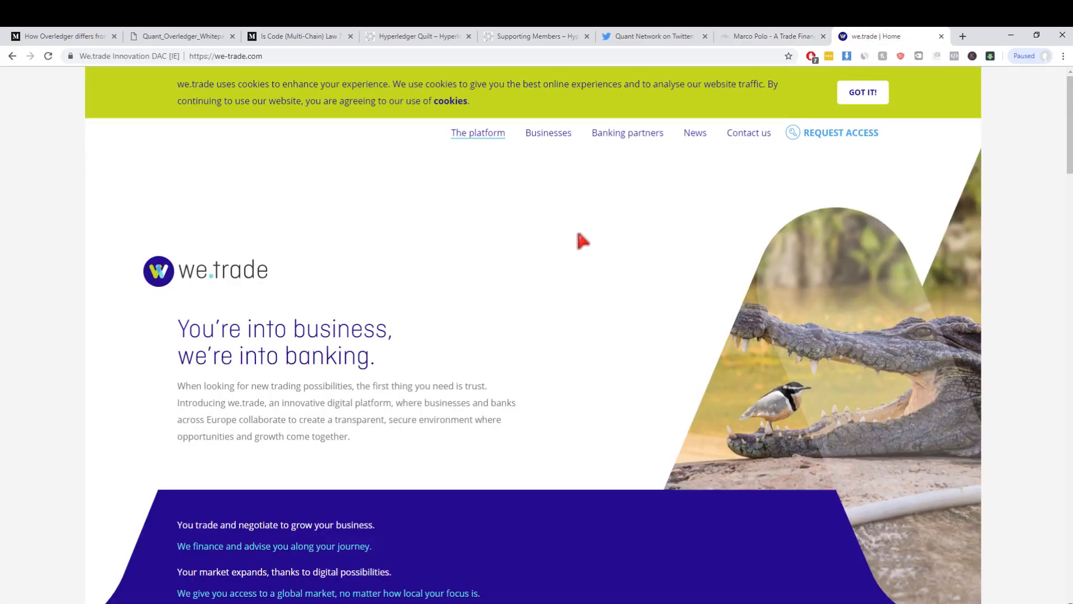
pyautogui.moveTo(550, 278)
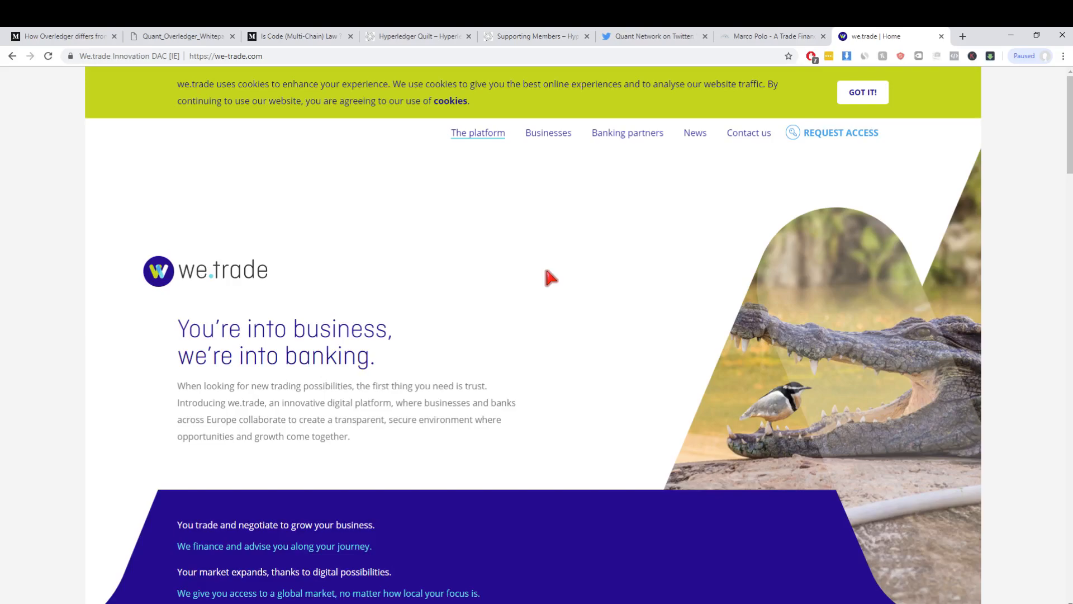
pyautogui.moveTo(965, 29)
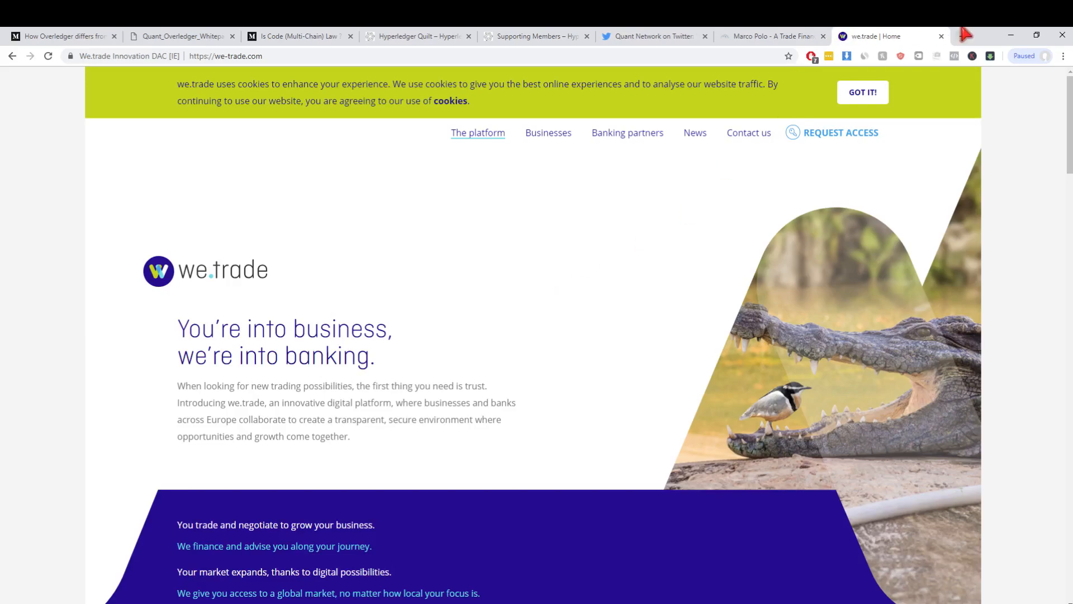
pyautogui.moveTo(967, 35)
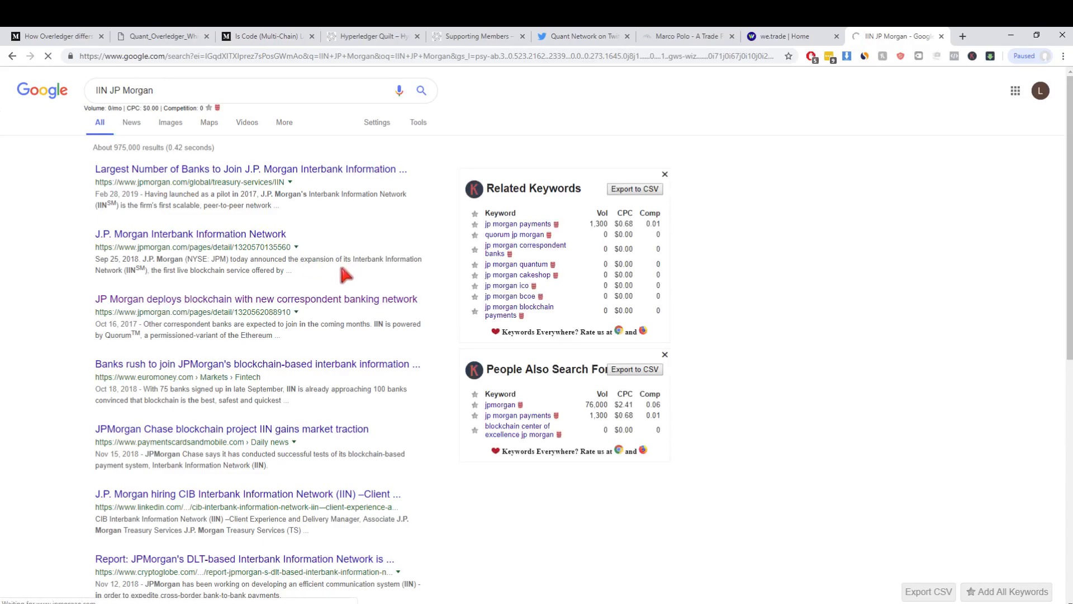
# Open J.P. Morgan's Interbank Information Network press release and scroll to its bank list.
pyautogui.click(190, 233)
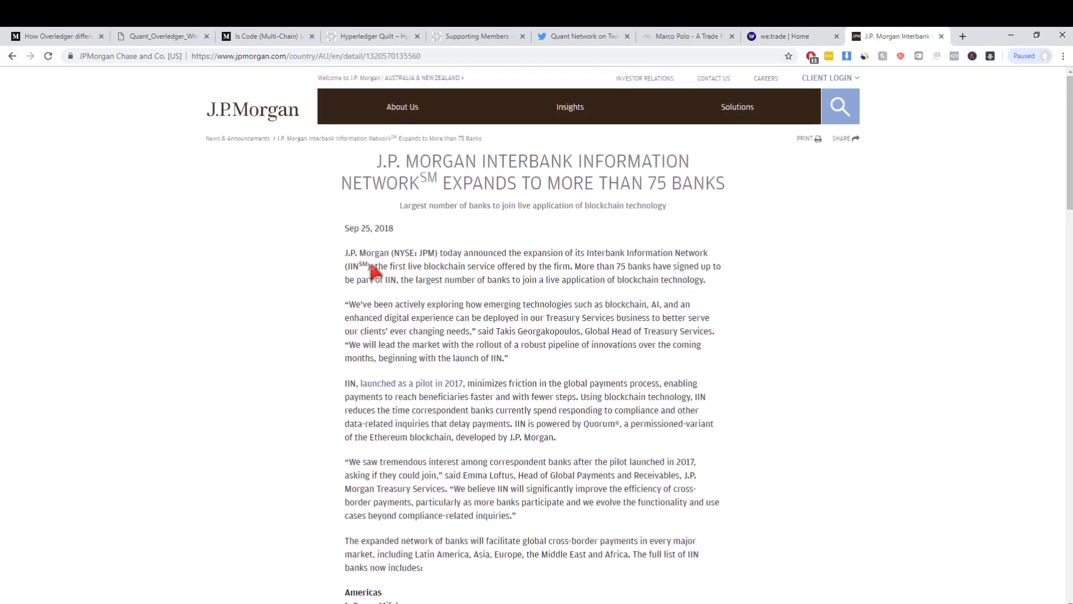
pyautogui.scroll(-3)
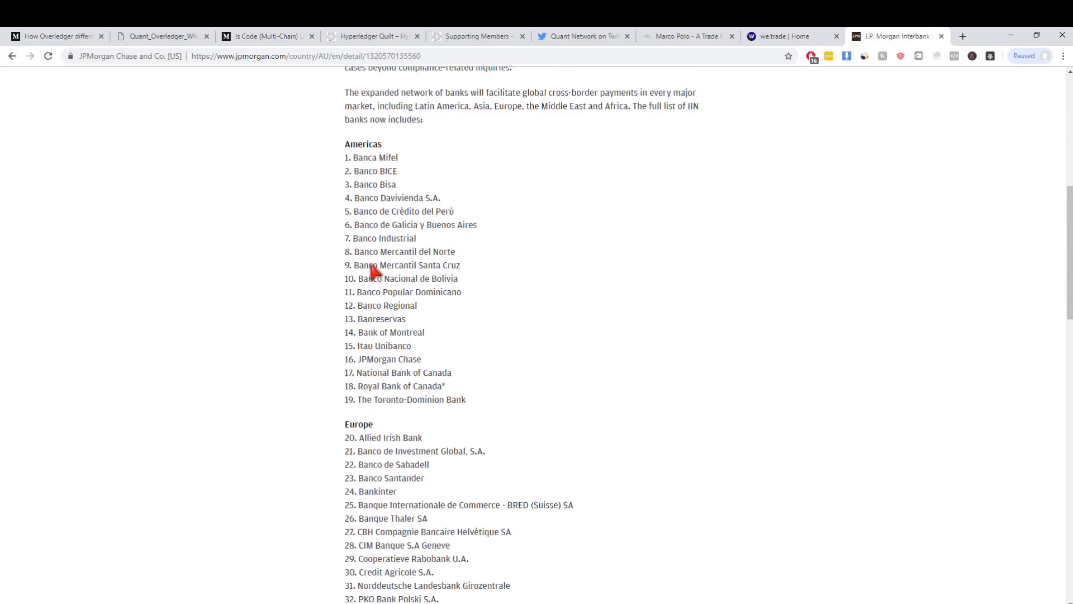
pyautogui.moveTo(801, 34)
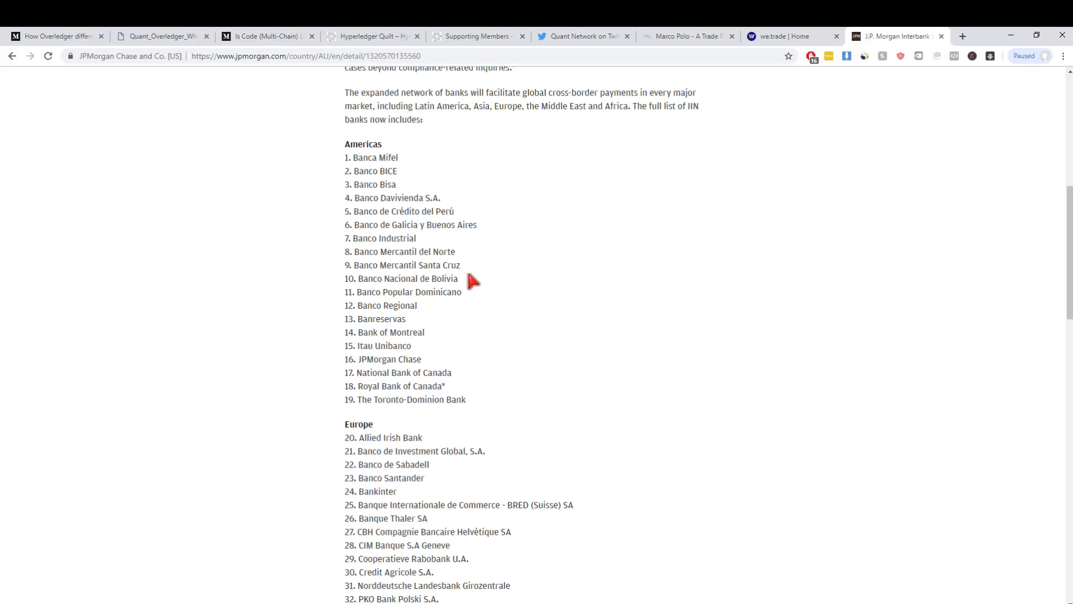
pyautogui.moveTo(271, 61)
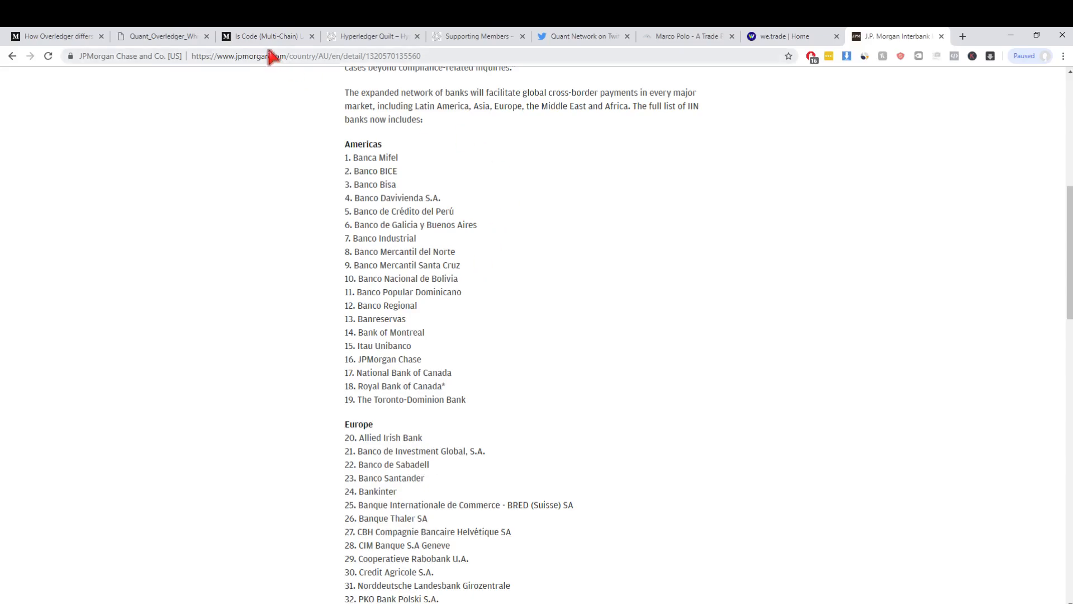
# Show the whitepaper's Table 1 comparing Interledger, Polkadot and Aion after checking the Medium article.
pyautogui.click(162, 36)
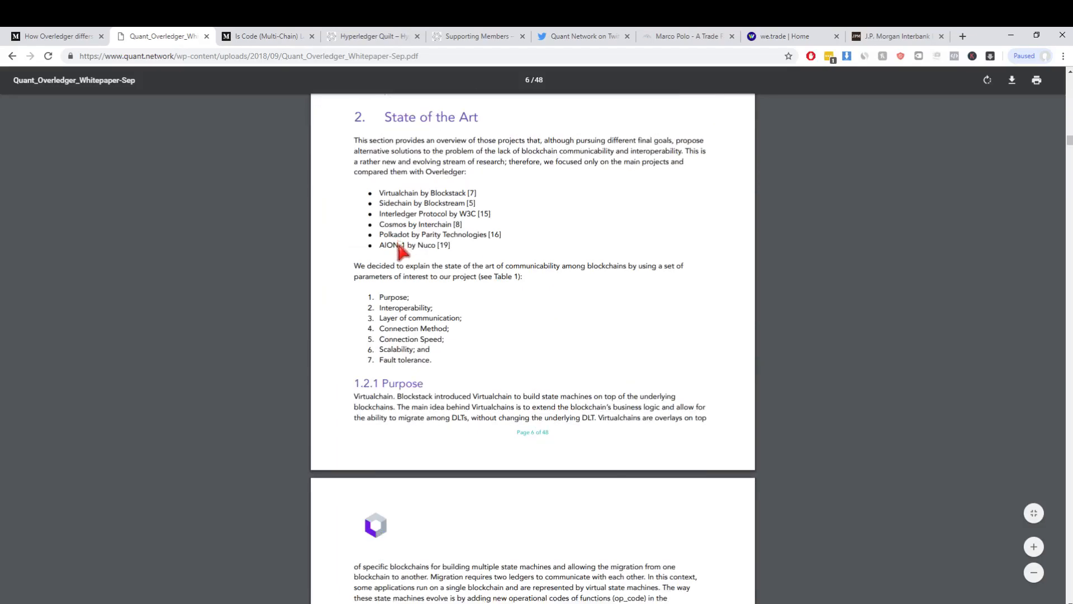
pyautogui.scroll(-3)
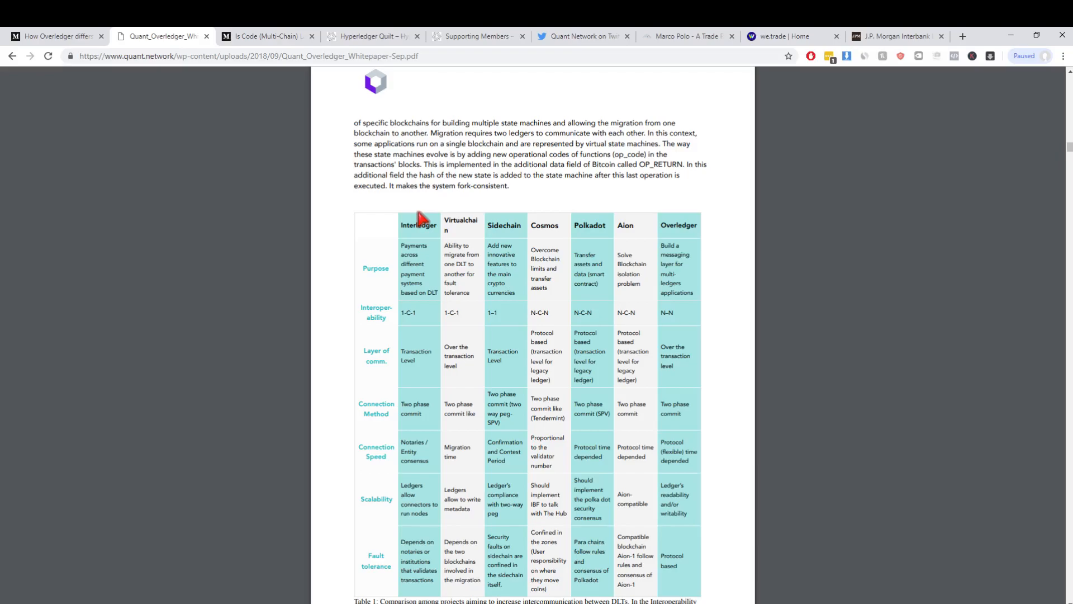
pyautogui.click(56, 36)
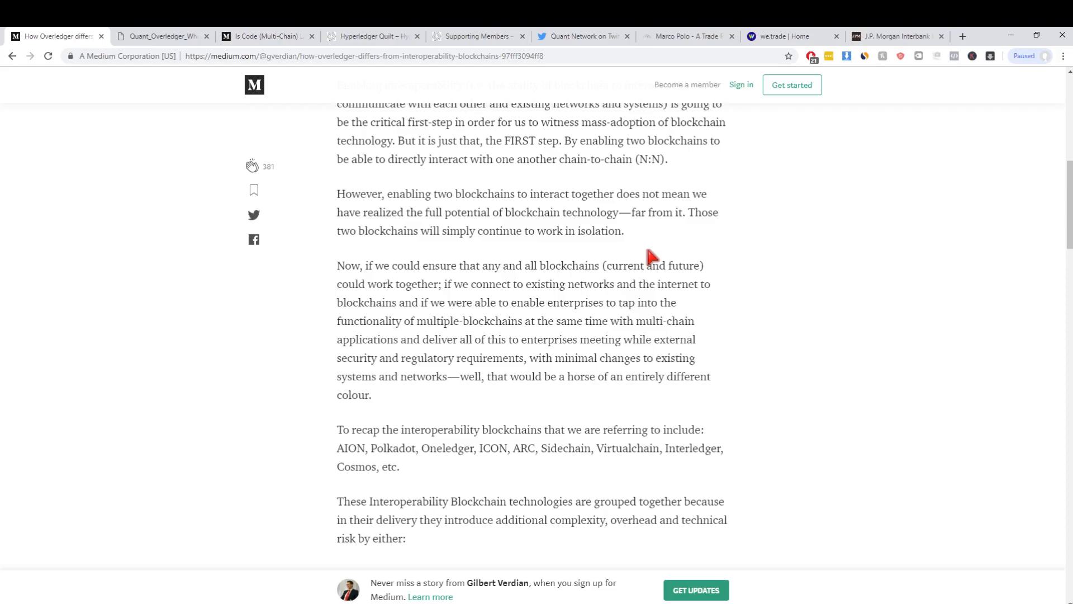
pyautogui.click(162, 36)
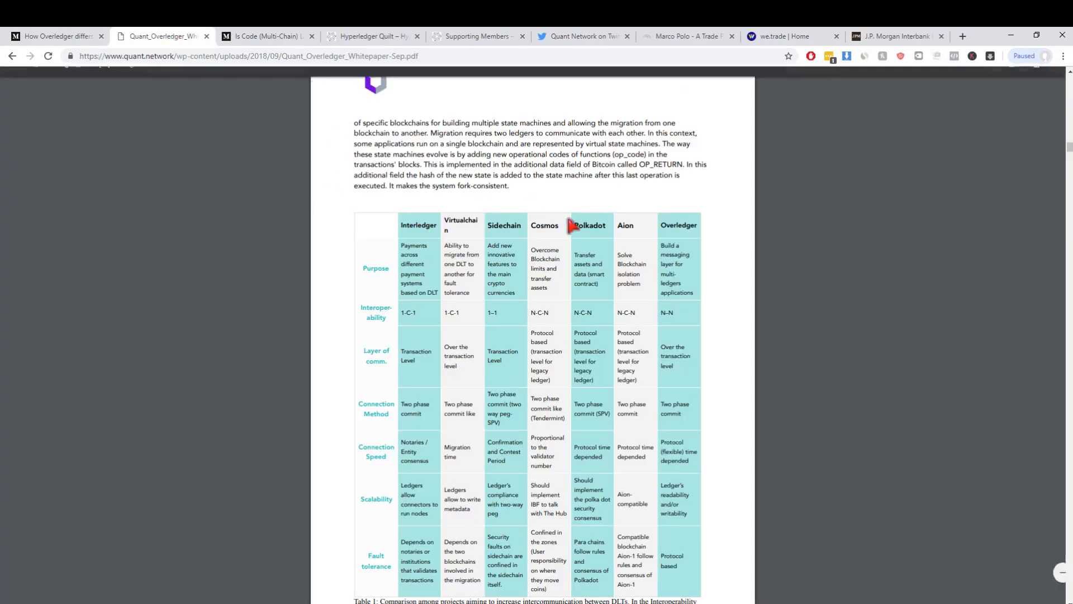
pyautogui.moveTo(554, 281)
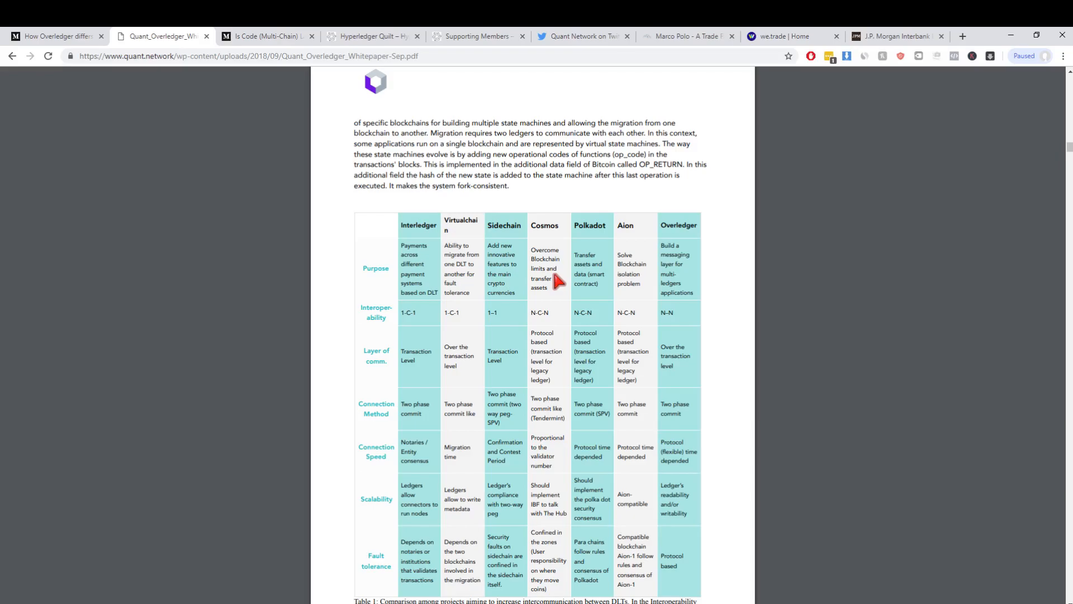
pyautogui.moveTo(550, 298)
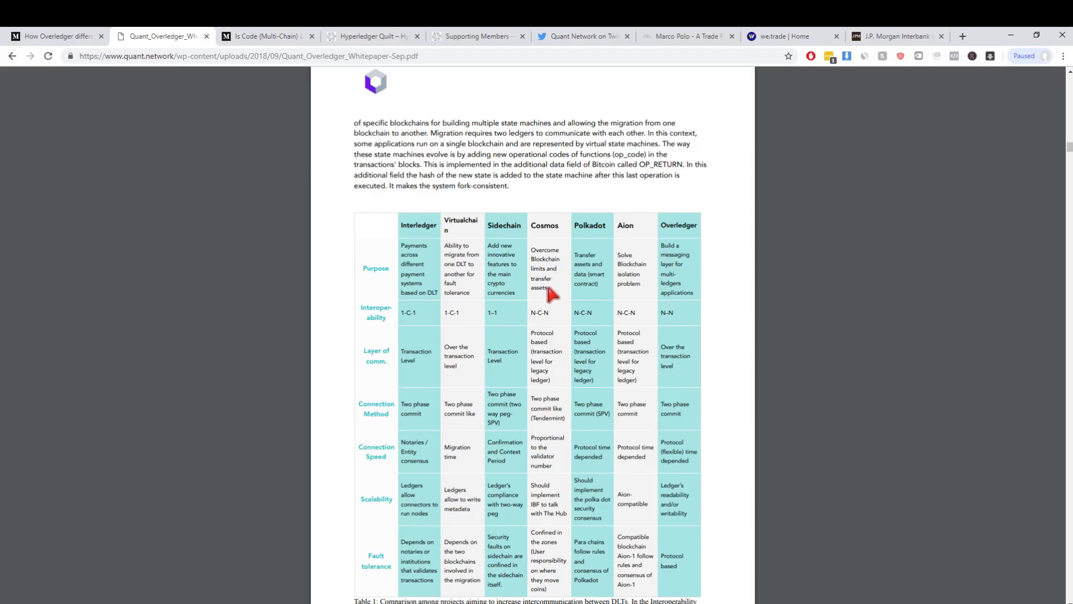